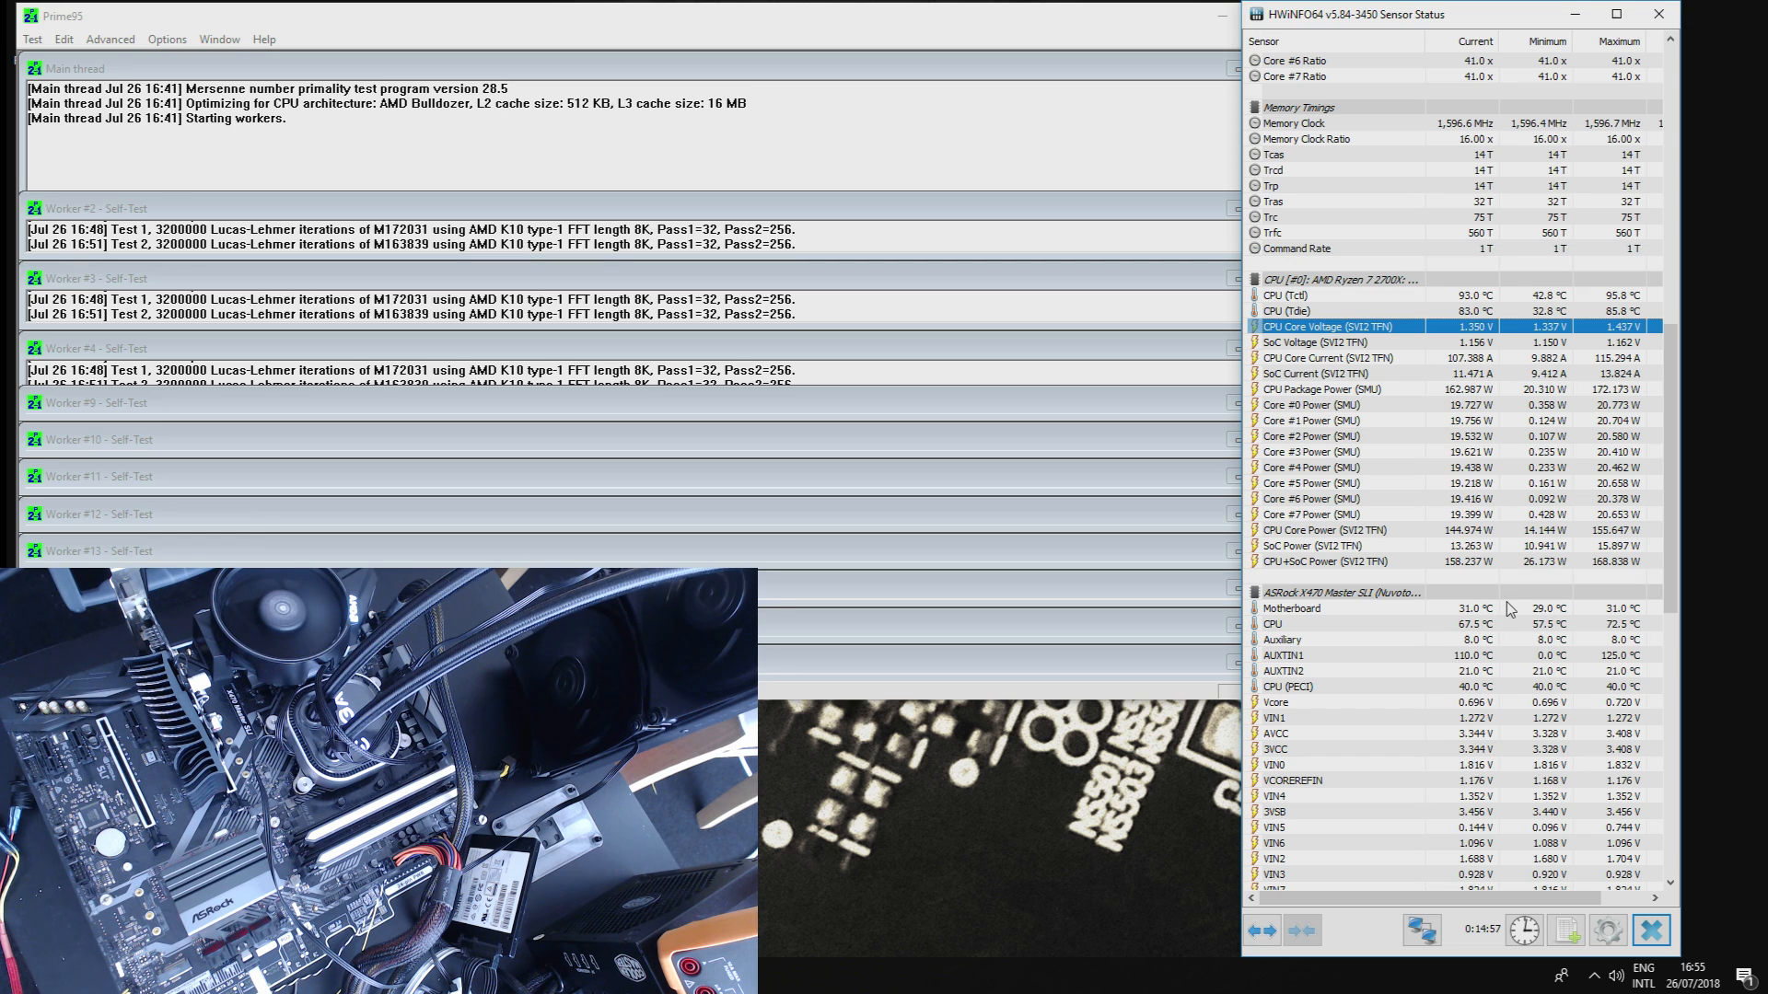
mouse_move(1406, 674)
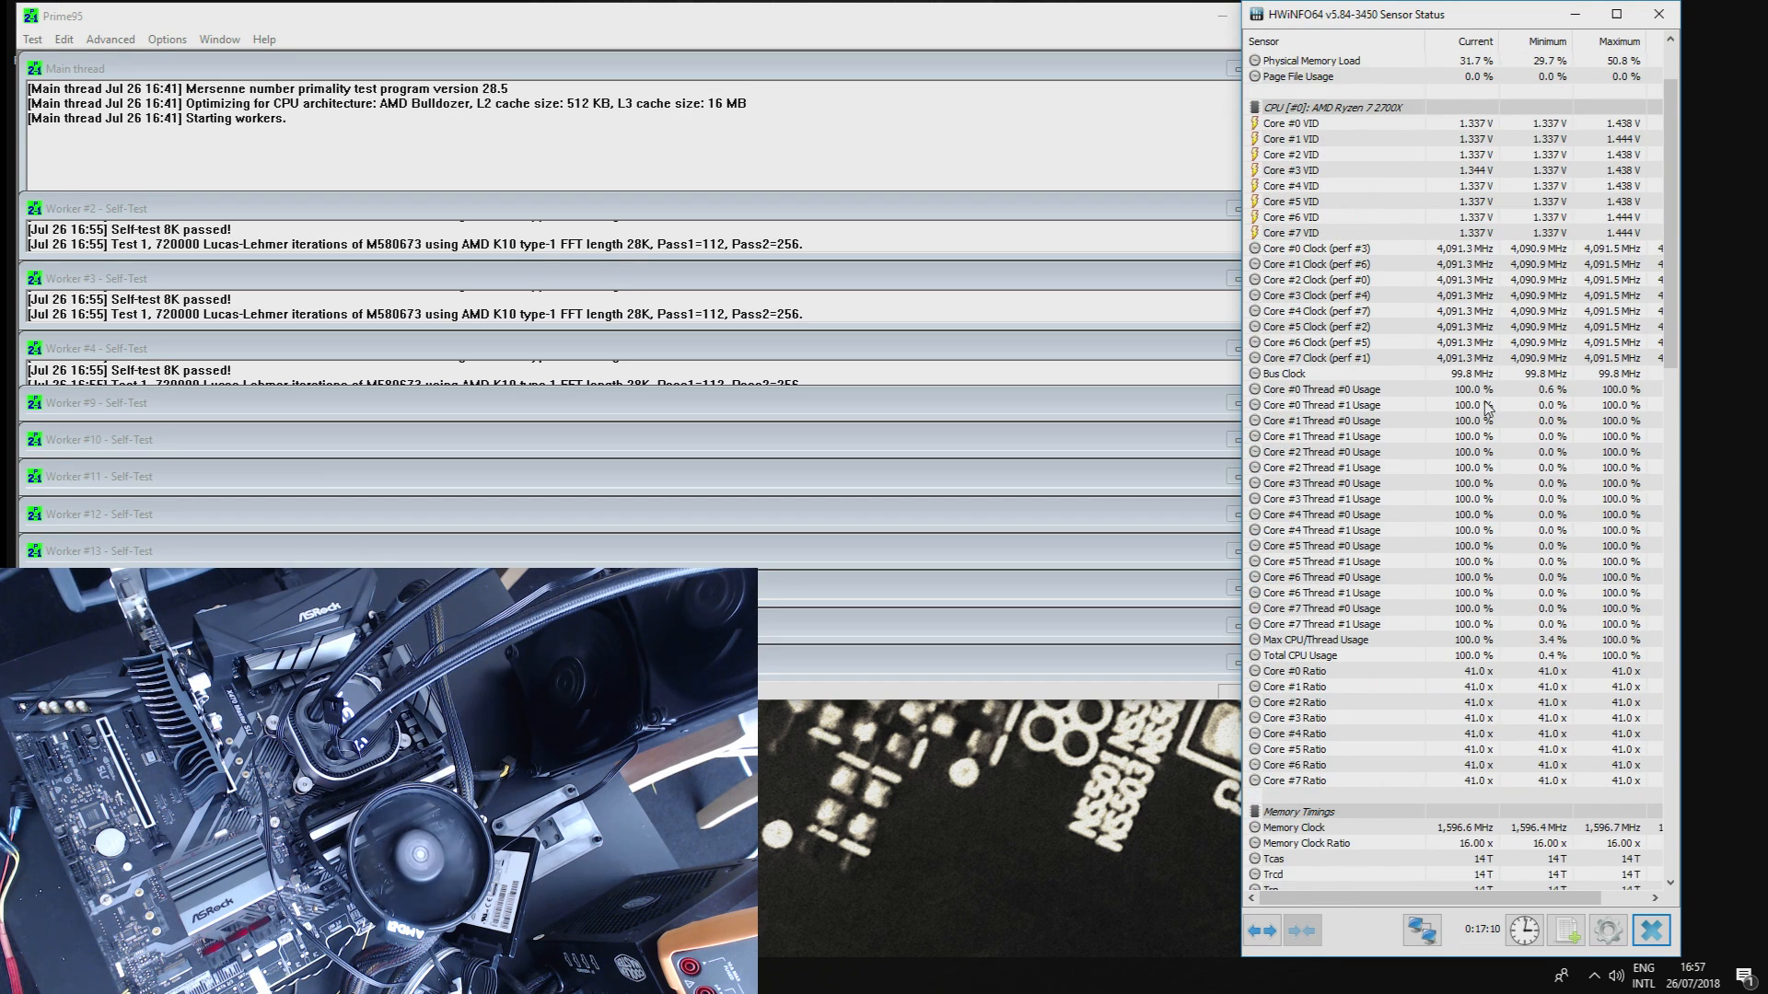
Step: Stop every Prime95 worker, keeping 'Stop all workers' ticked
scroll(down, 3)
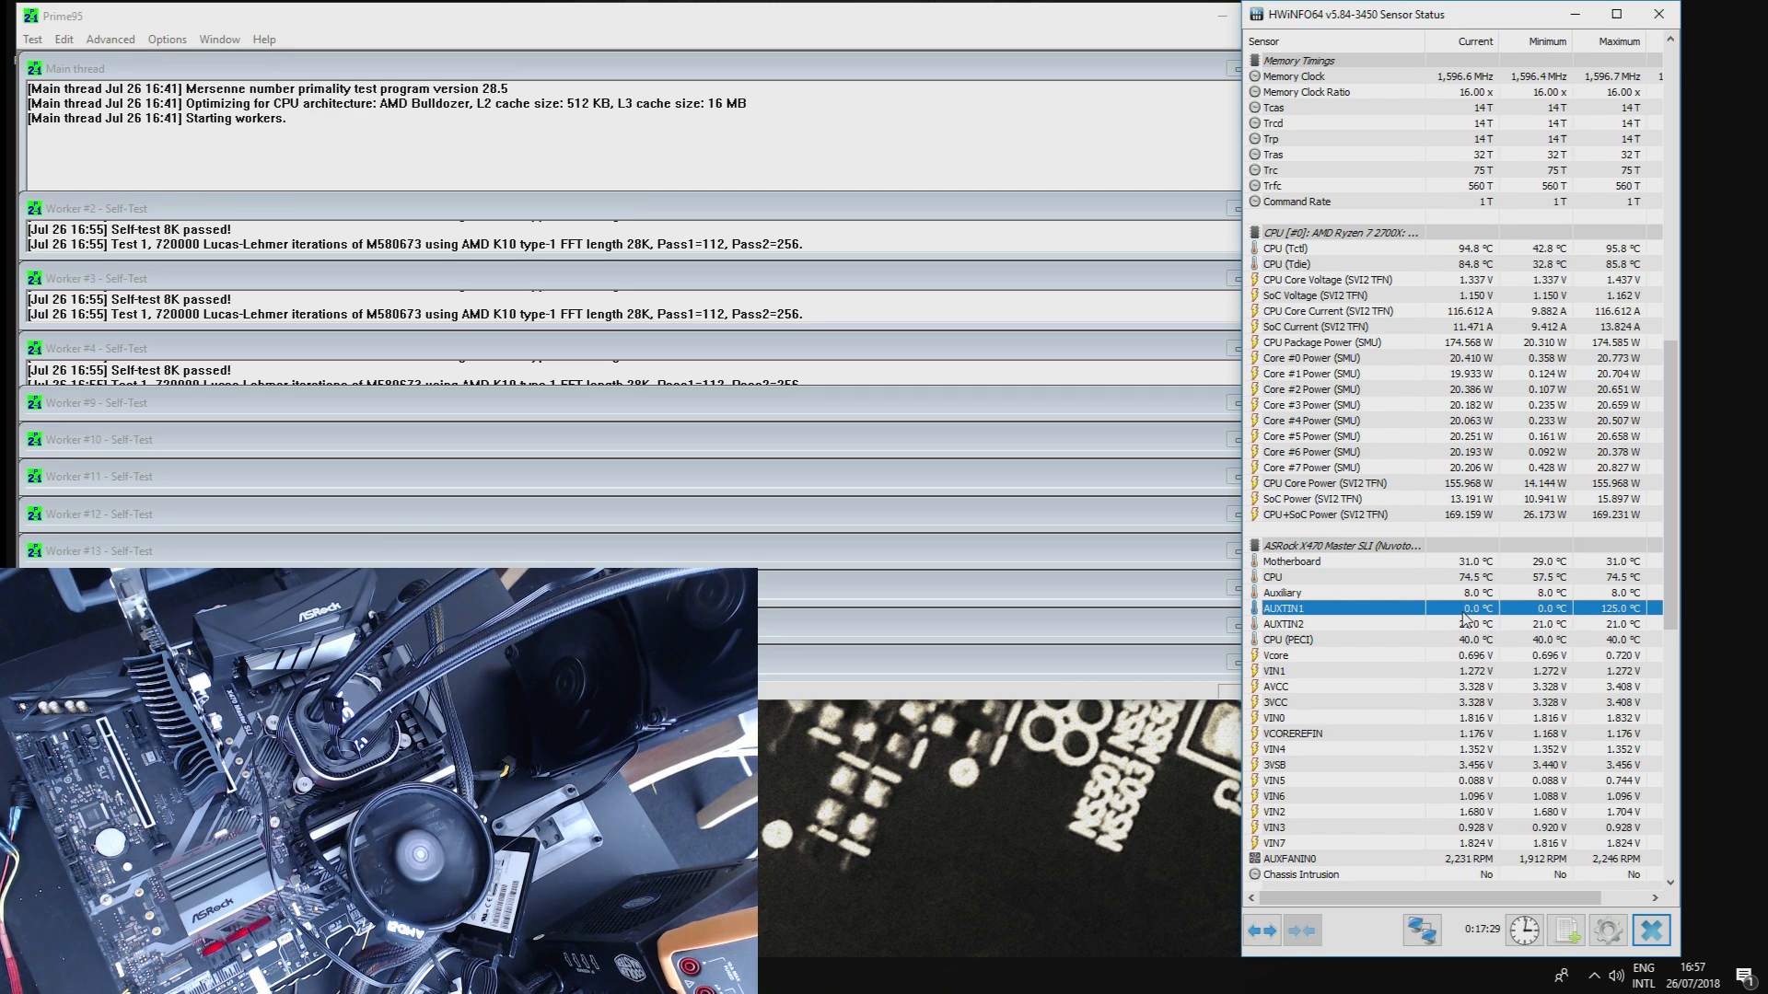
mouse_move(1486, 617)
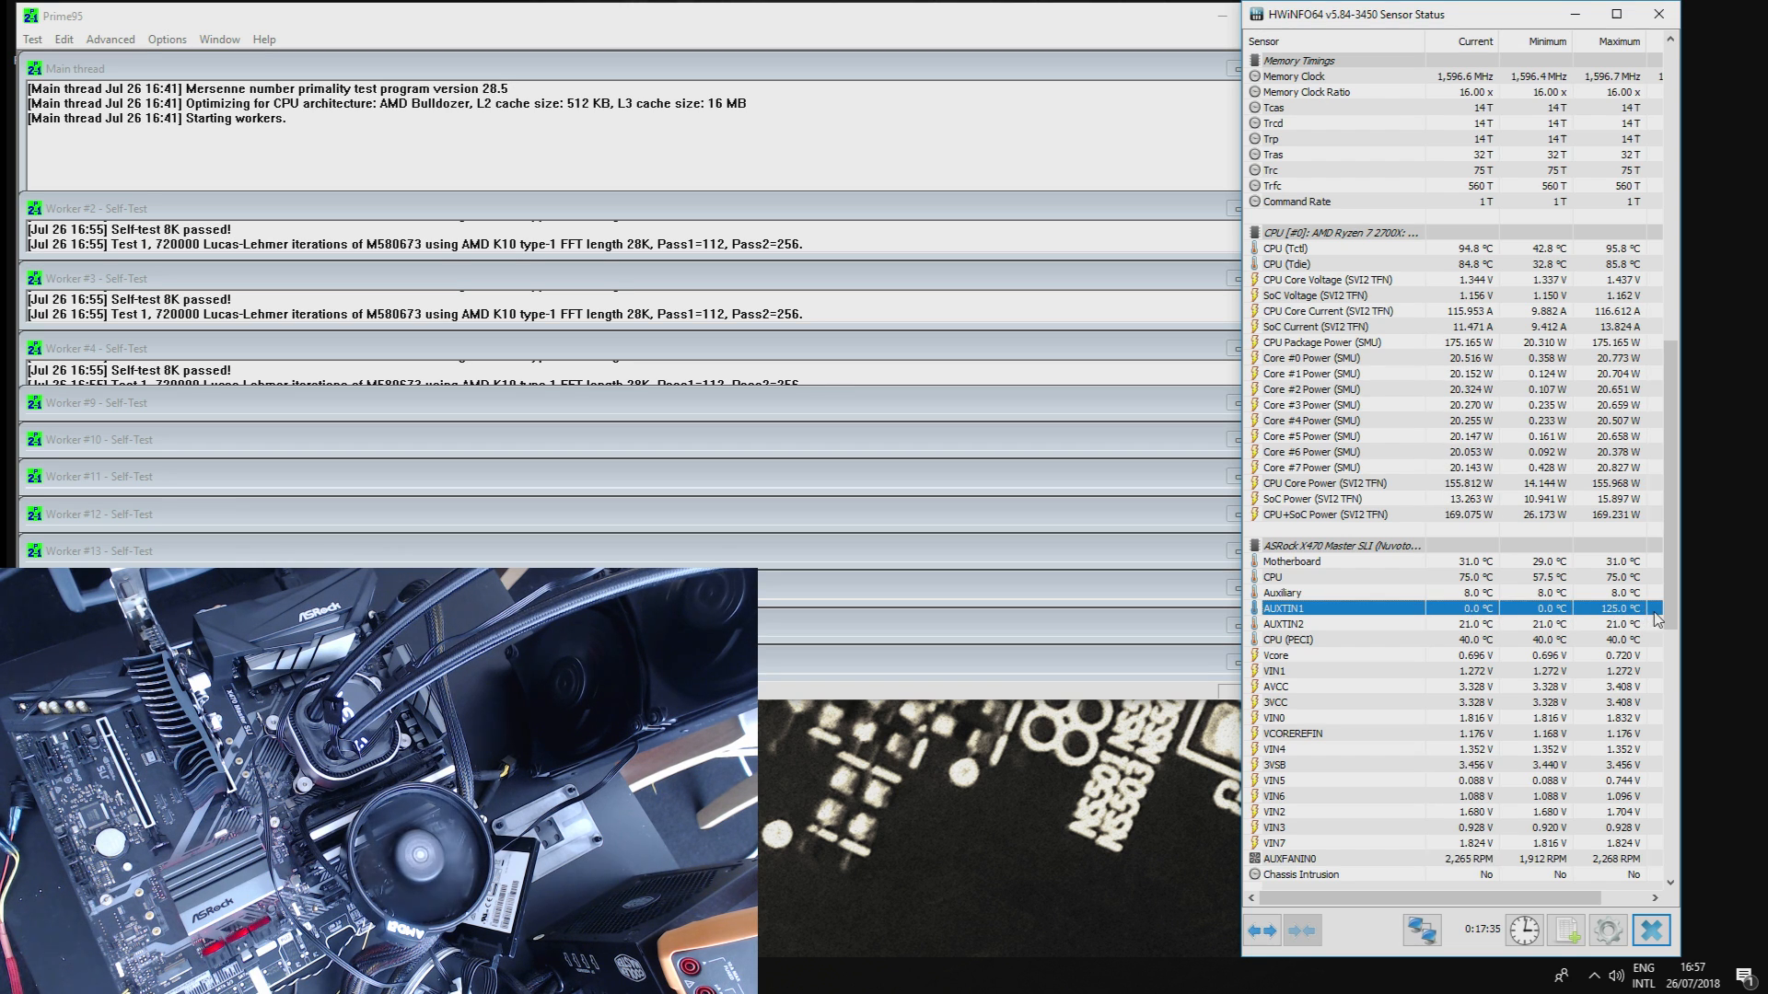
mouse_move(1562, 626)
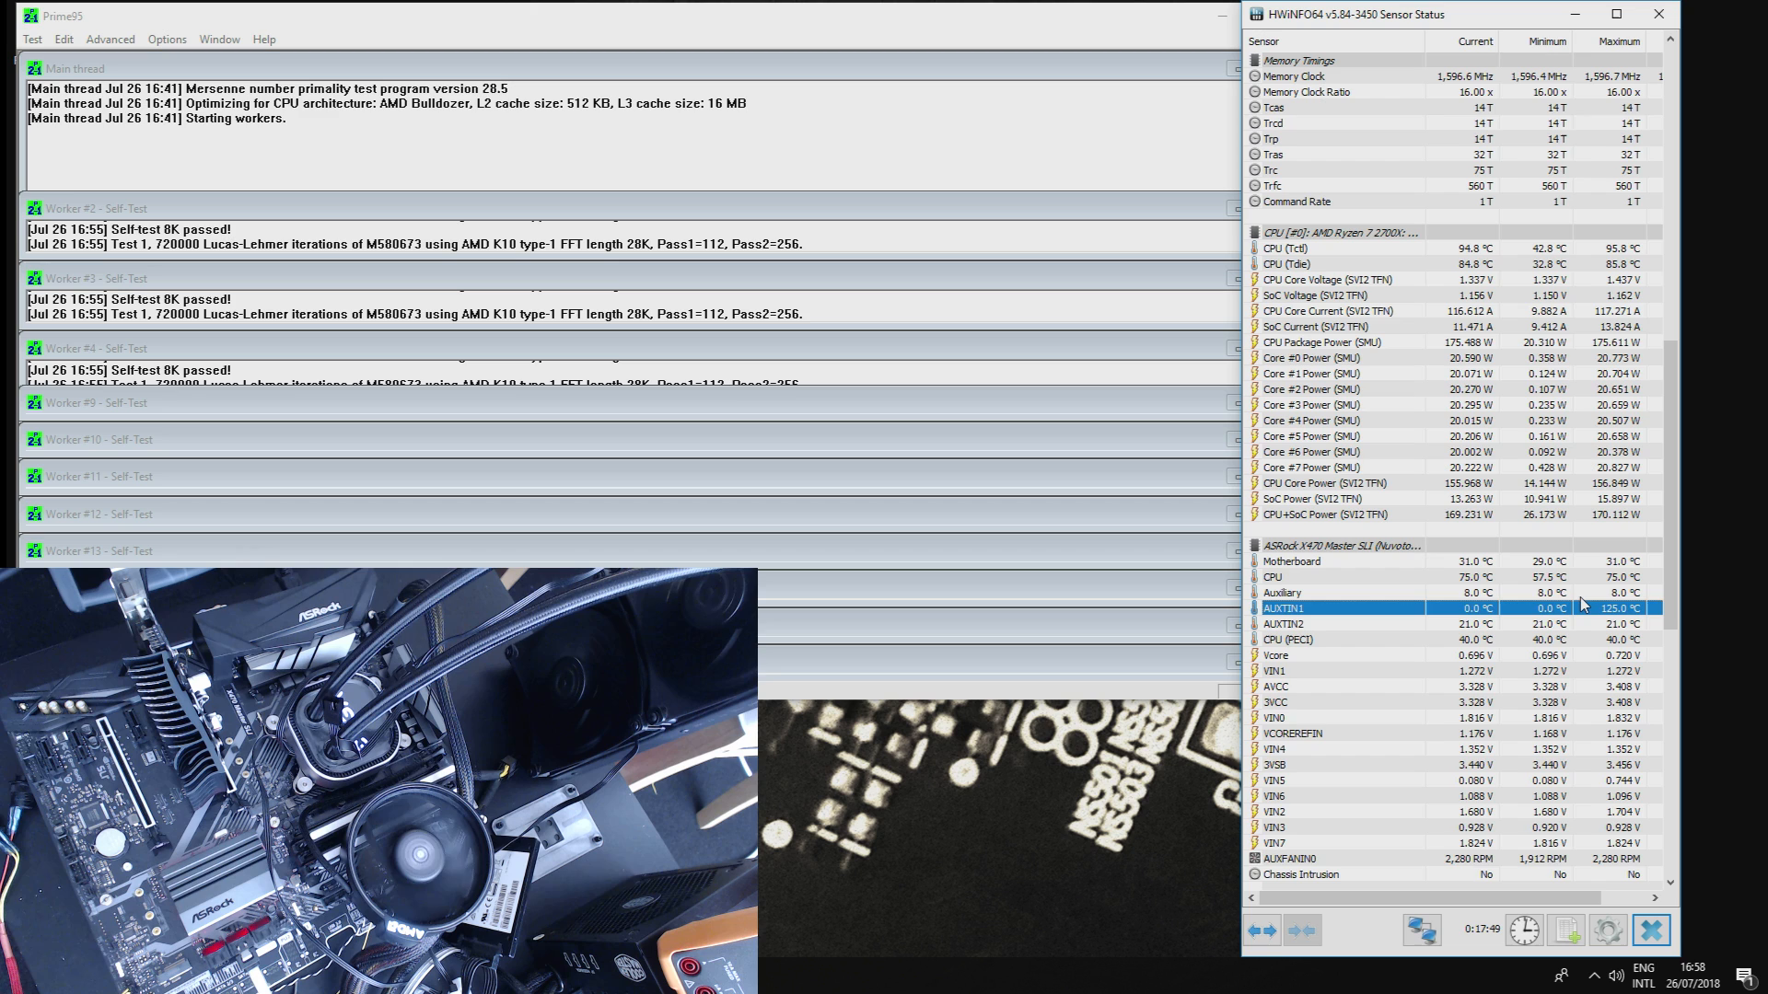
scroll(down, 3)
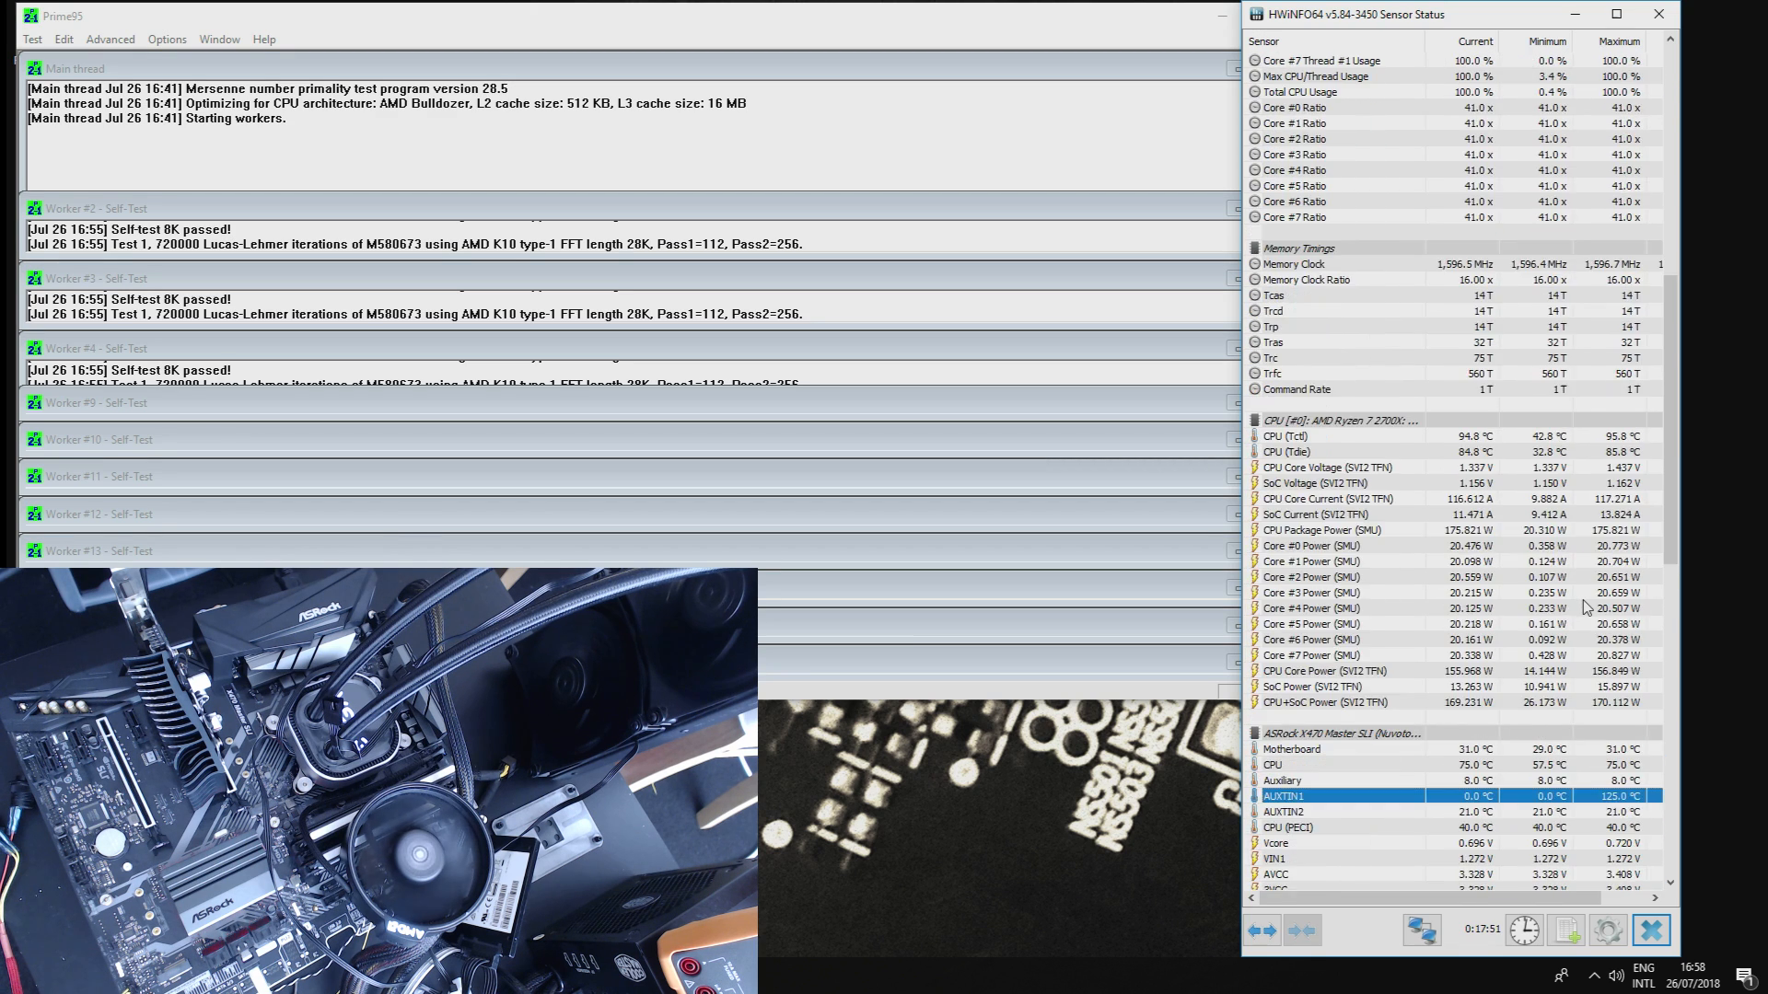
scroll(down, 3)
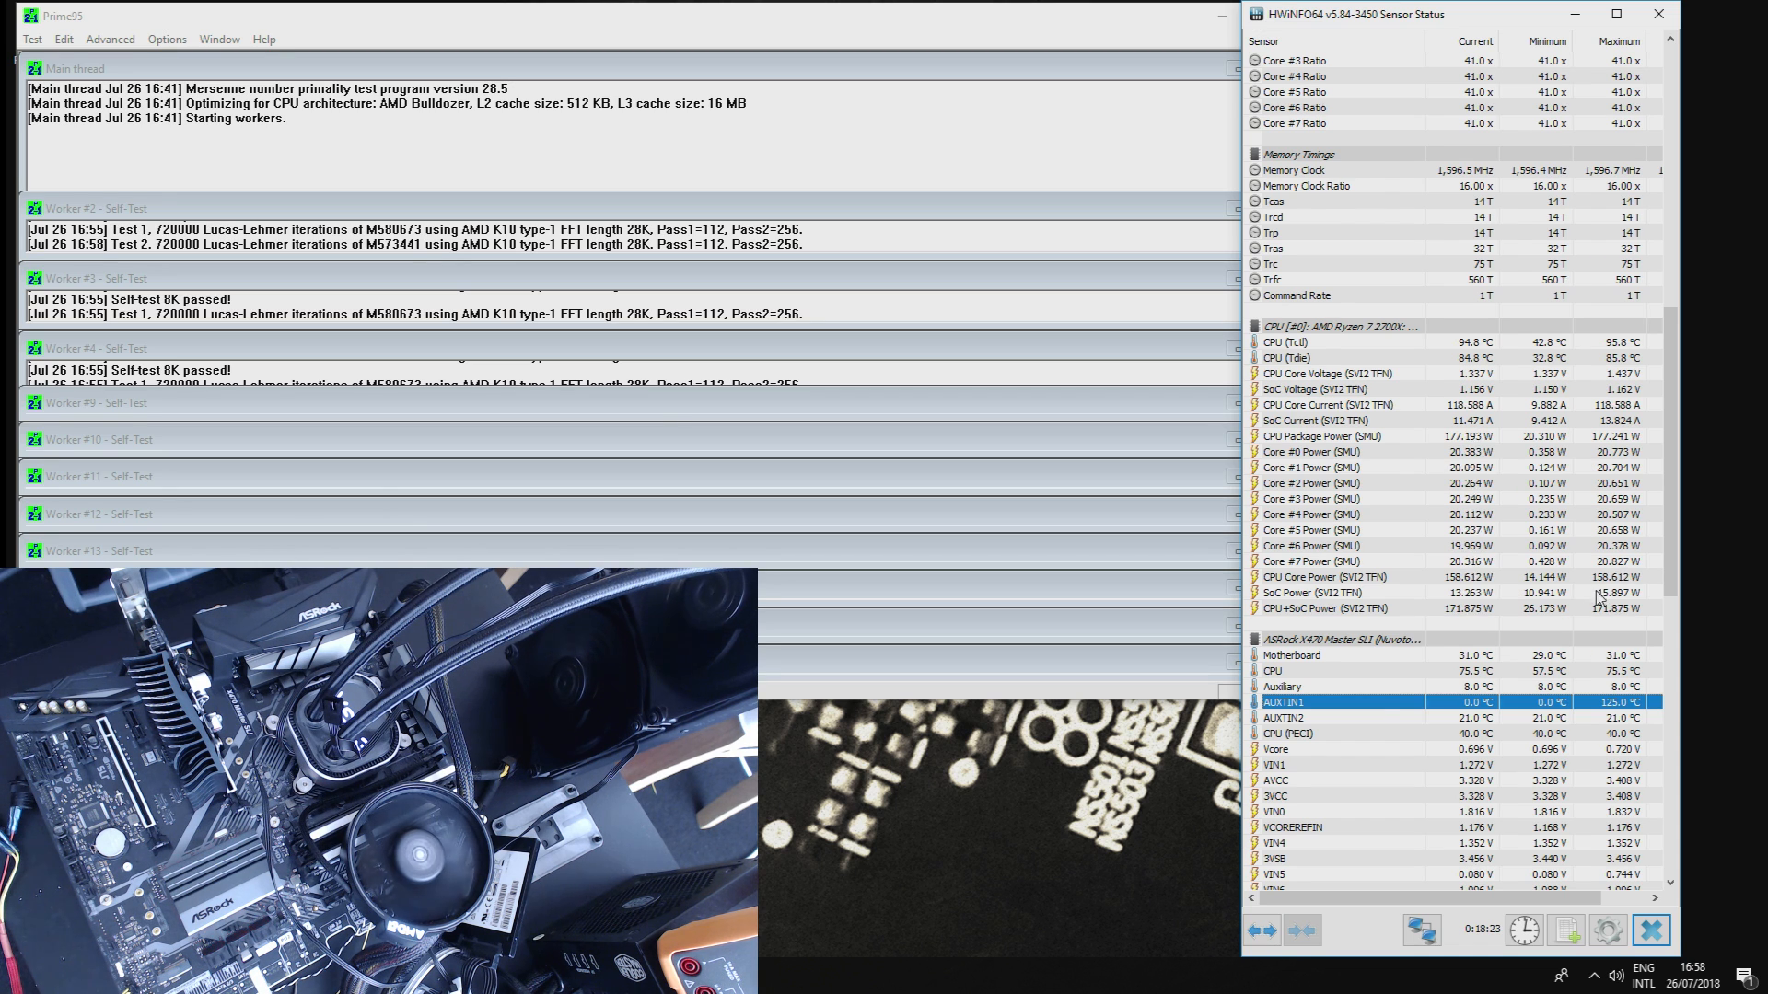
scroll(down, 3)
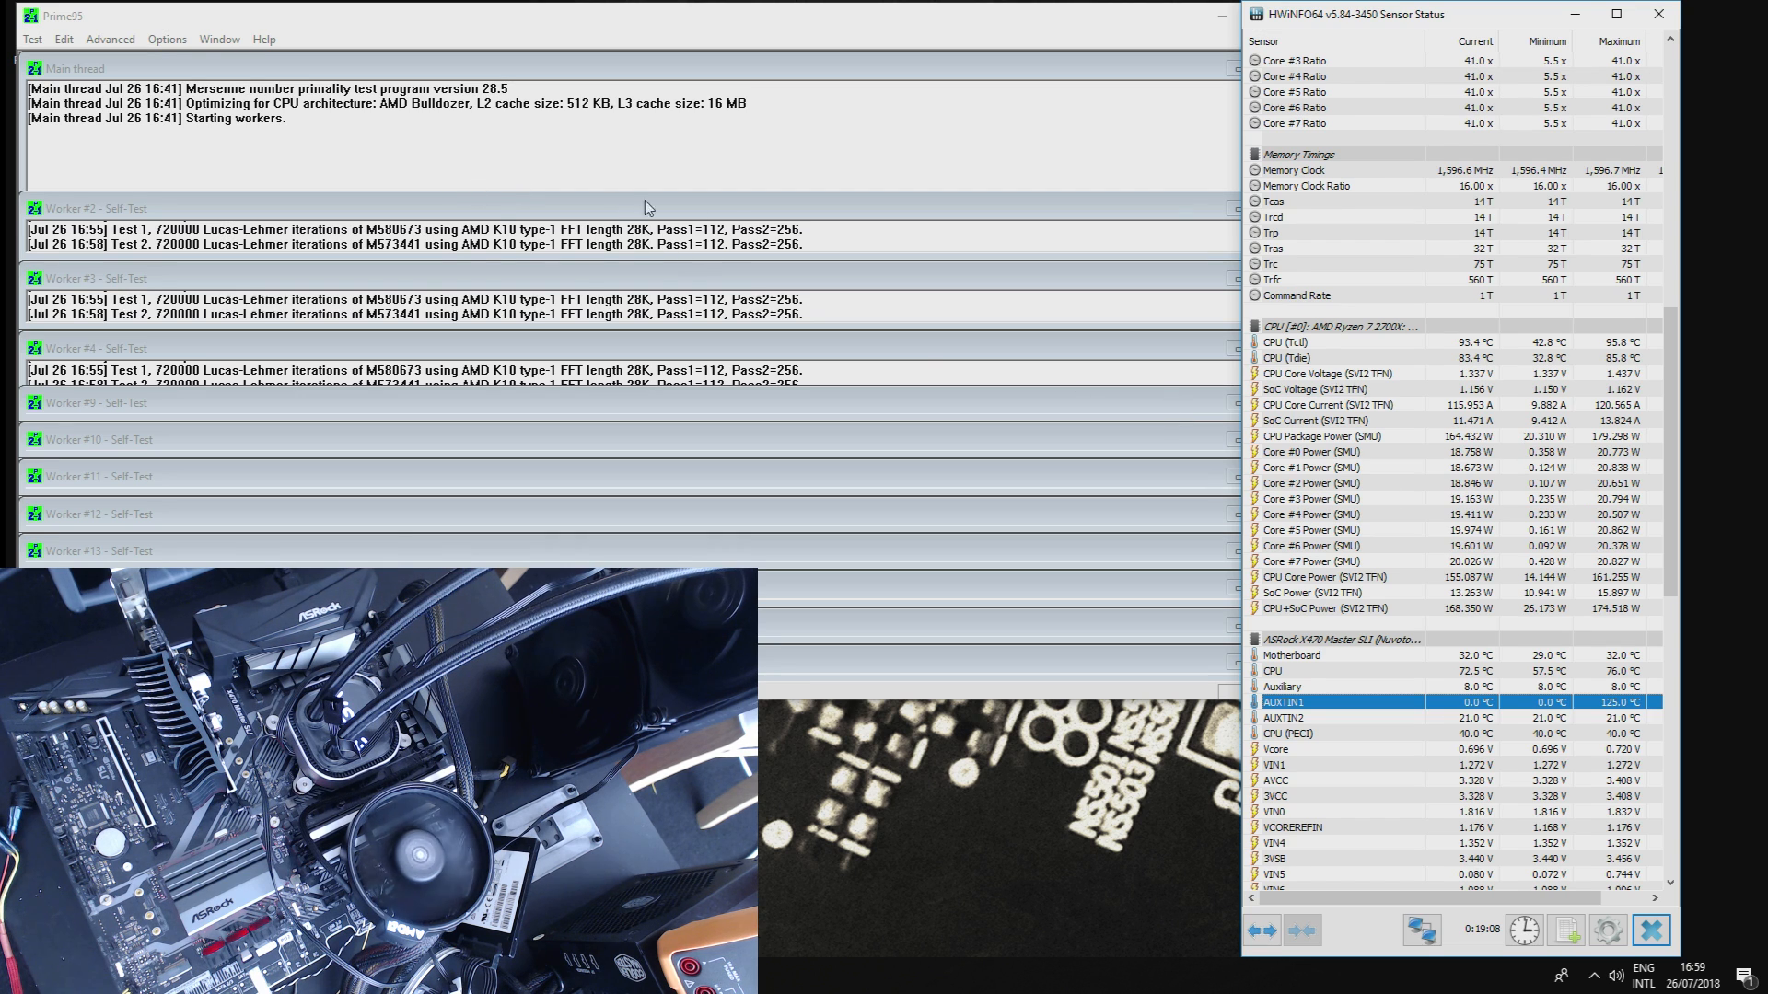
click(31, 39)
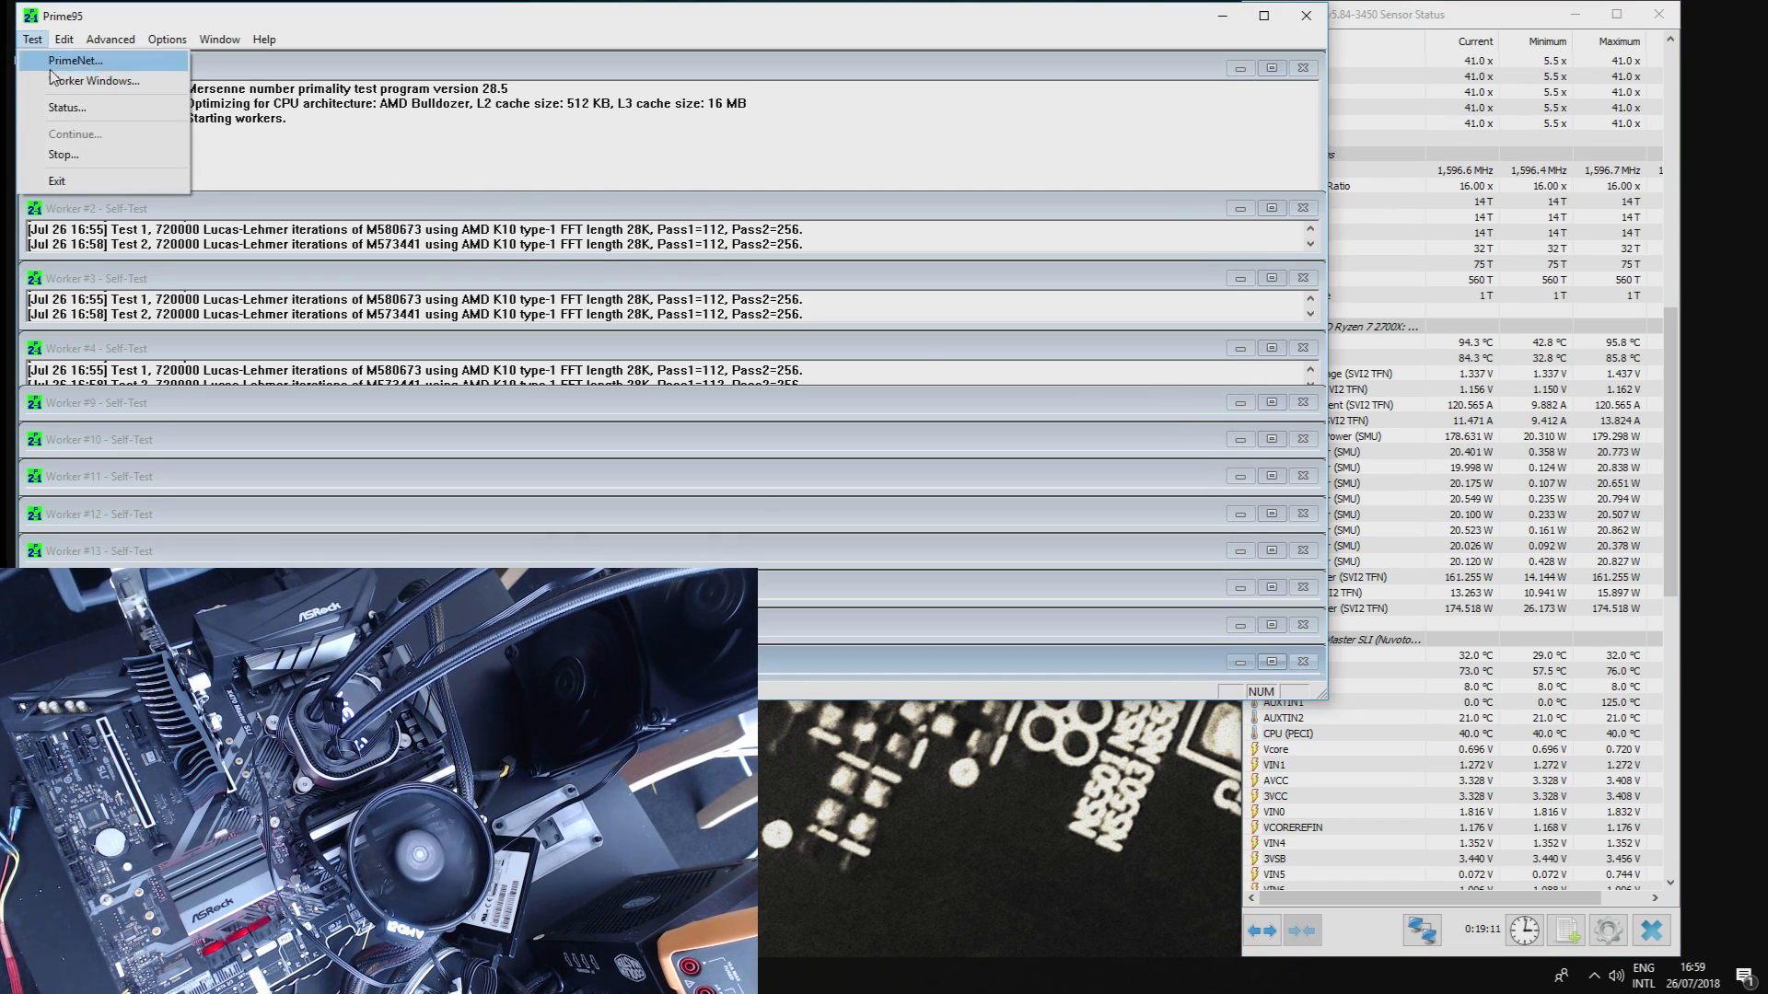
click(63, 155)
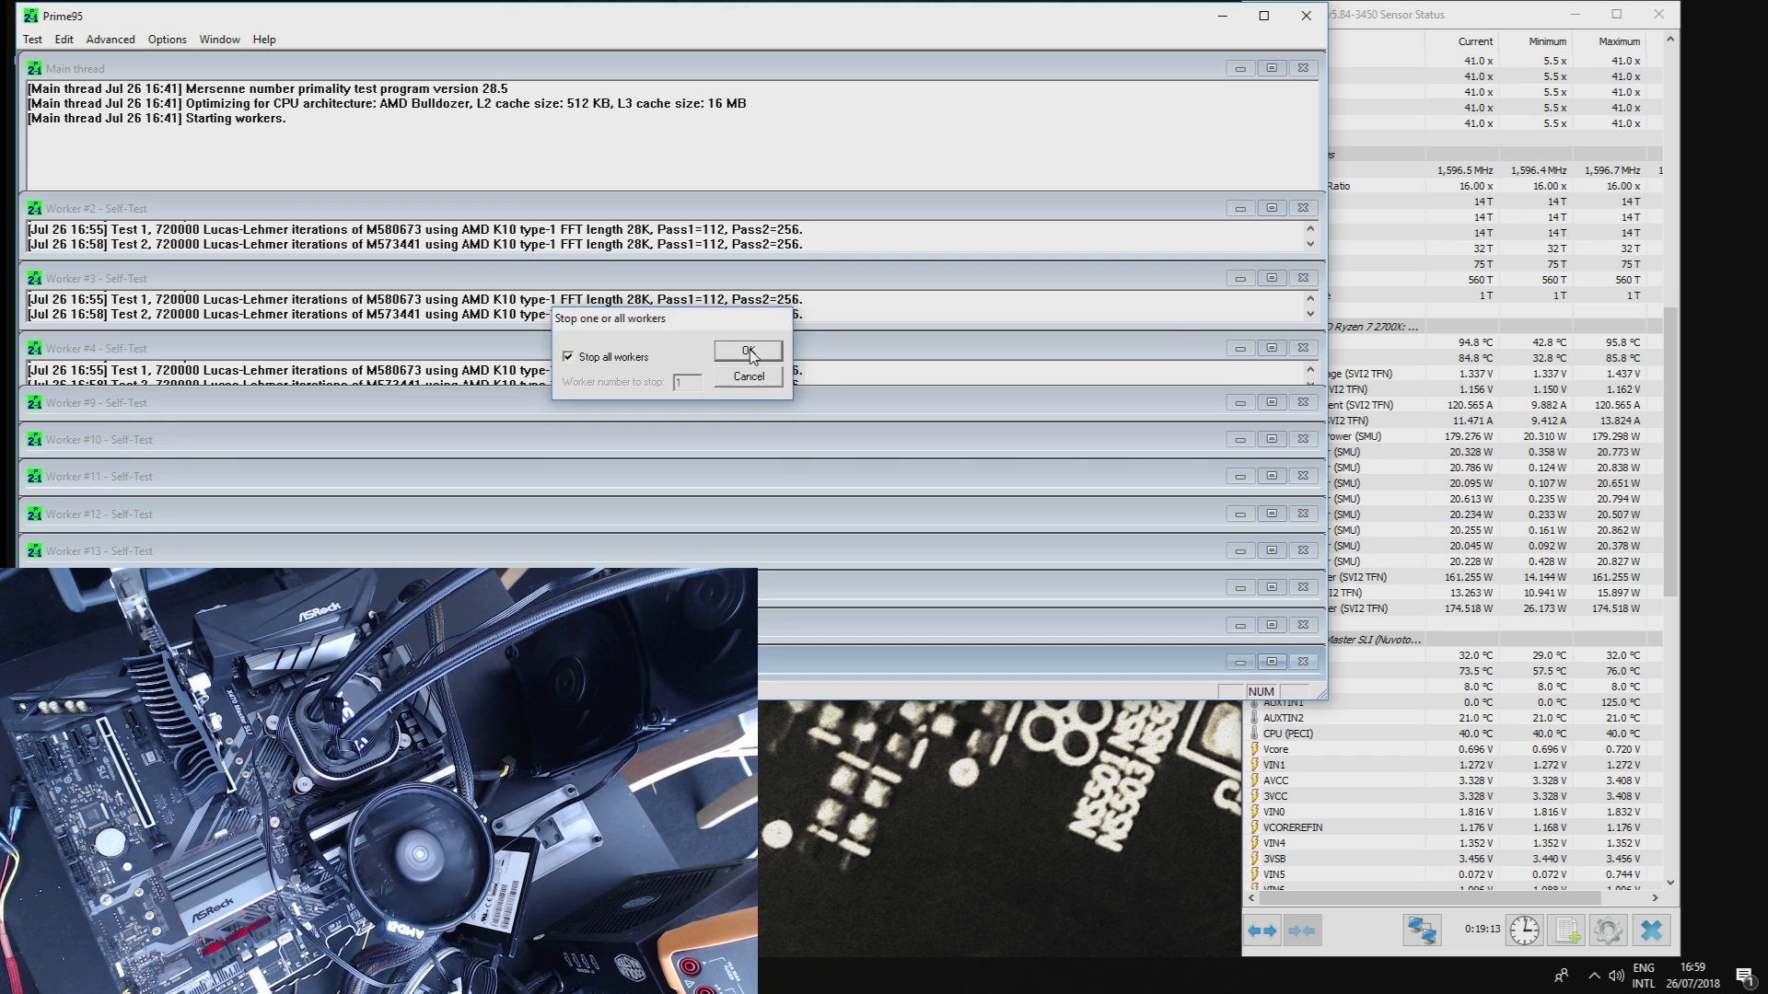
click(748, 351)
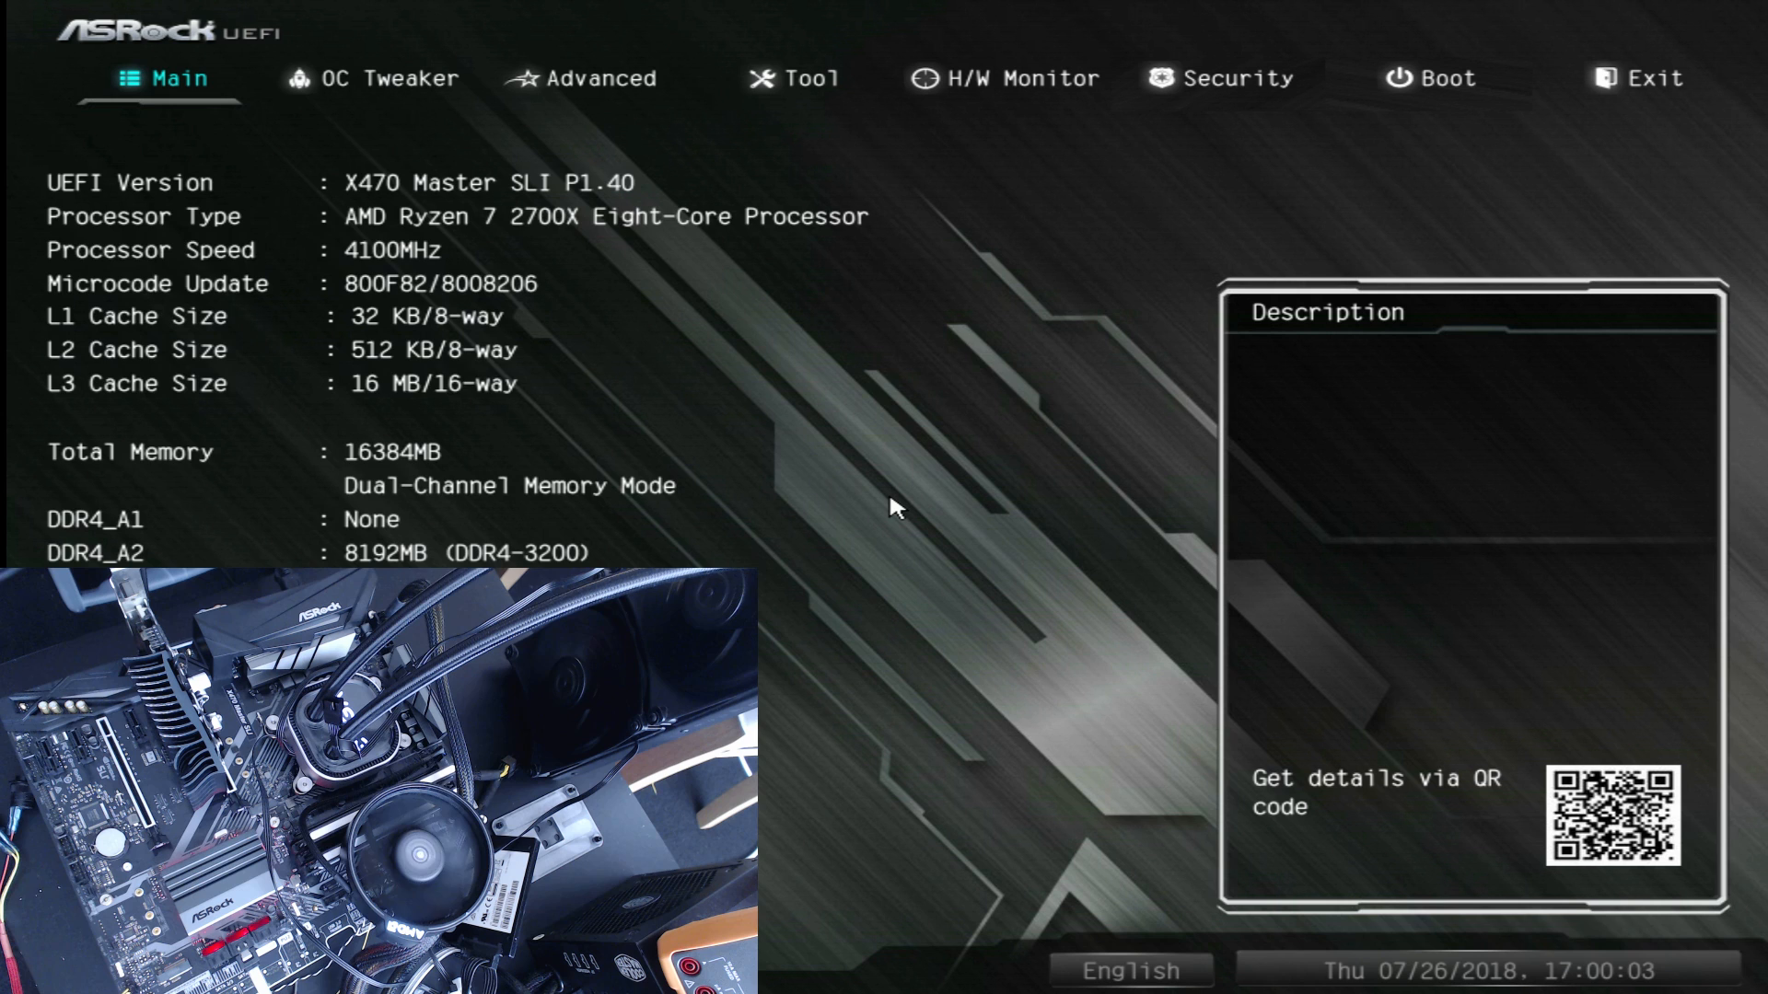
Step: Look through the UEFI OC Tweaker, AMD PBS, Main, Boot and Exit tabs
click(371, 77)
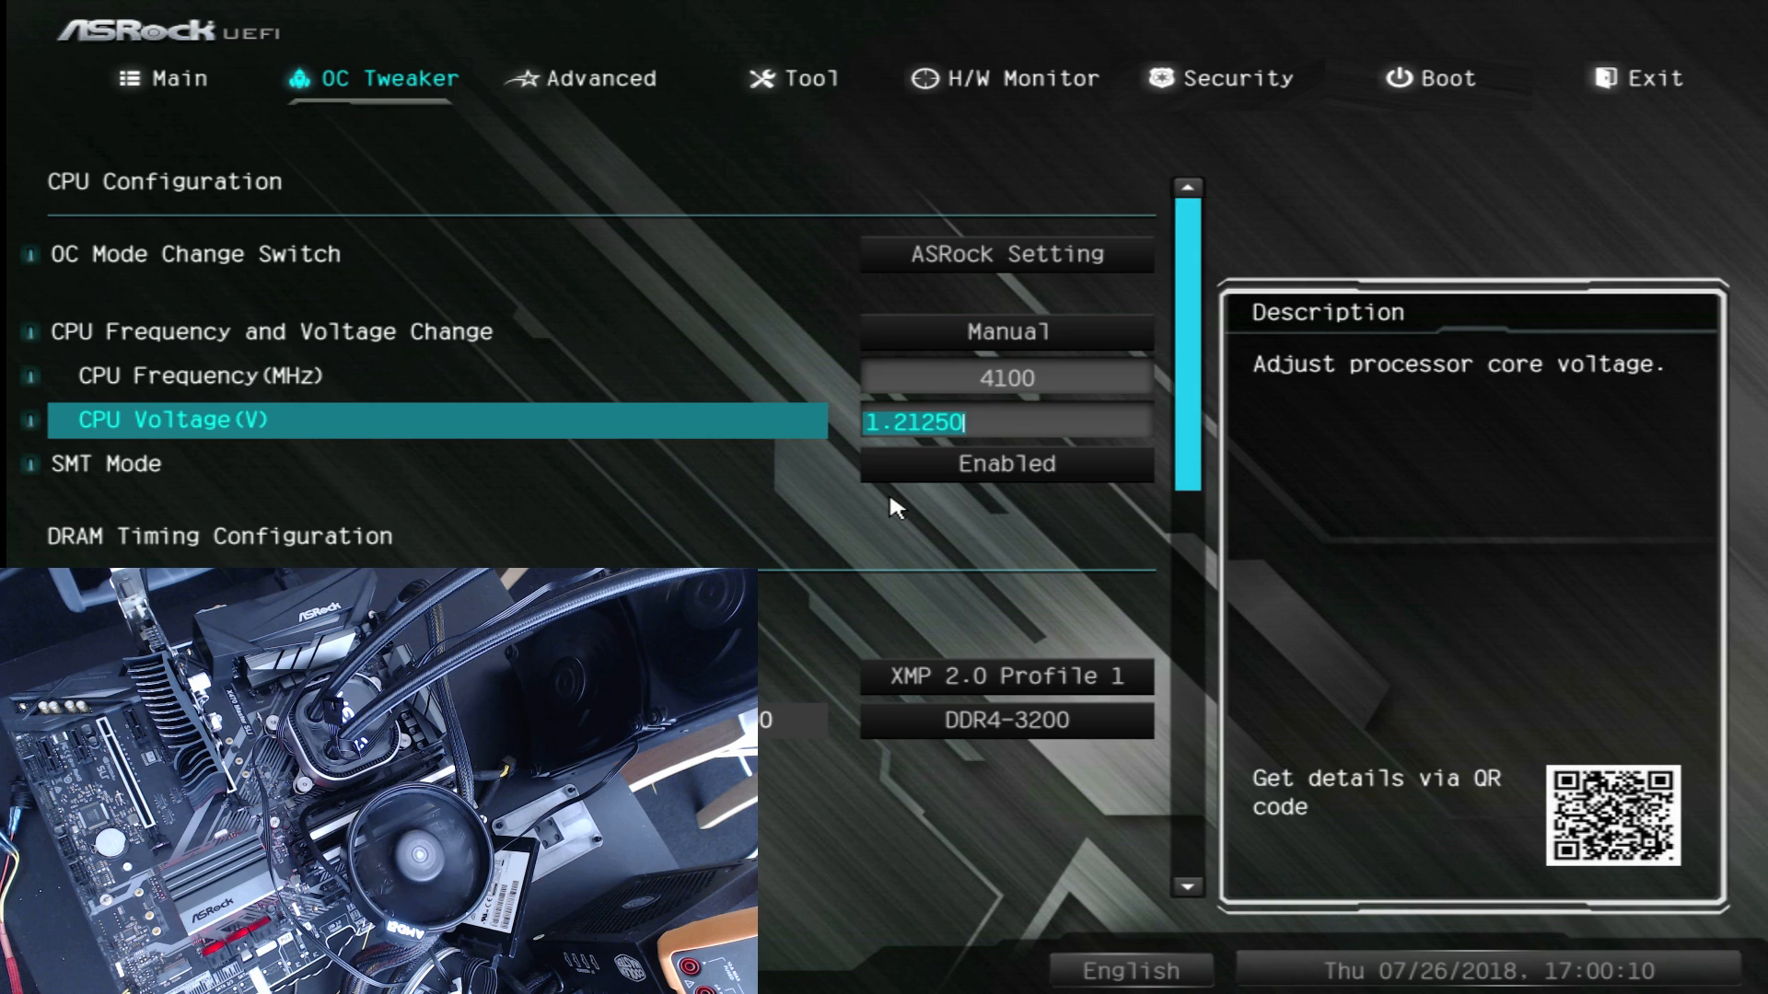
click(601, 78)
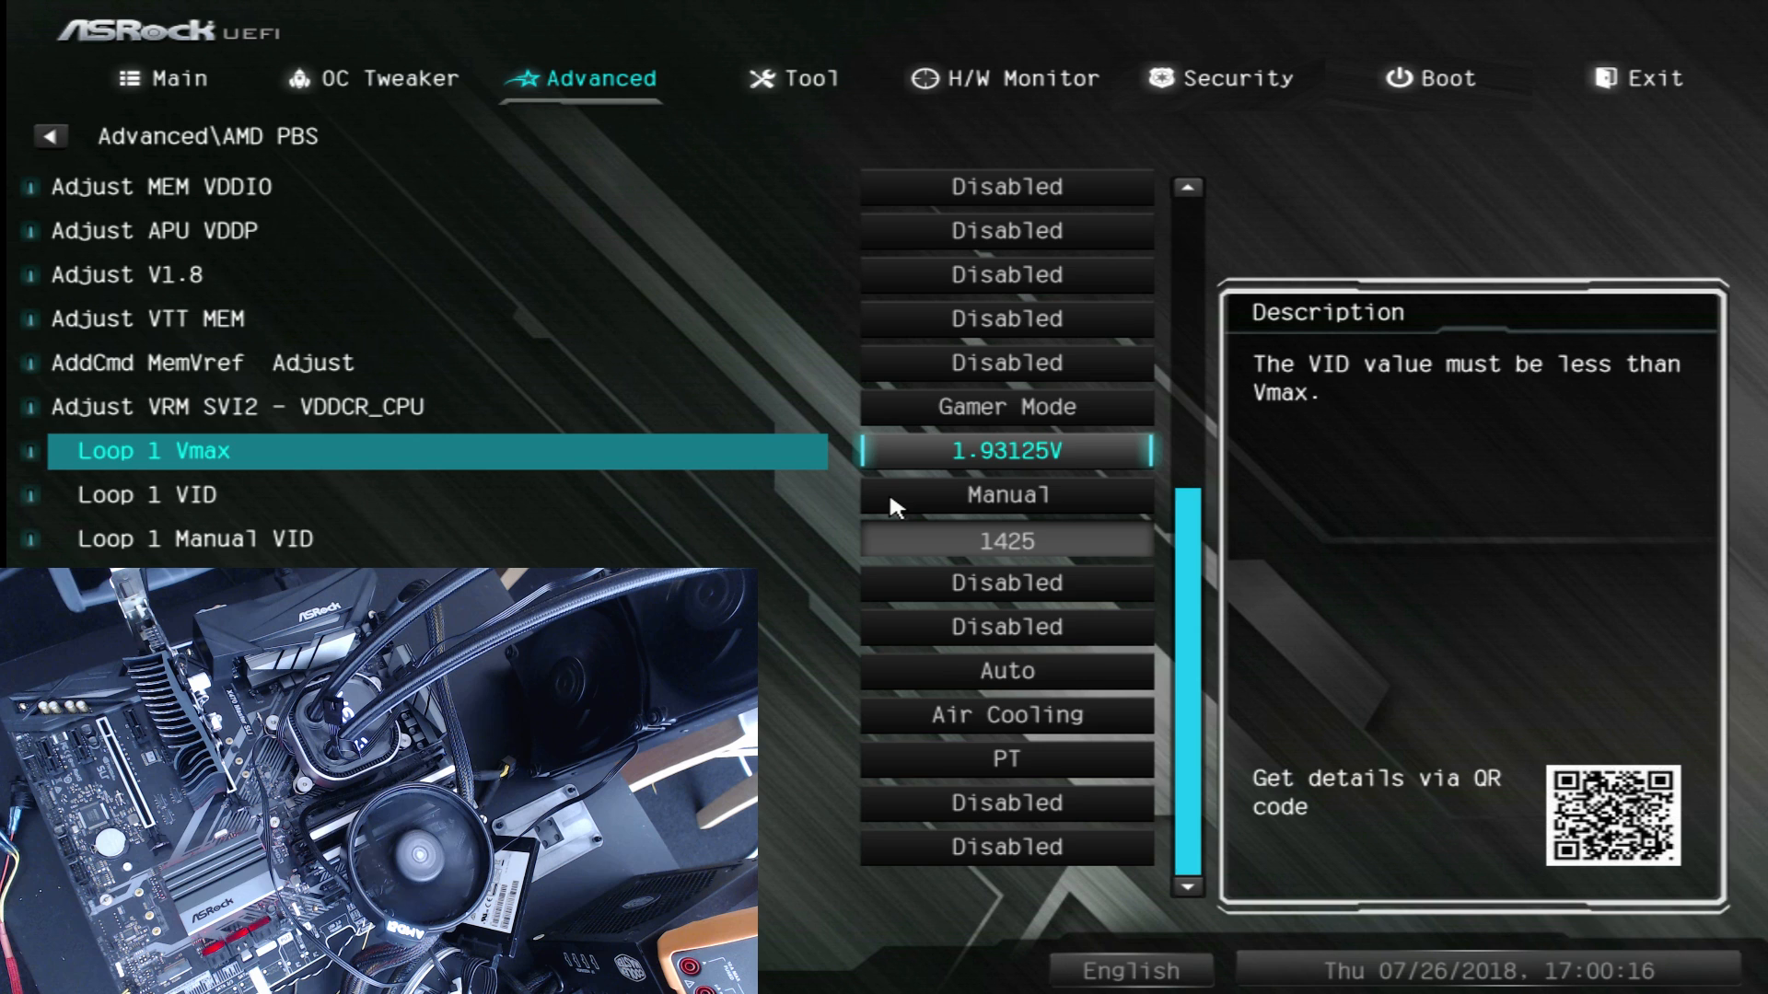
click(163, 77)
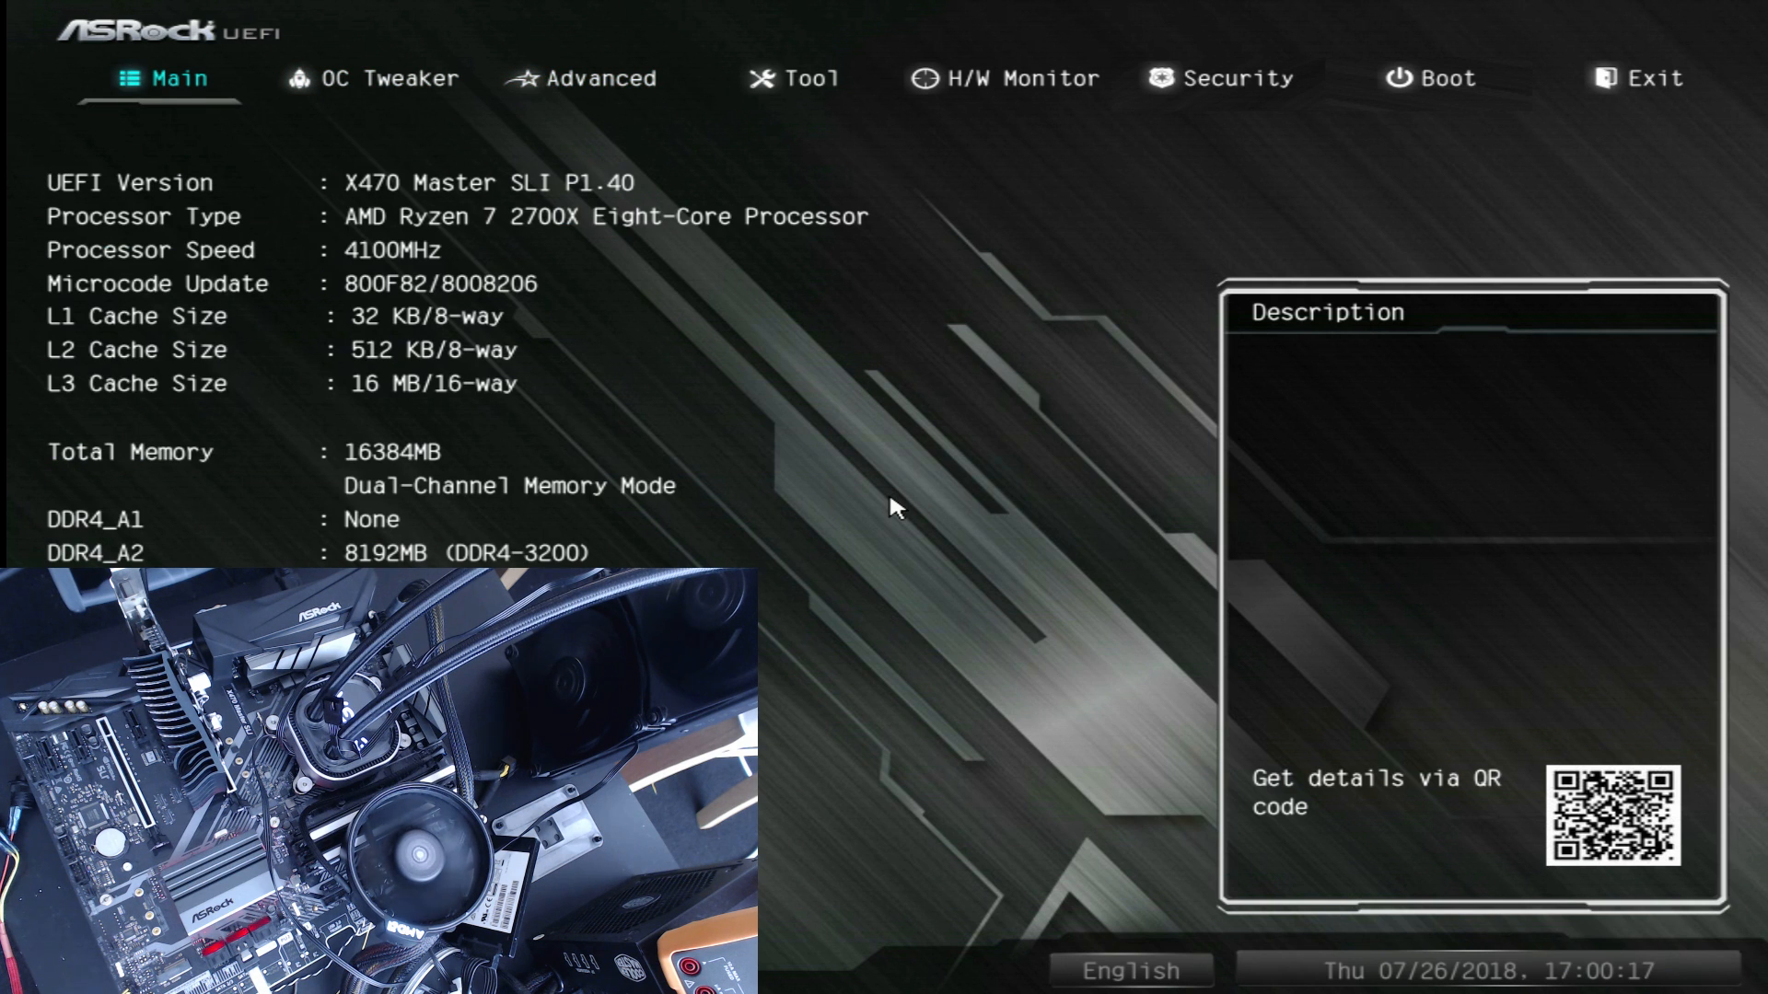
click(1653, 77)
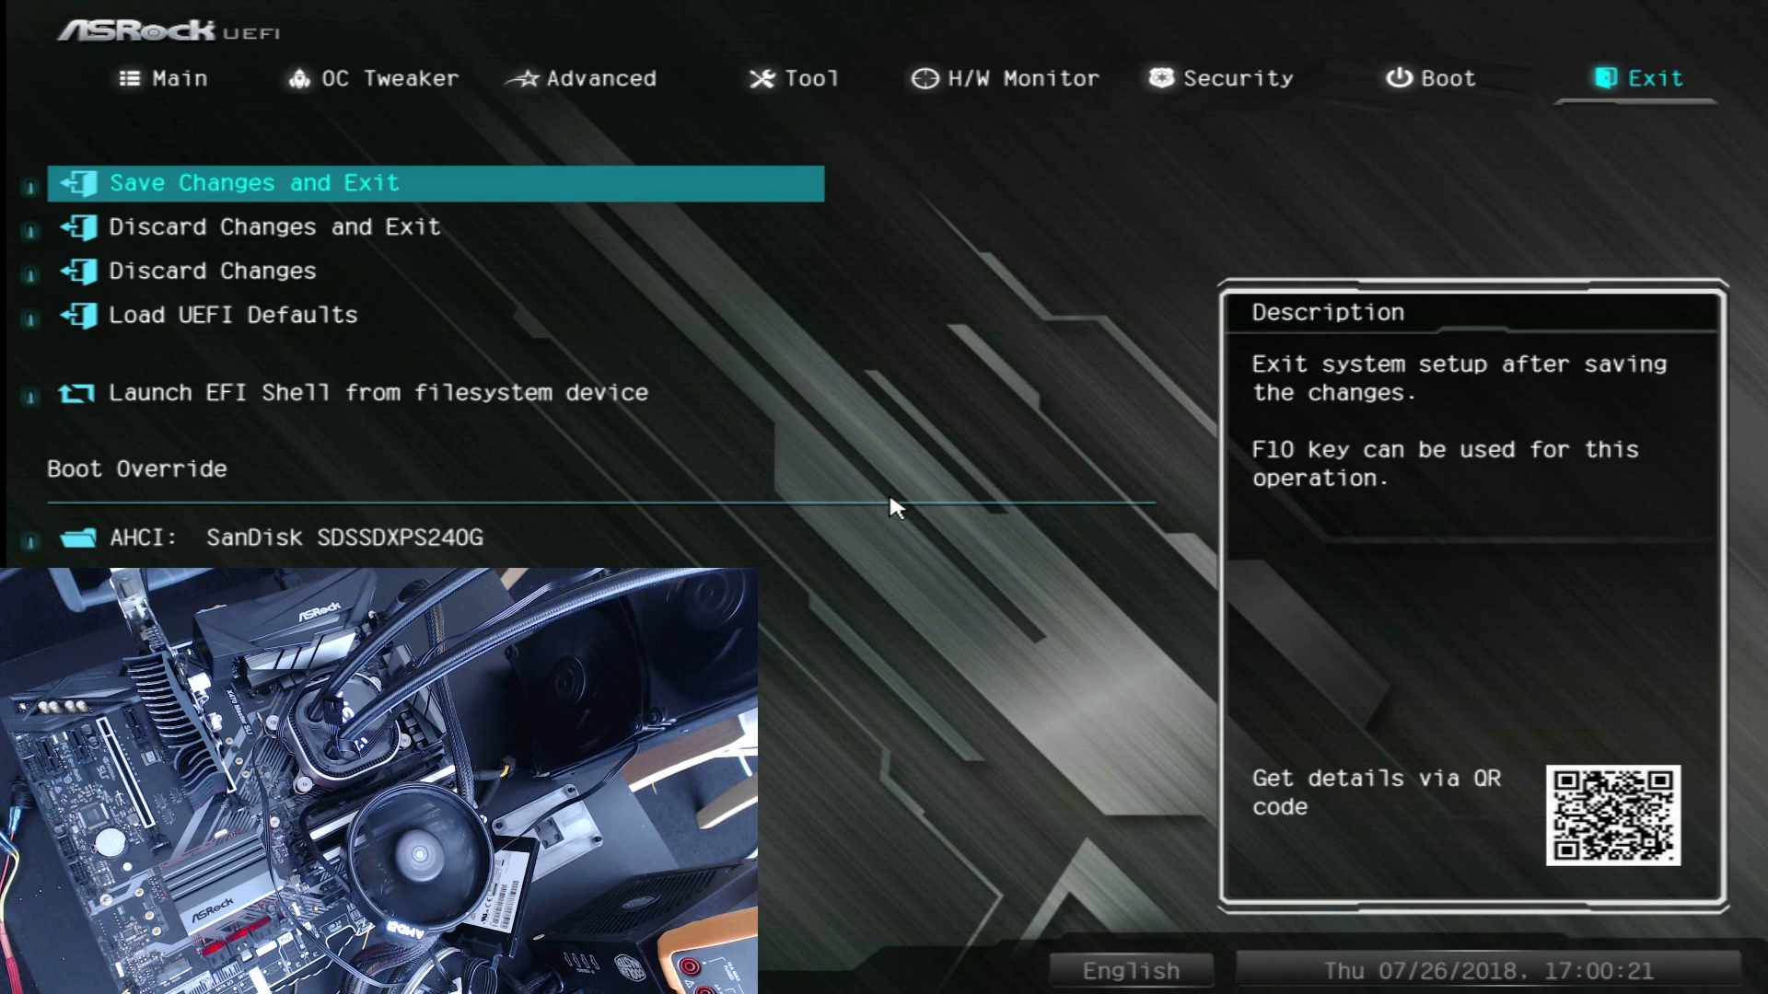
click(1445, 77)
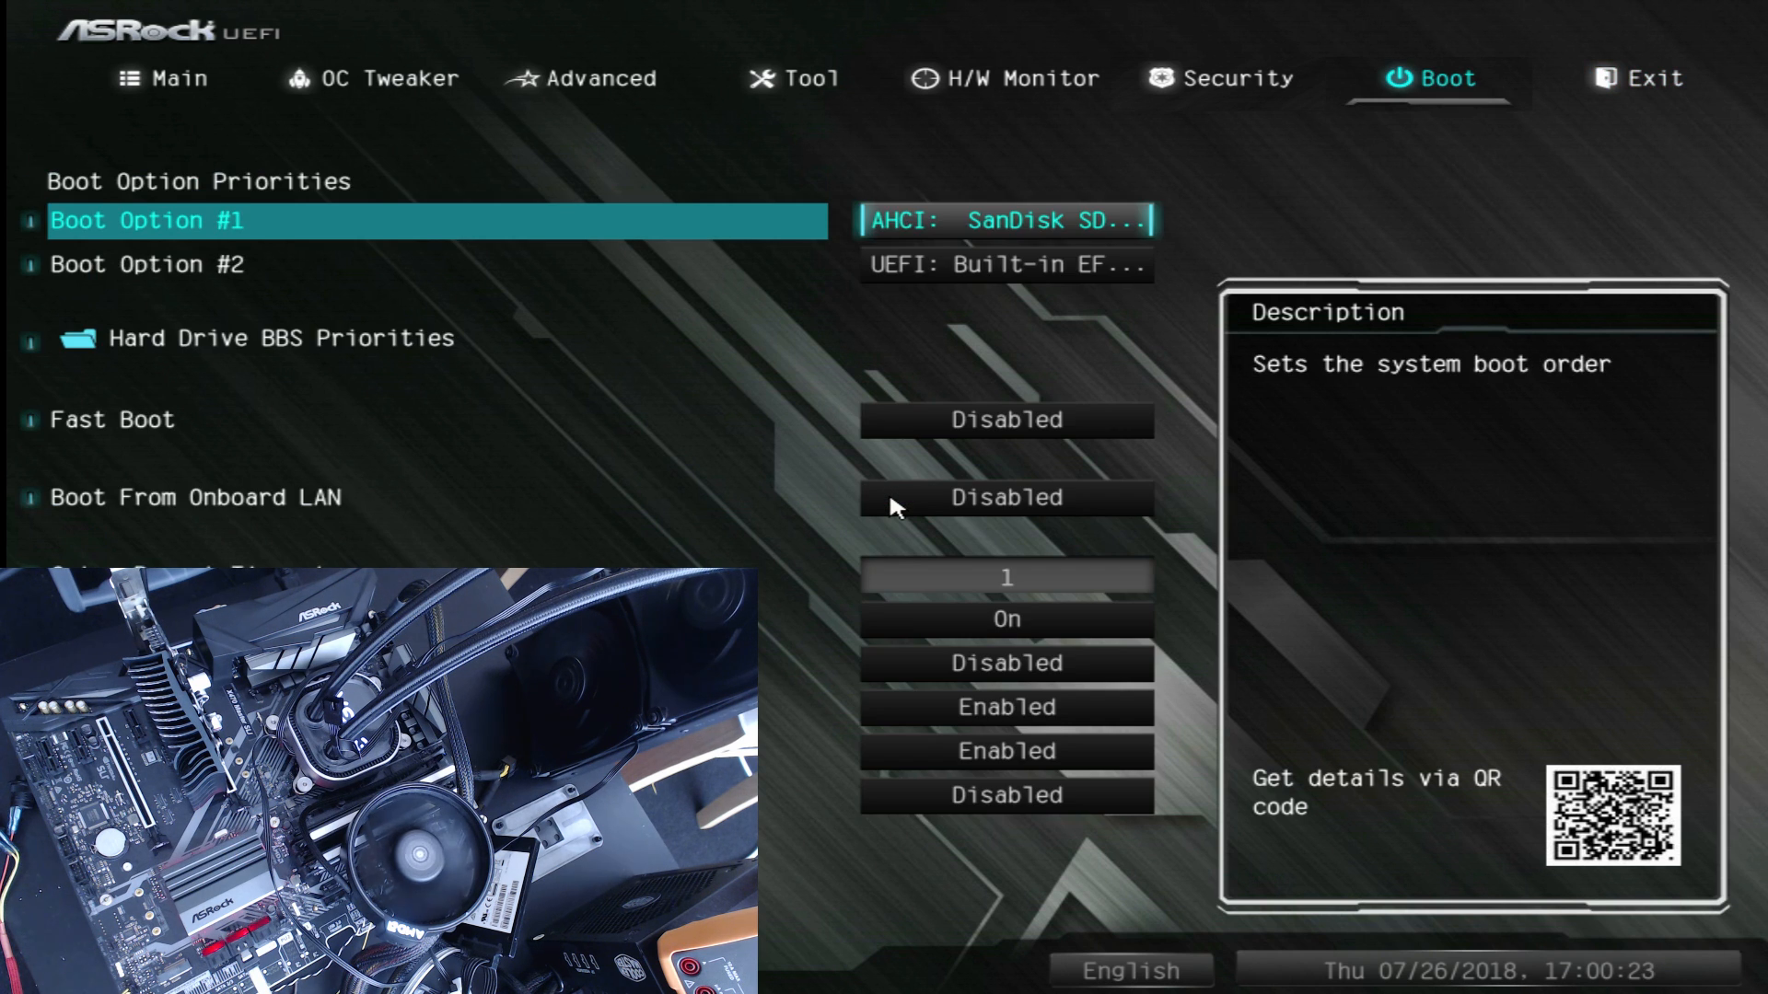
click(1649, 79)
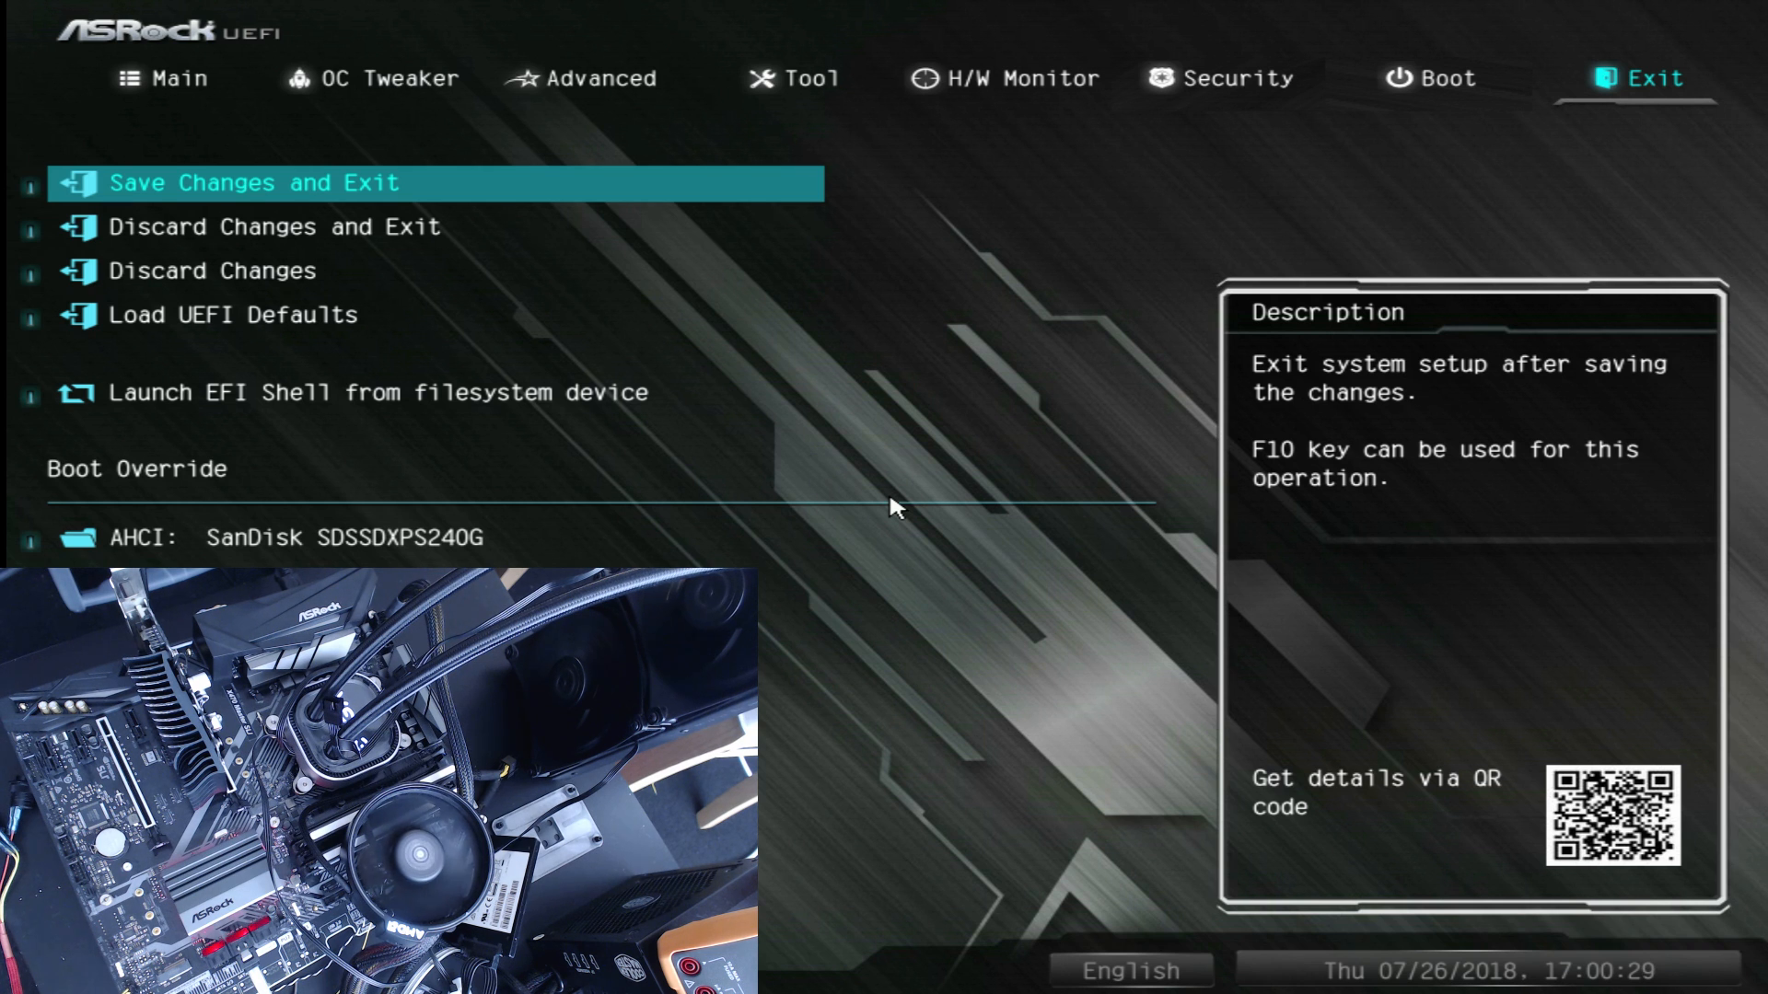
Step: Set CPU Voltage to 1.425 V and open the Load XMP Setting choices
click(233, 315)
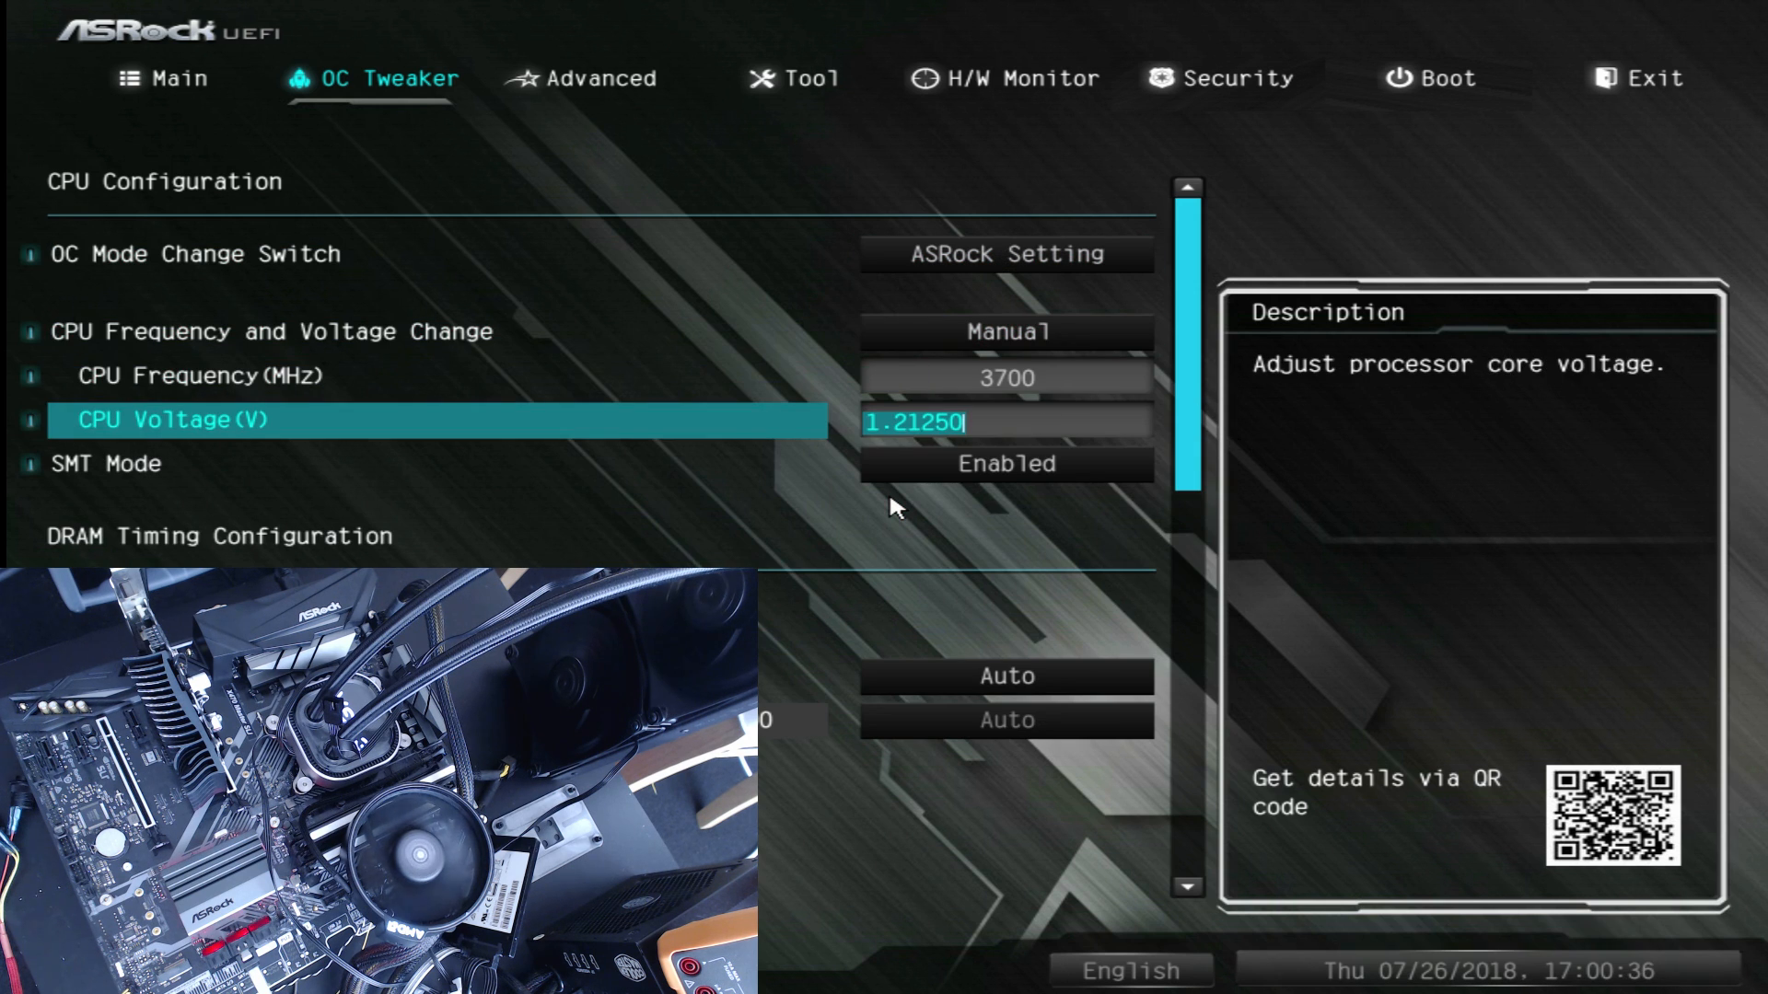
text(1.4256)
click(1006, 378)
text(4100)
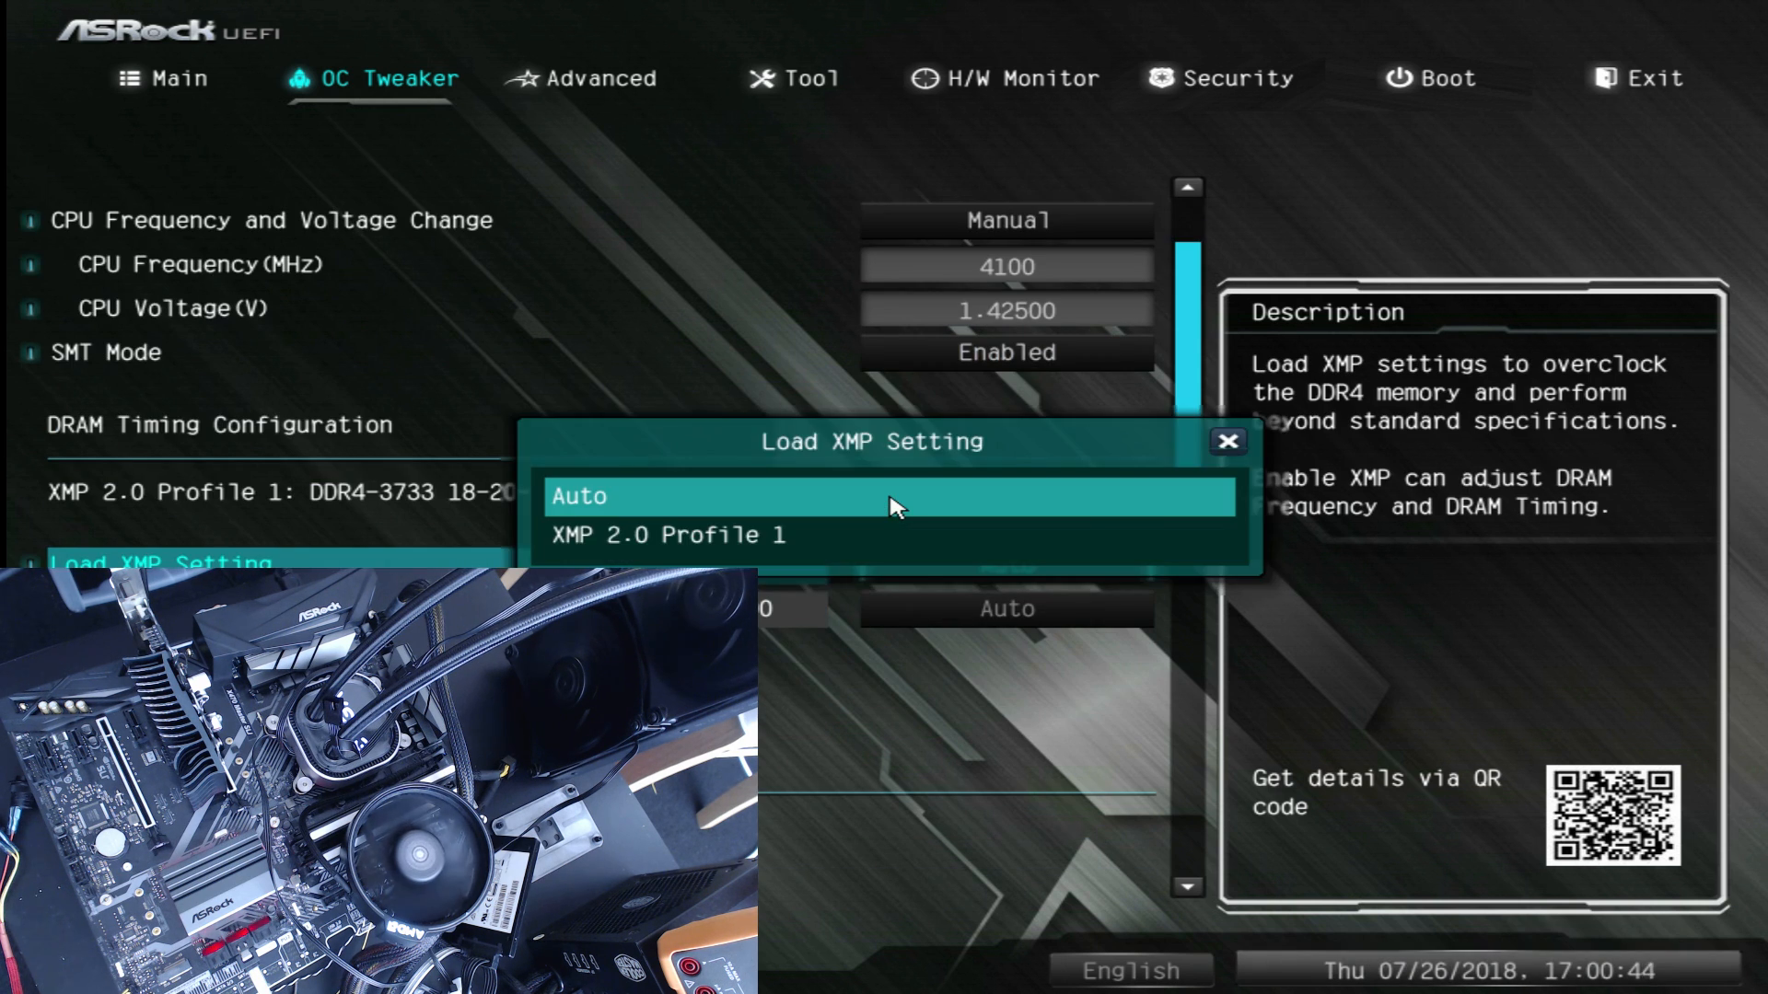
click(663, 534)
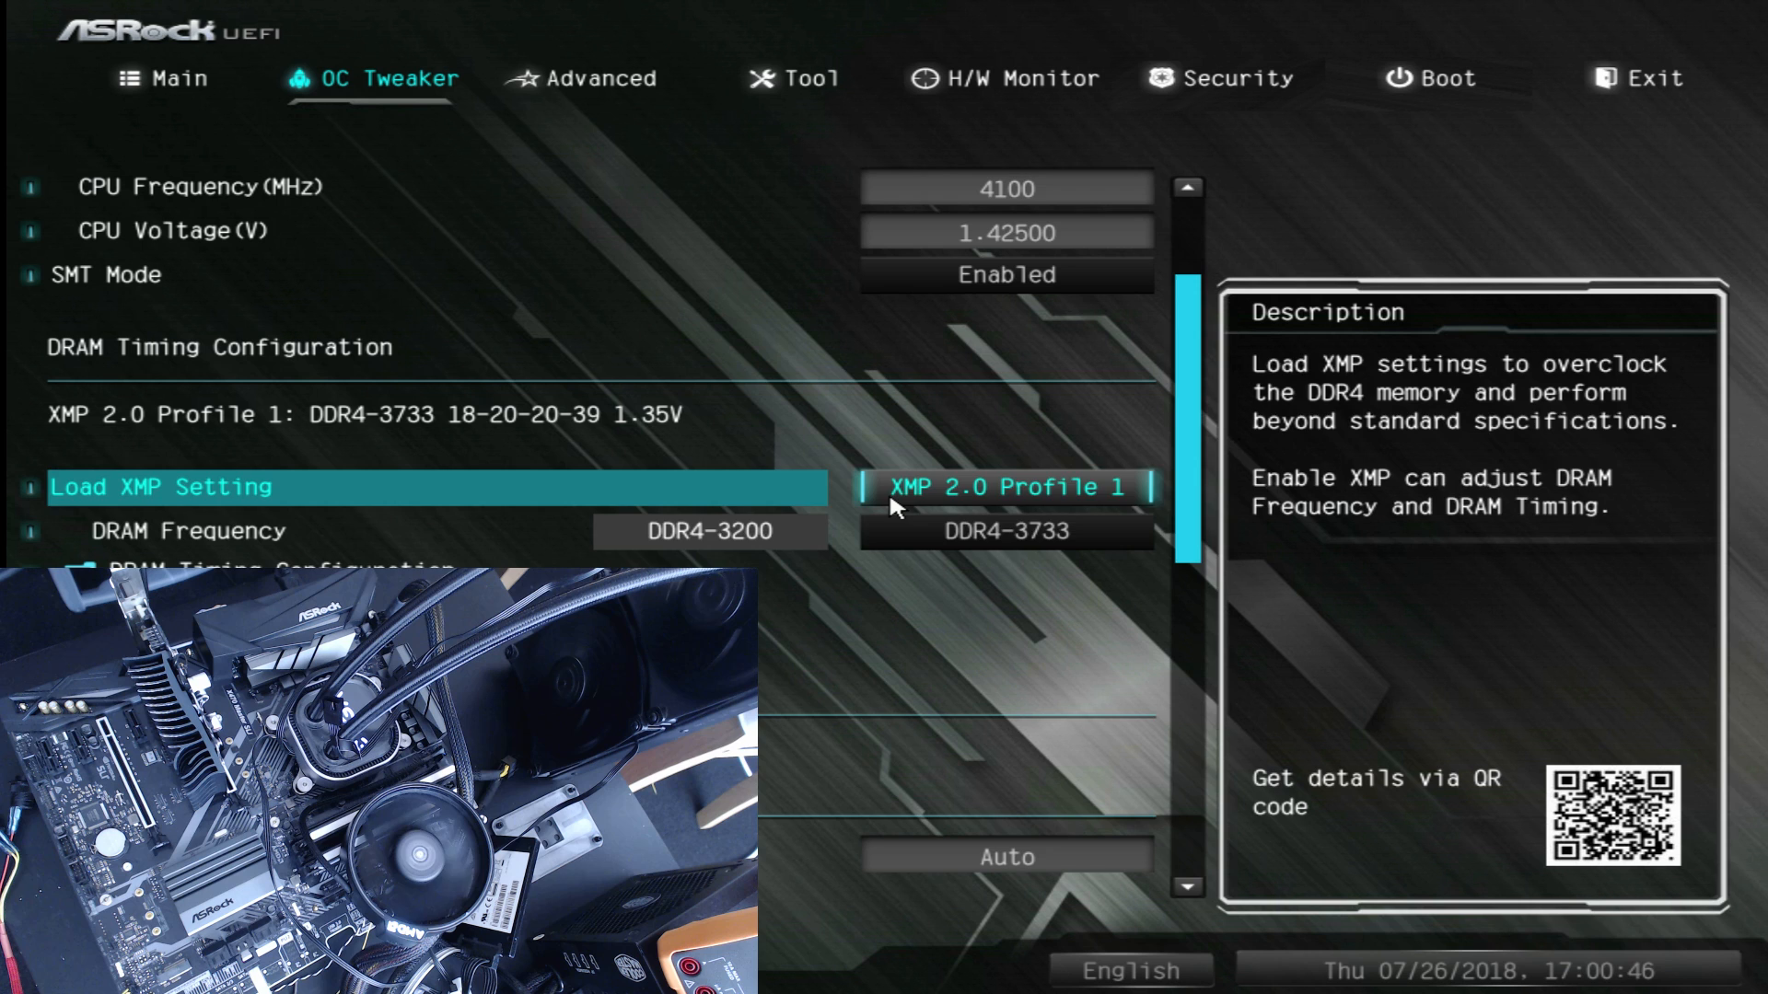
Step: Load XMP Profile 1, enter tighter DRAM timings such as tRAS 32, then pick DDR4-3200
key(Down)
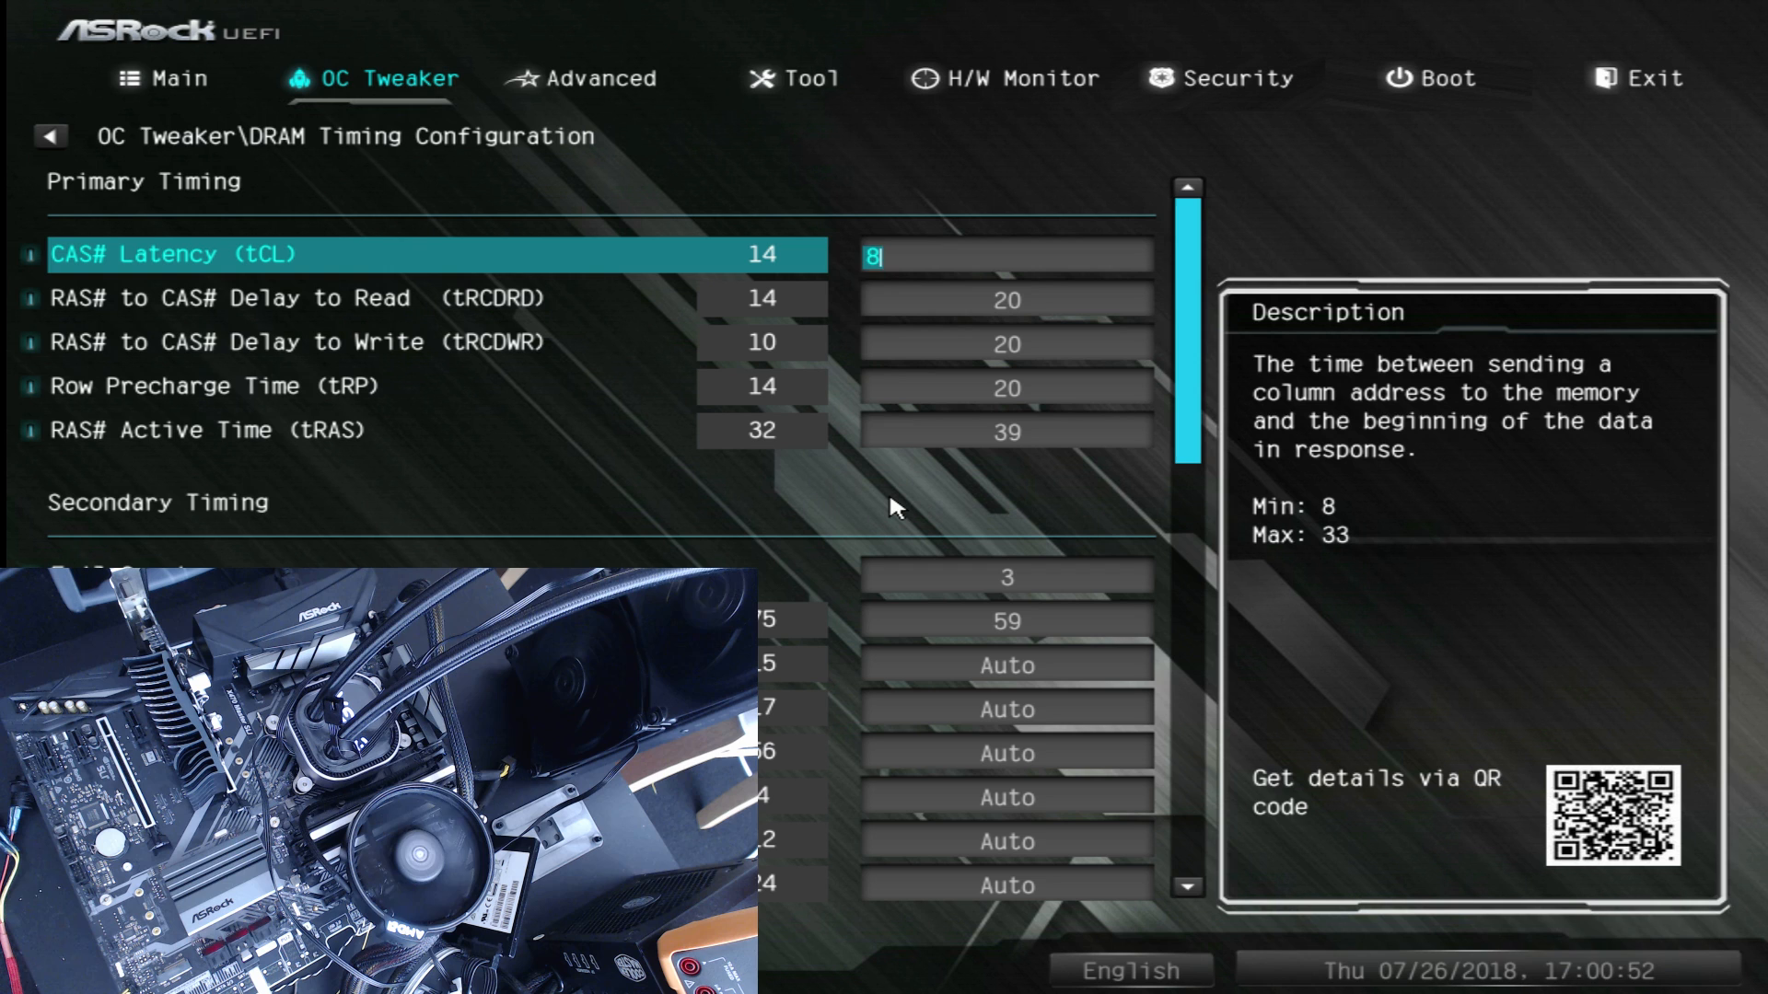
text(1)
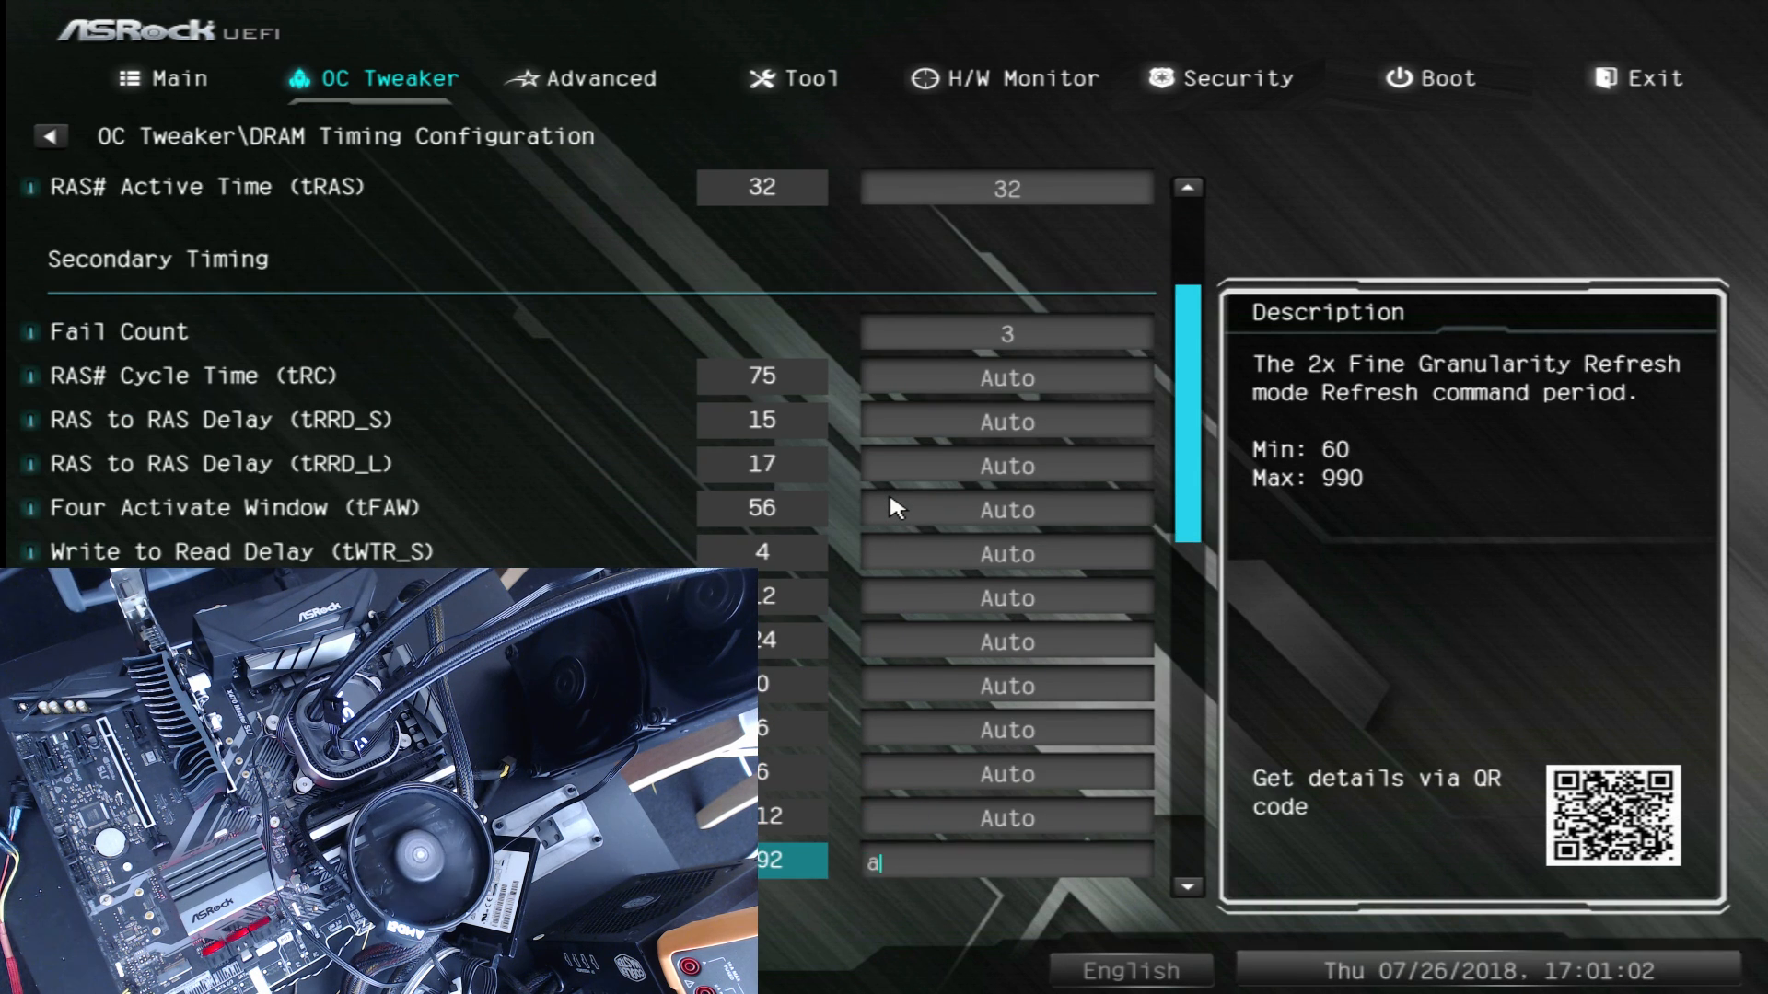
click(49, 135)
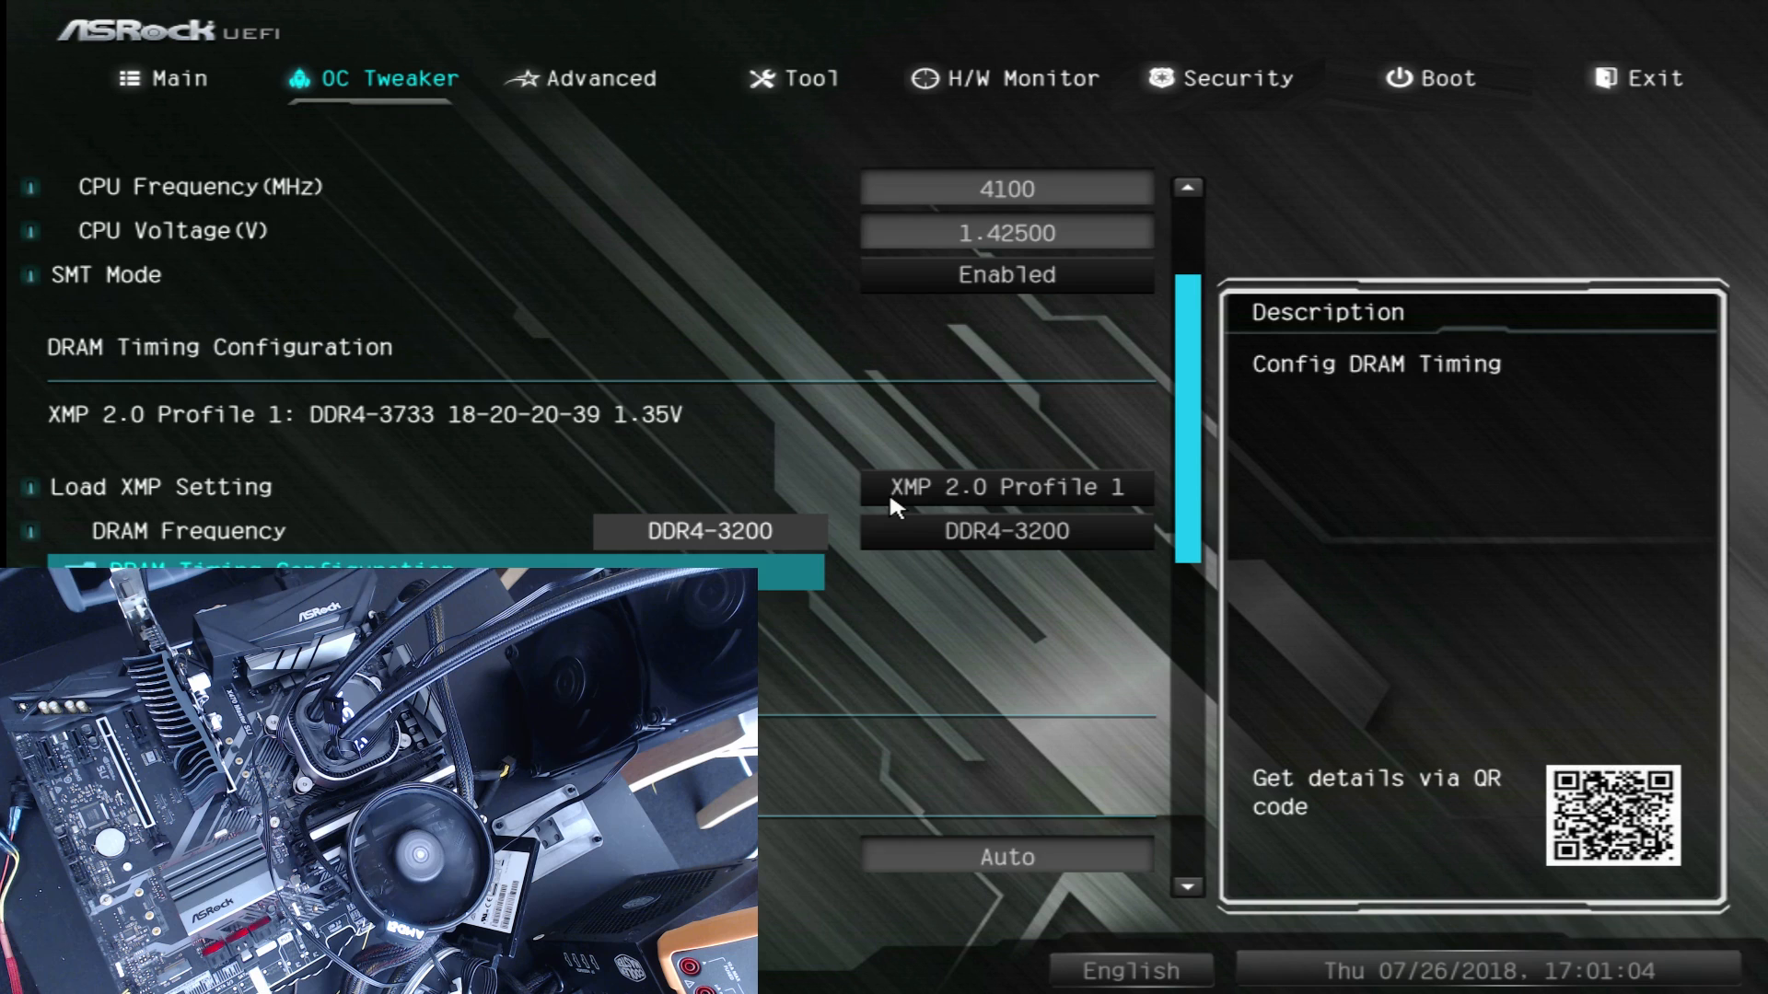
scroll(down, 3)
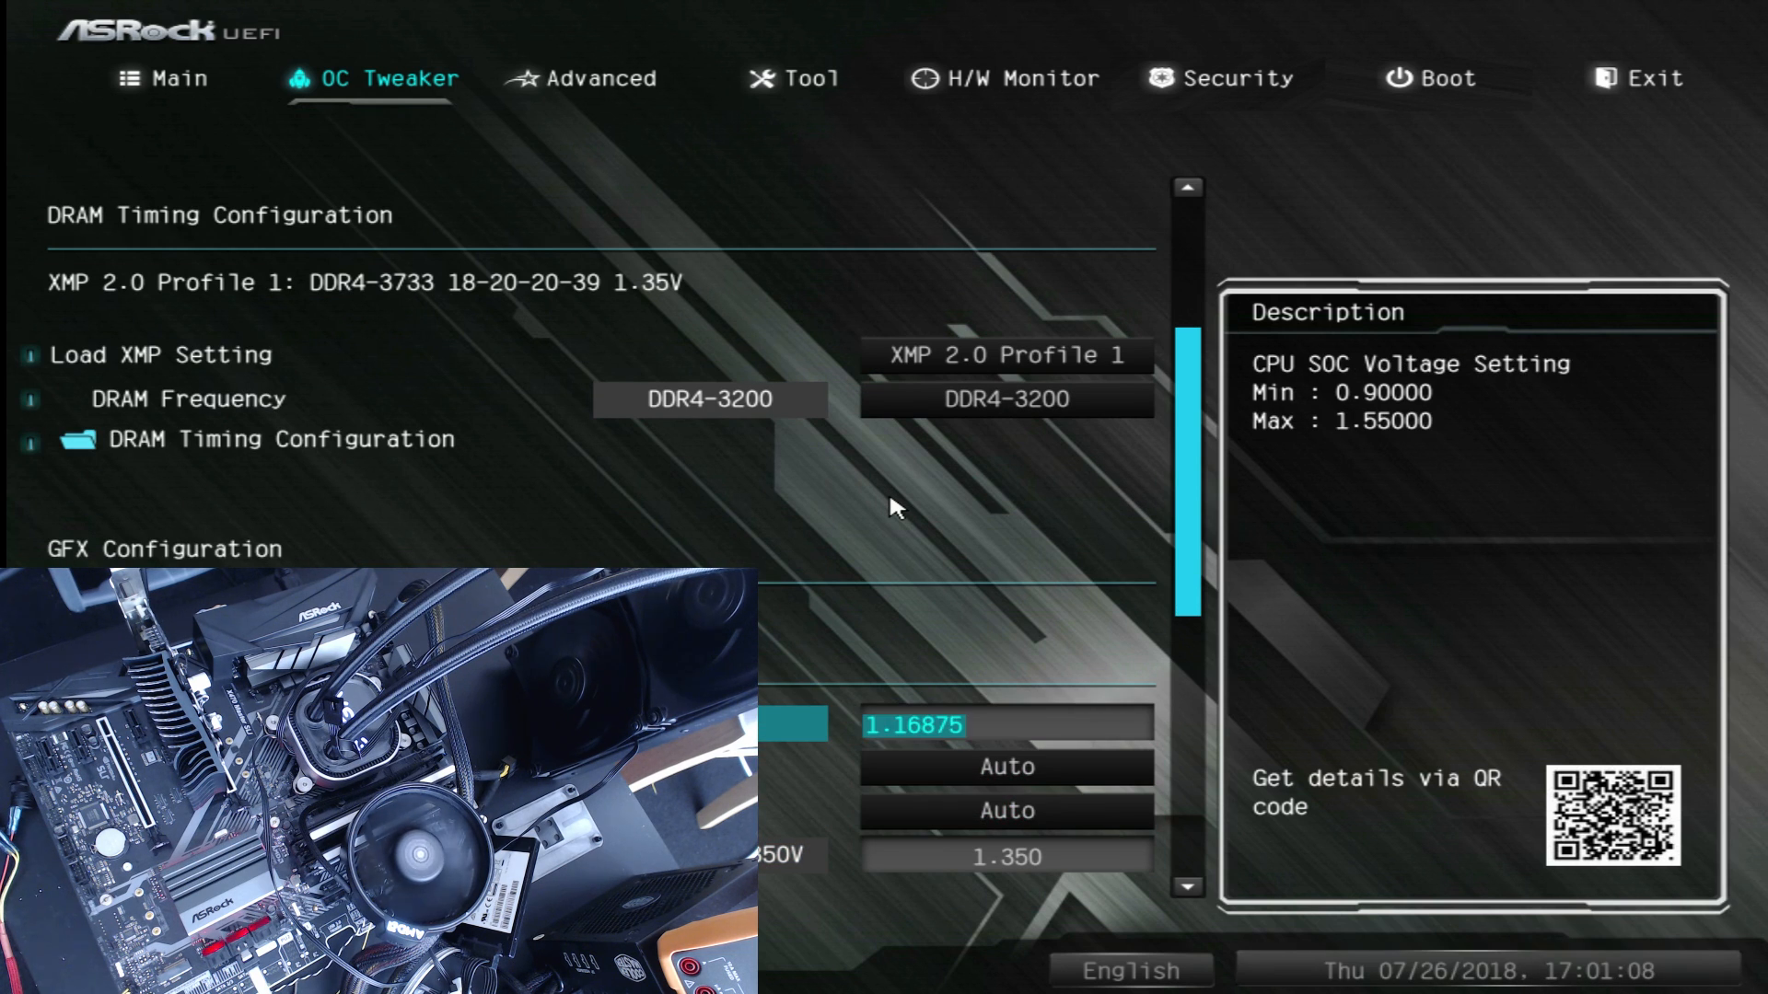
scroll(down, 3)
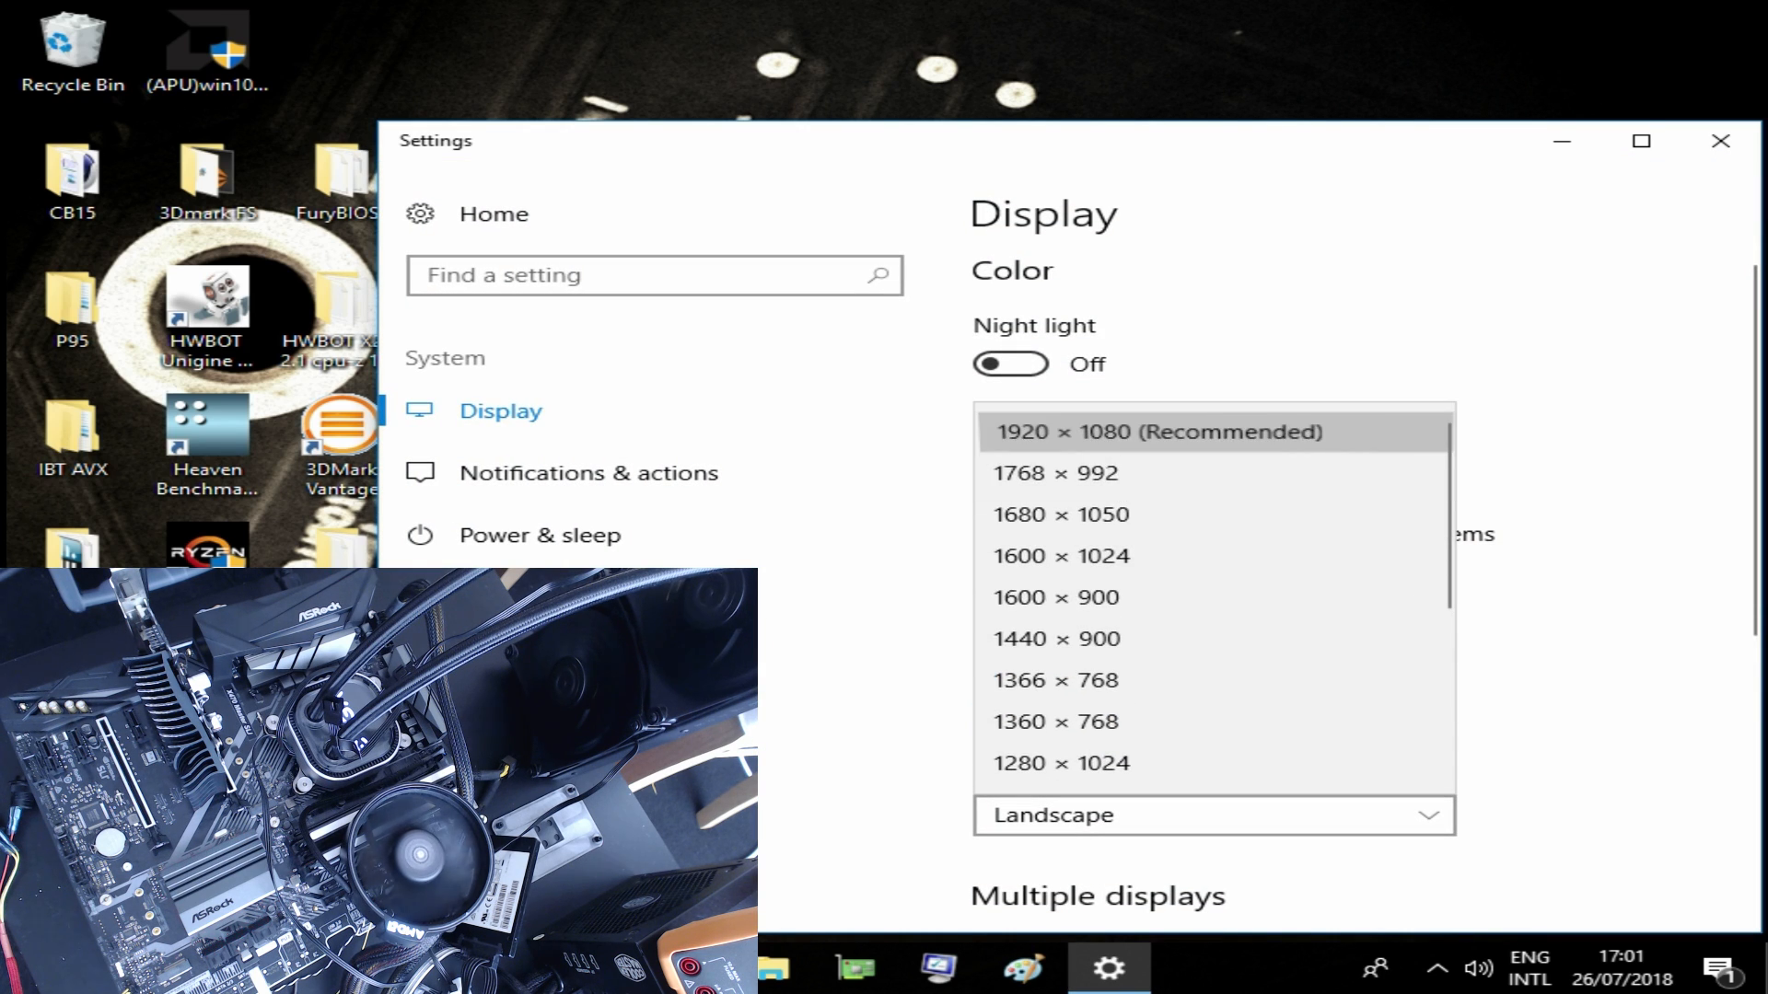
Step: Pick 1920 × 1080 resolution, close Settings, and launch HWiNFO64
click(1156, 432)
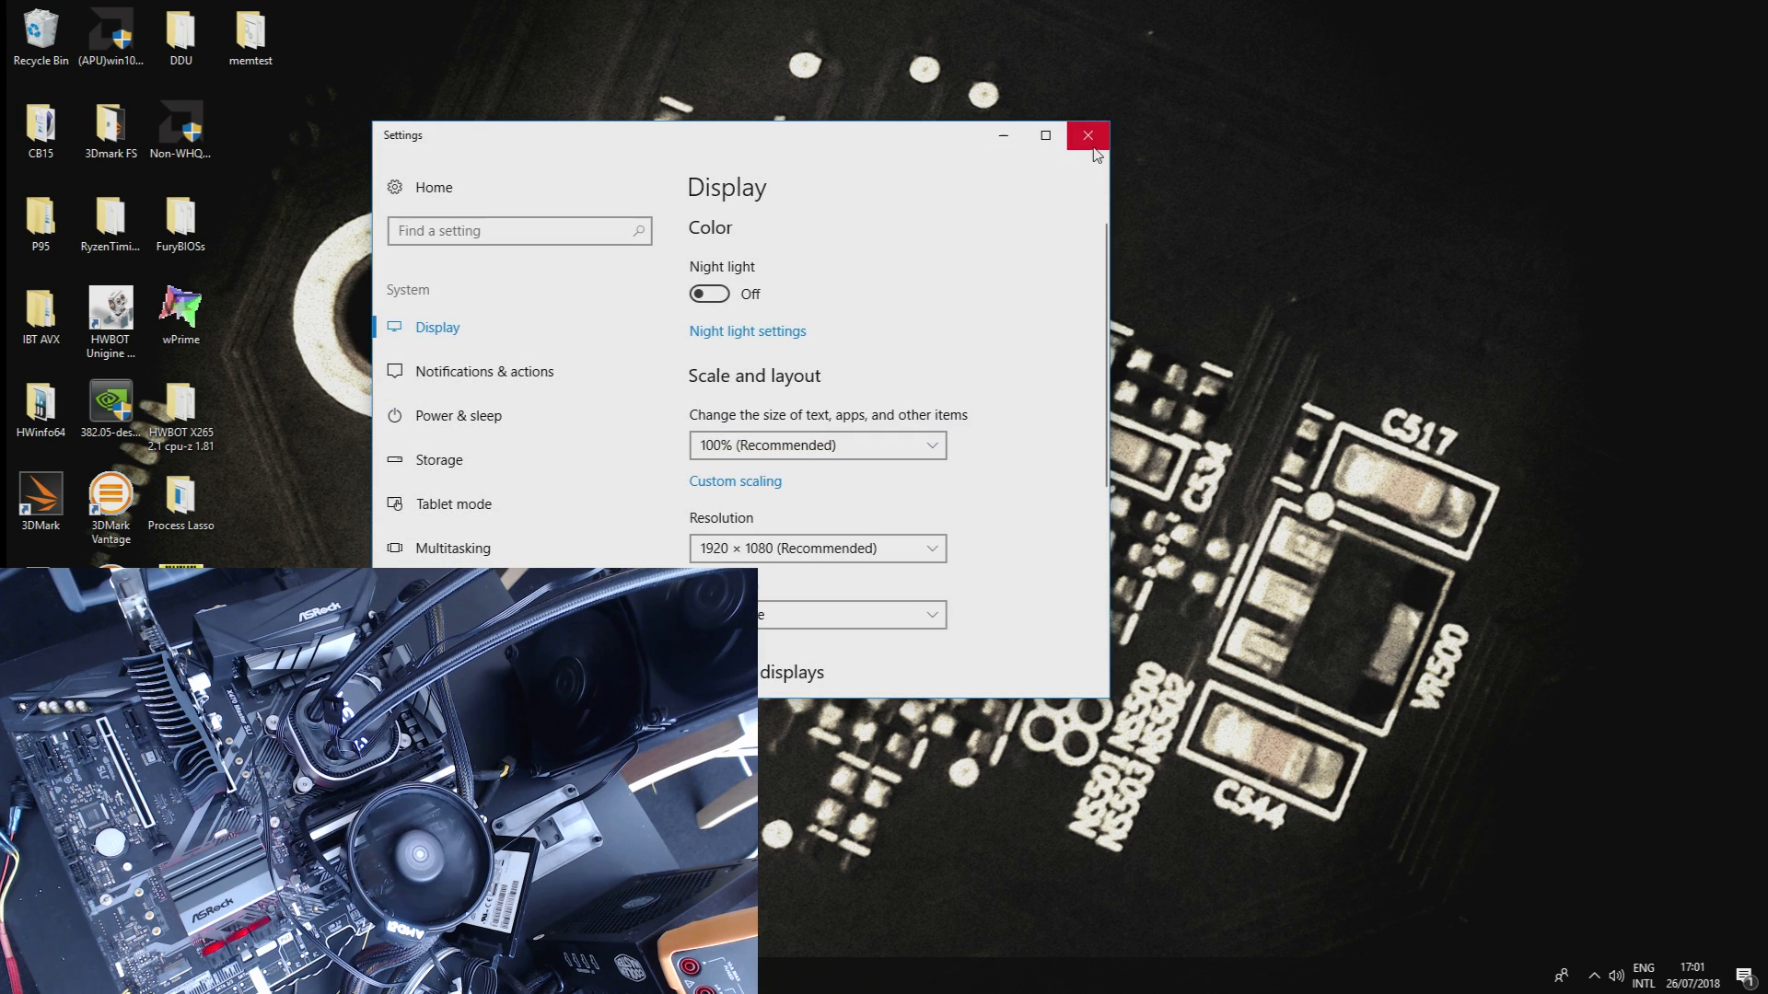
click(1085, 135)
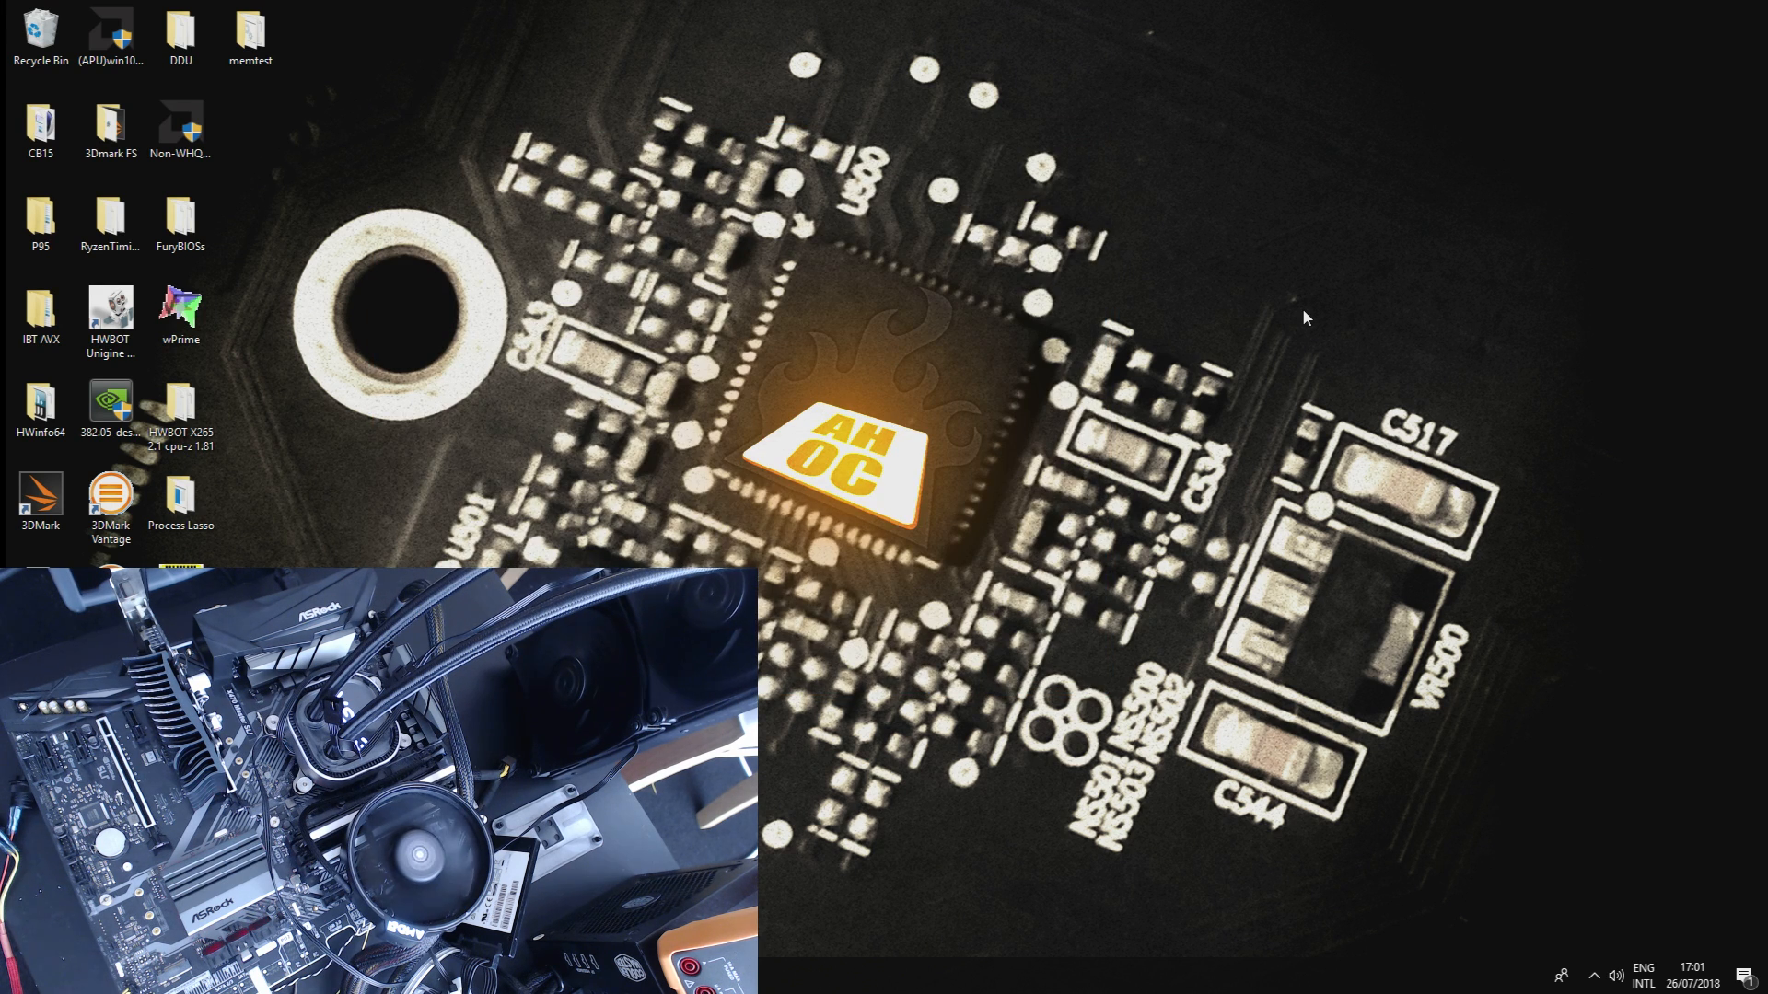
click(180, 313)
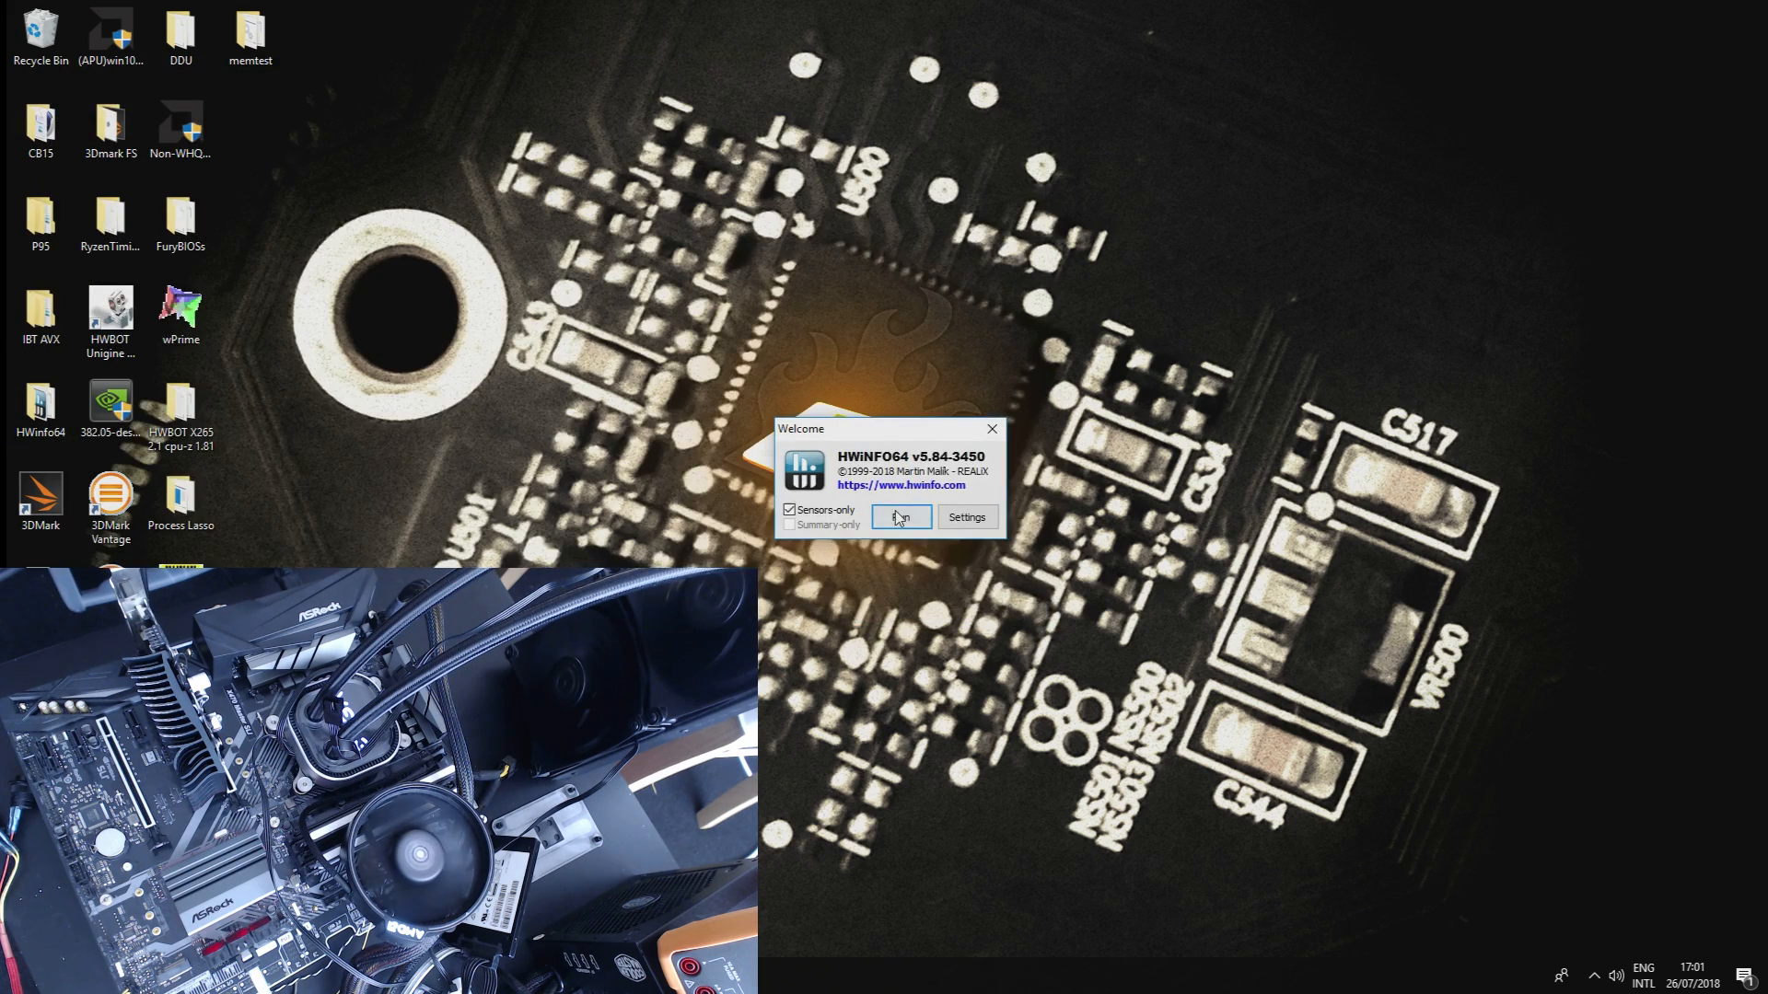
Step: Start HWiNFO64 in sensors-only mode and begin a Small FFTs Prime95 torture test
click(900, 516)
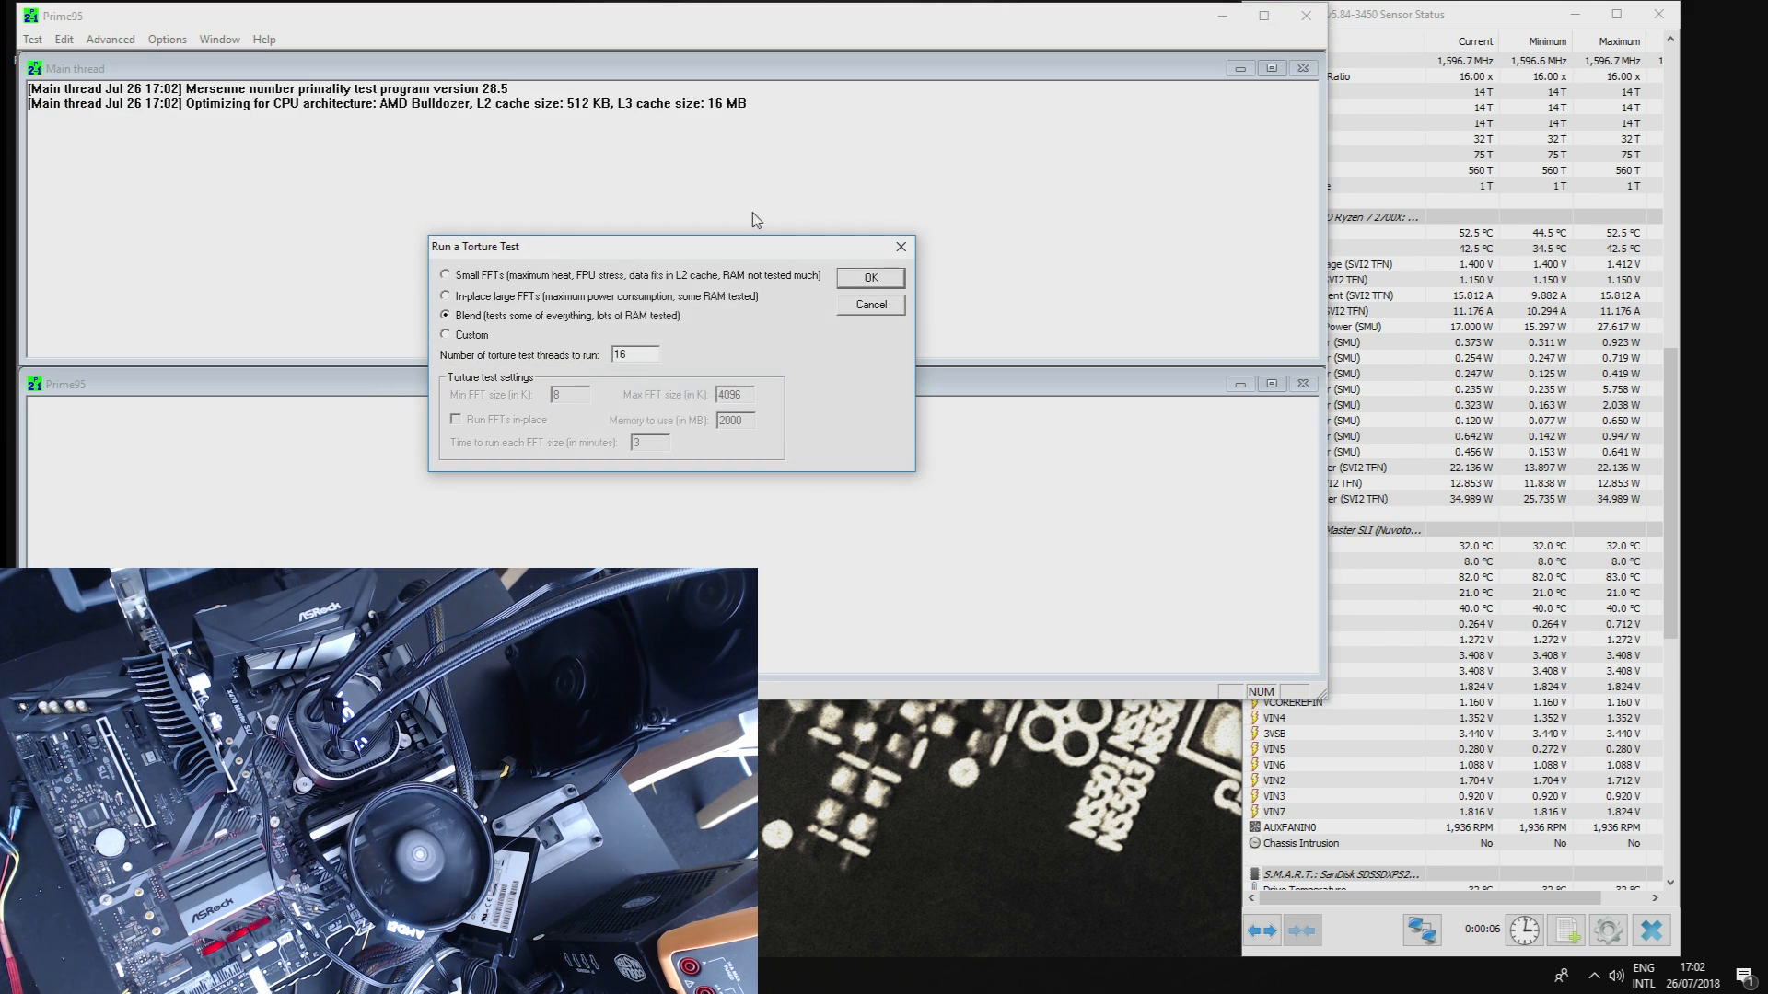
click(446, 274)
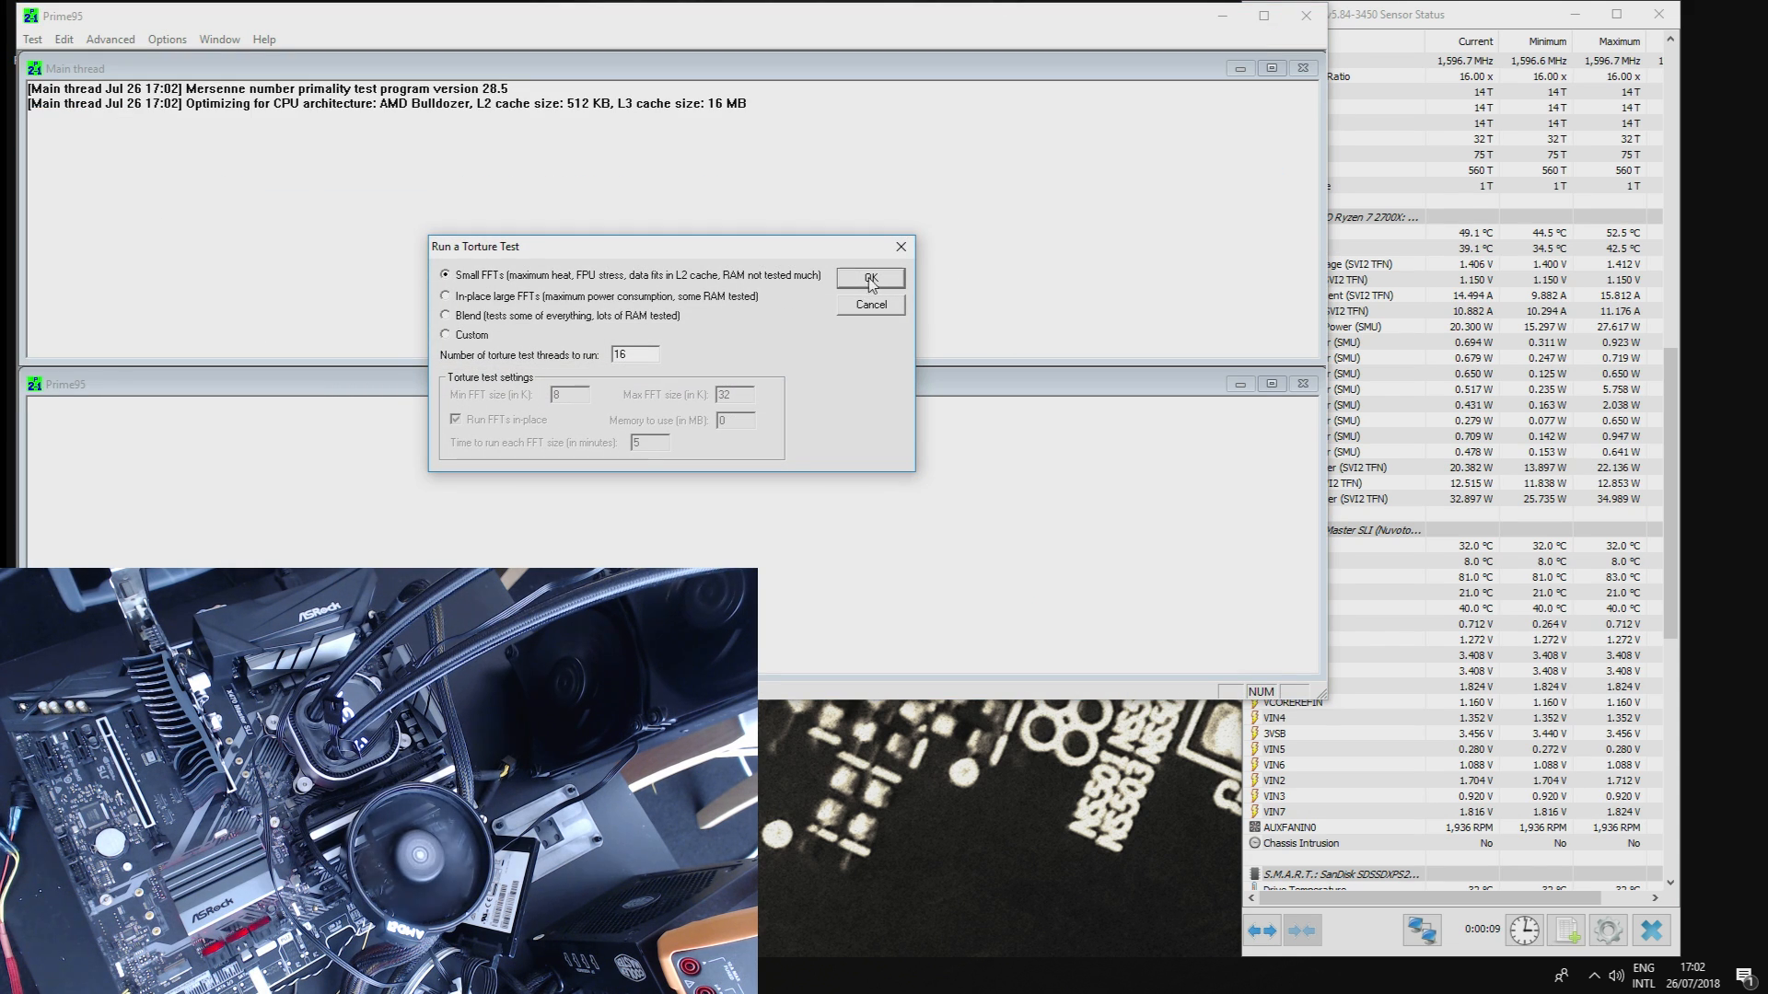
click(868, 278)
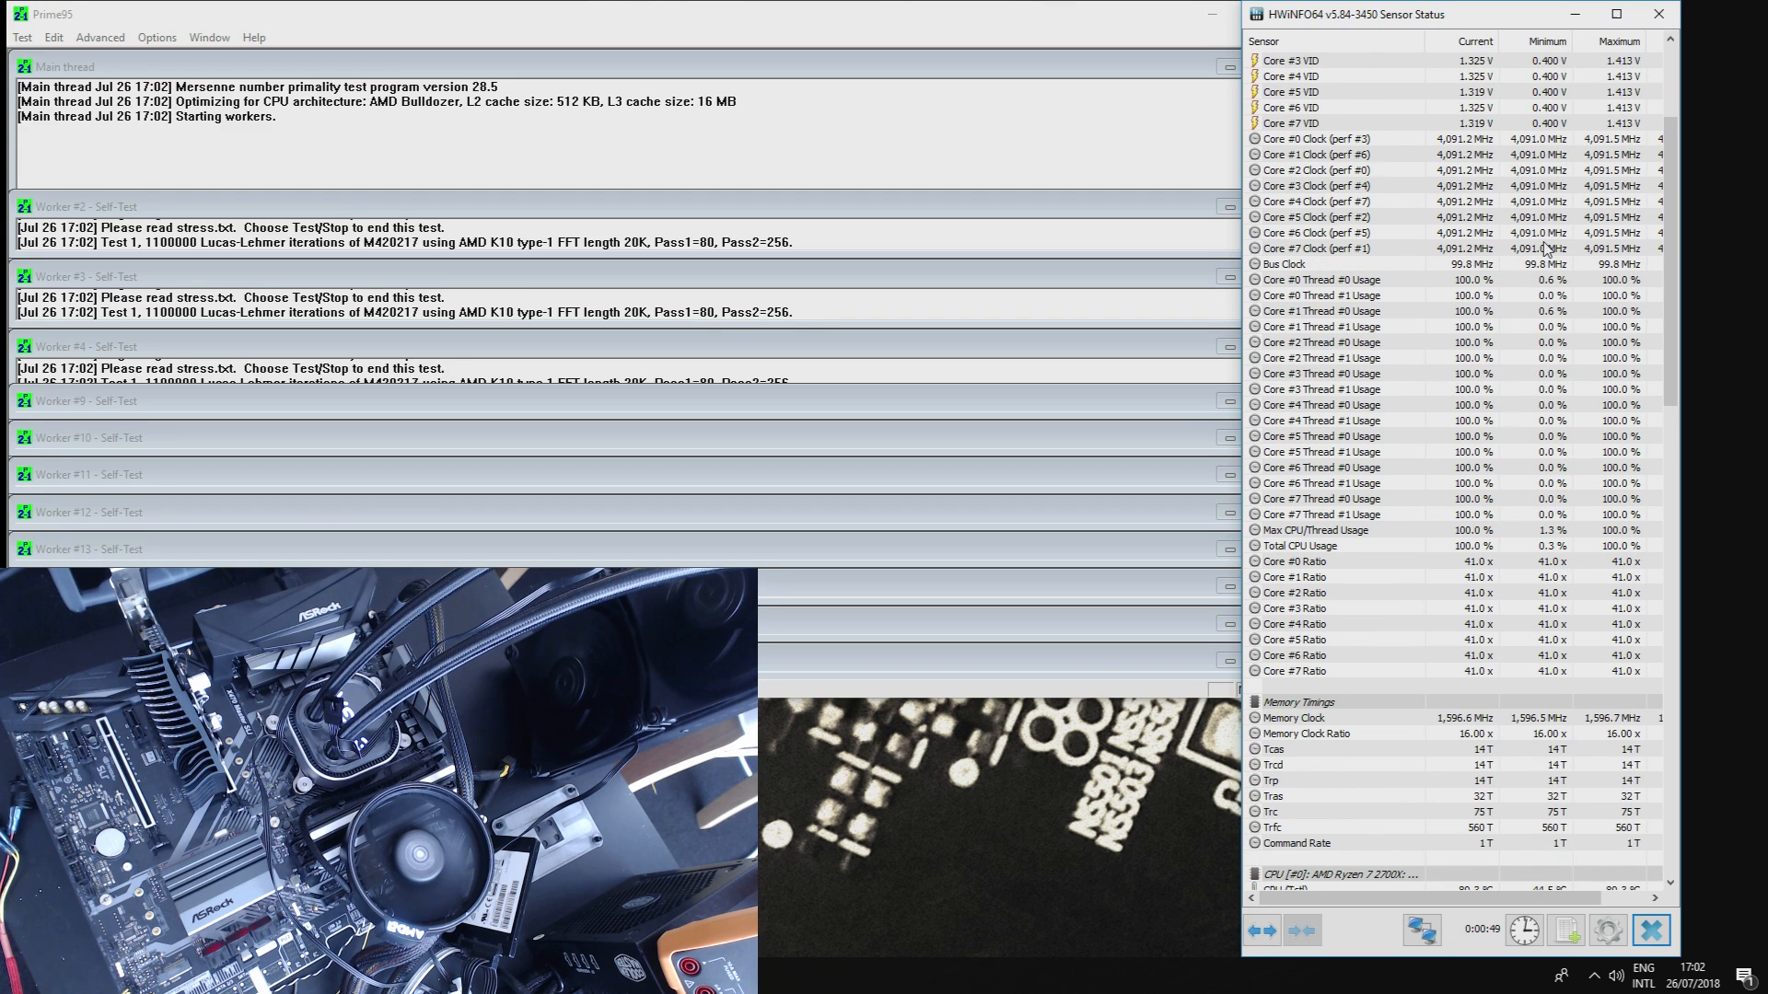
scroll(down, 3)
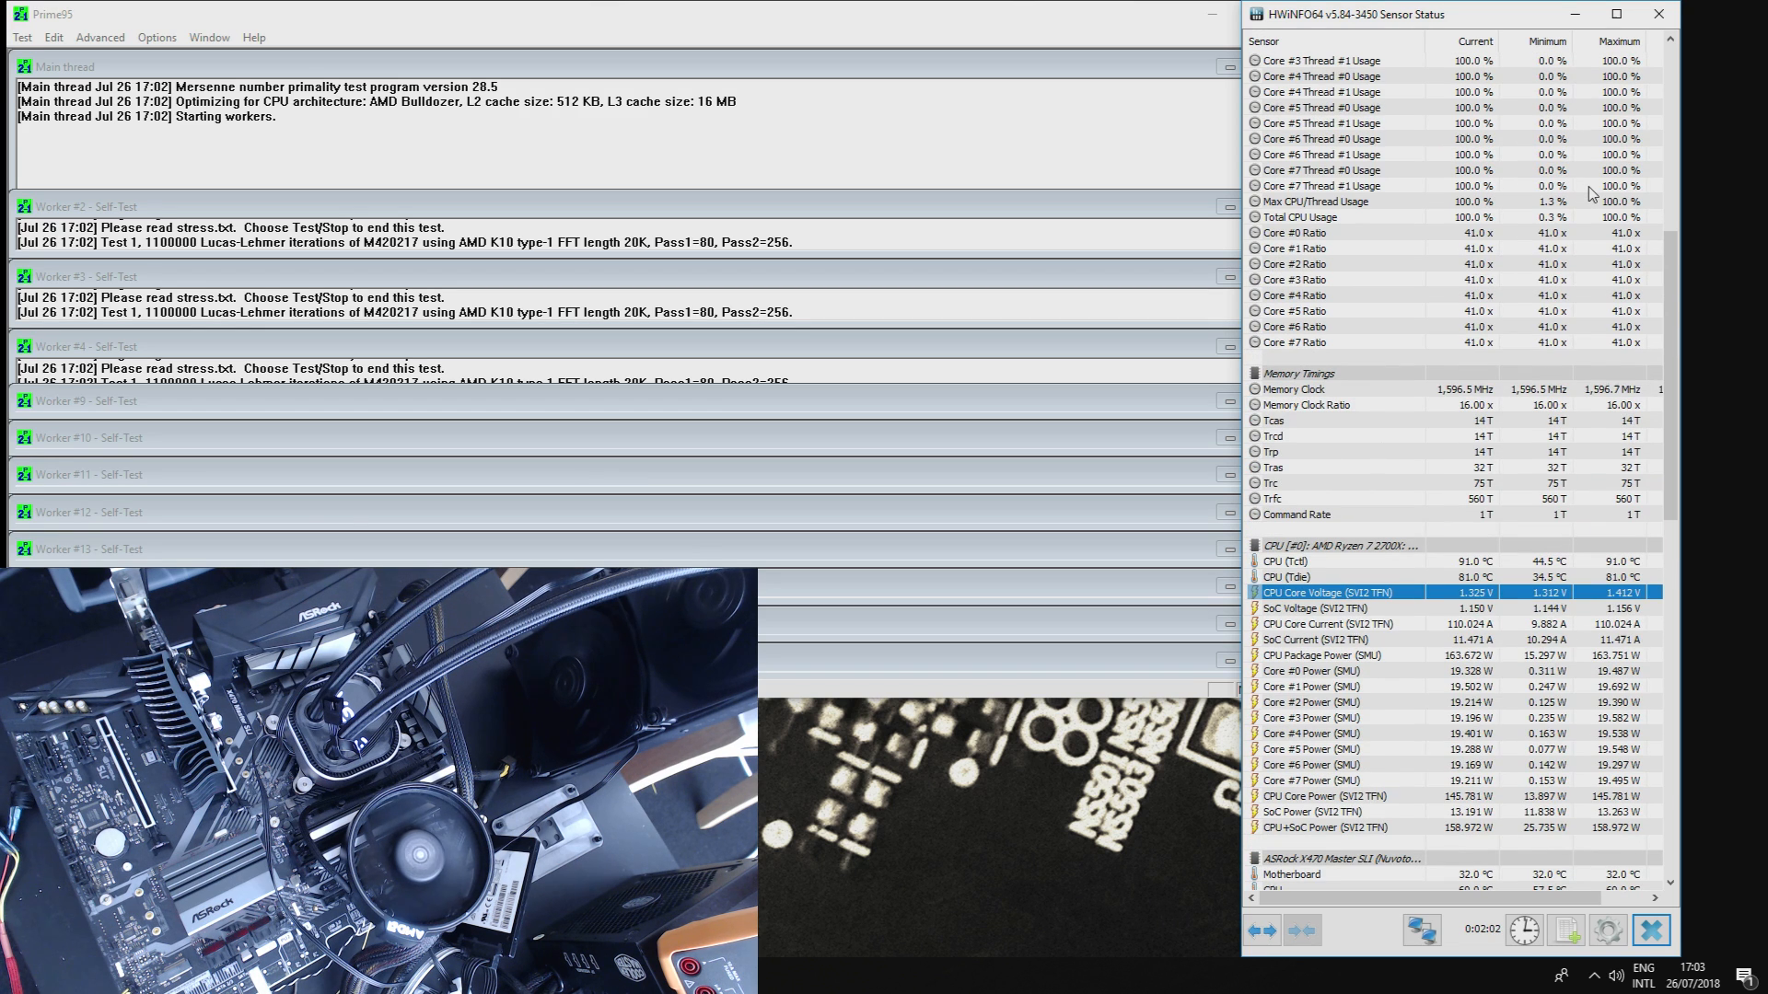
scroll(down, 3)
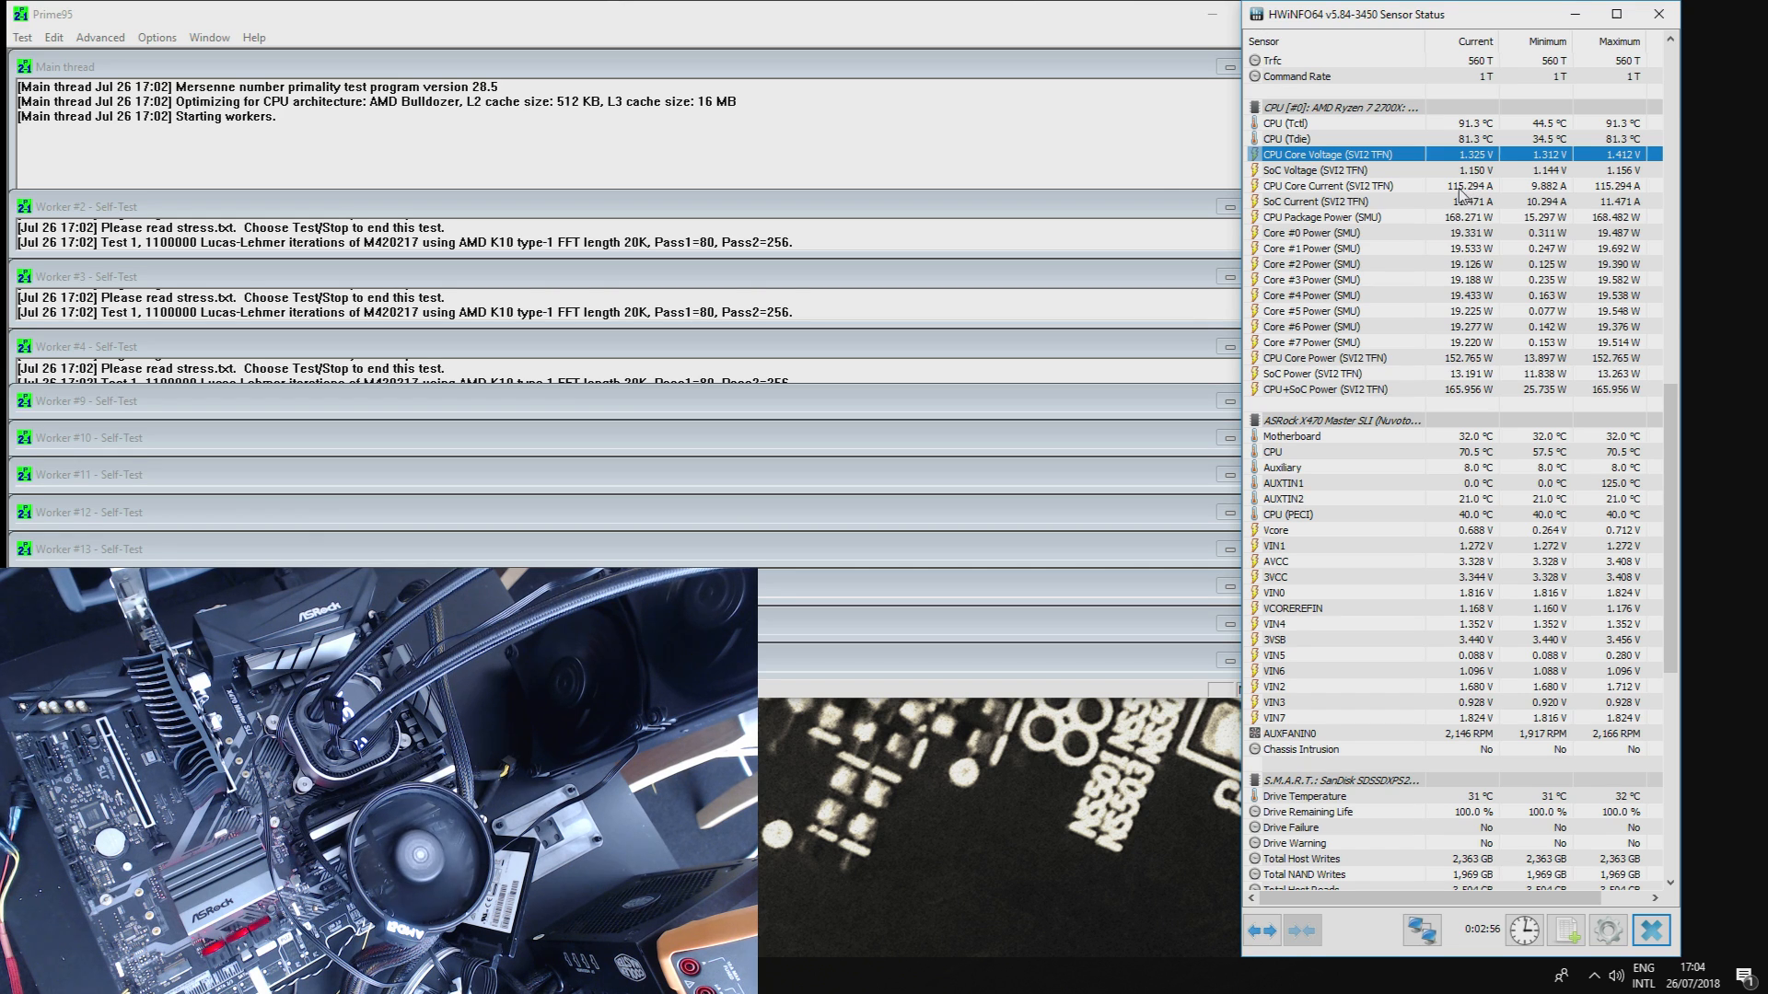
mouse_move(755, 232)
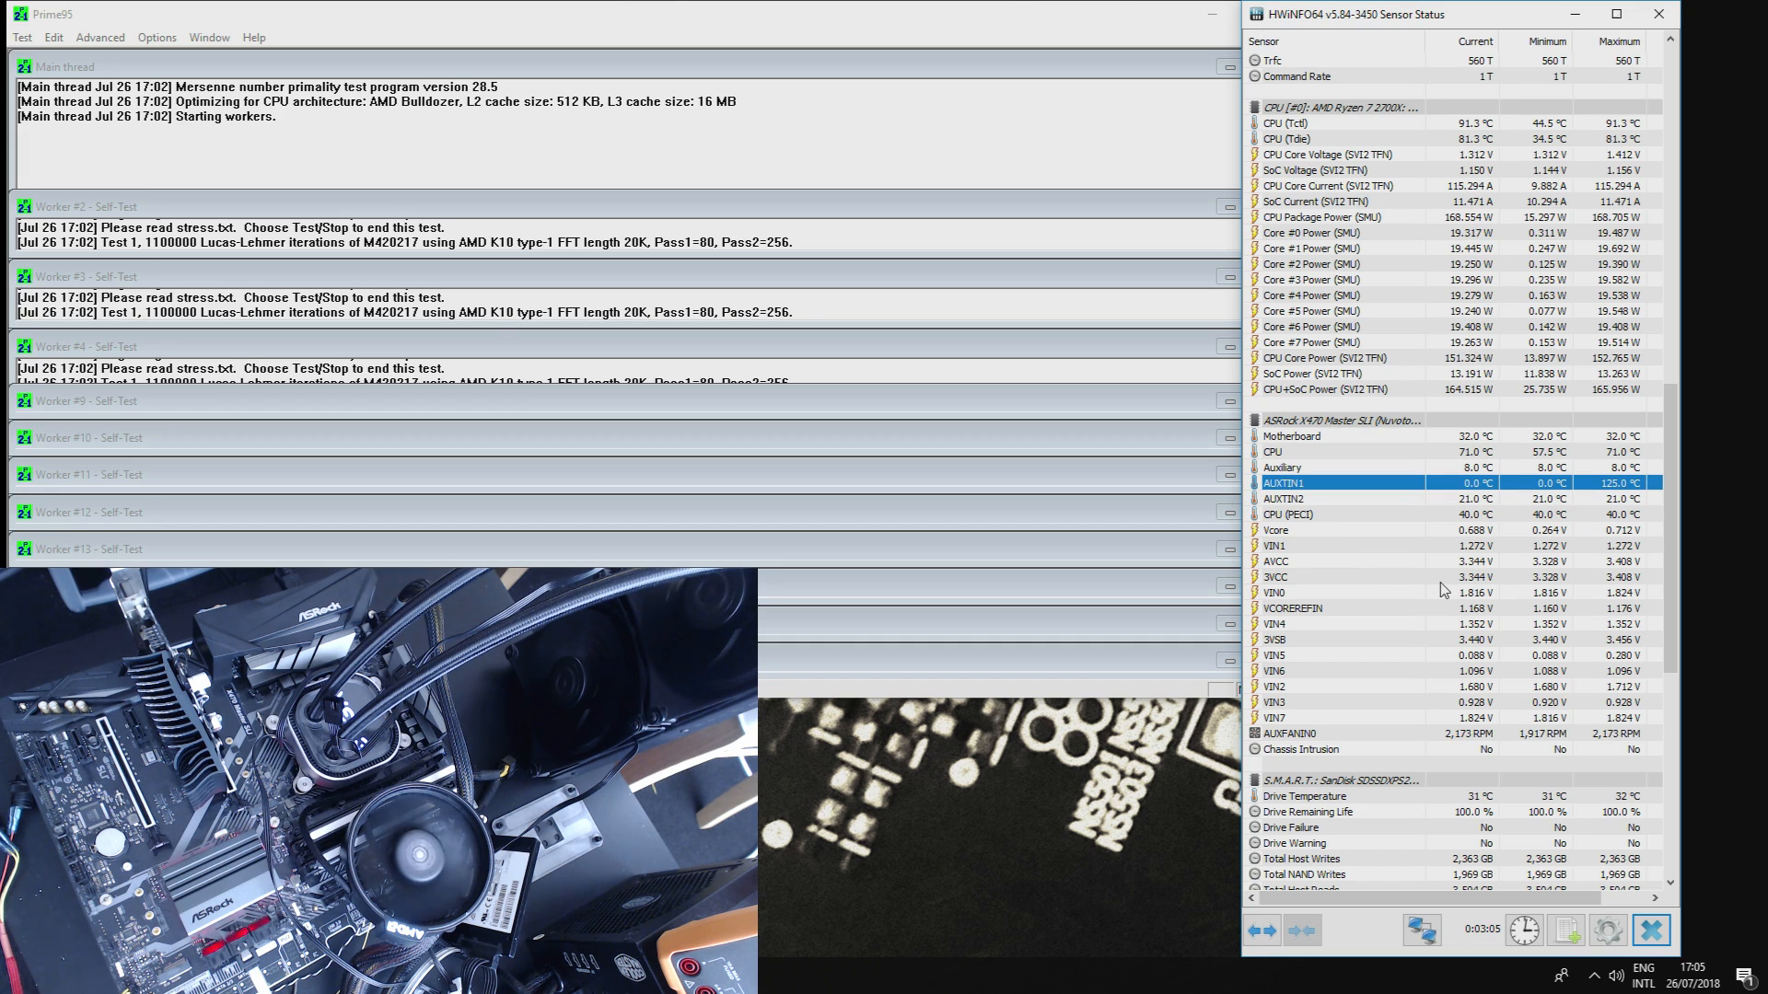
mouse_move(1444, 628)
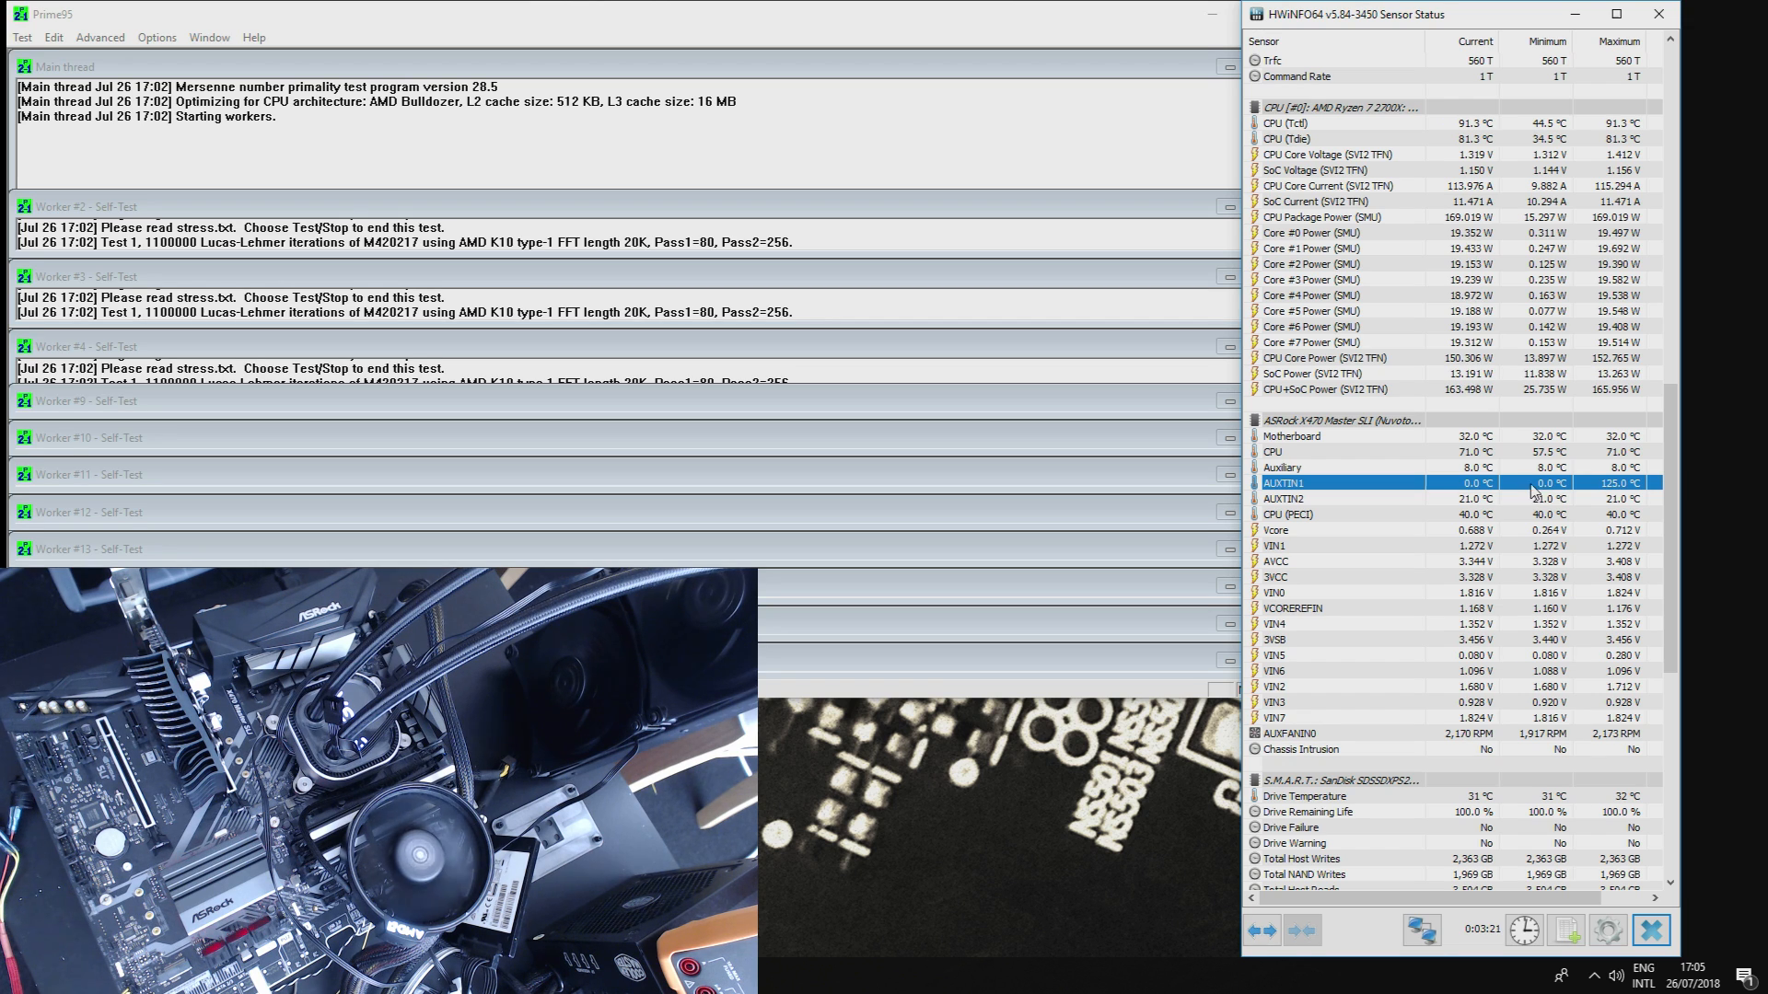
mouse_move(1533, 487)
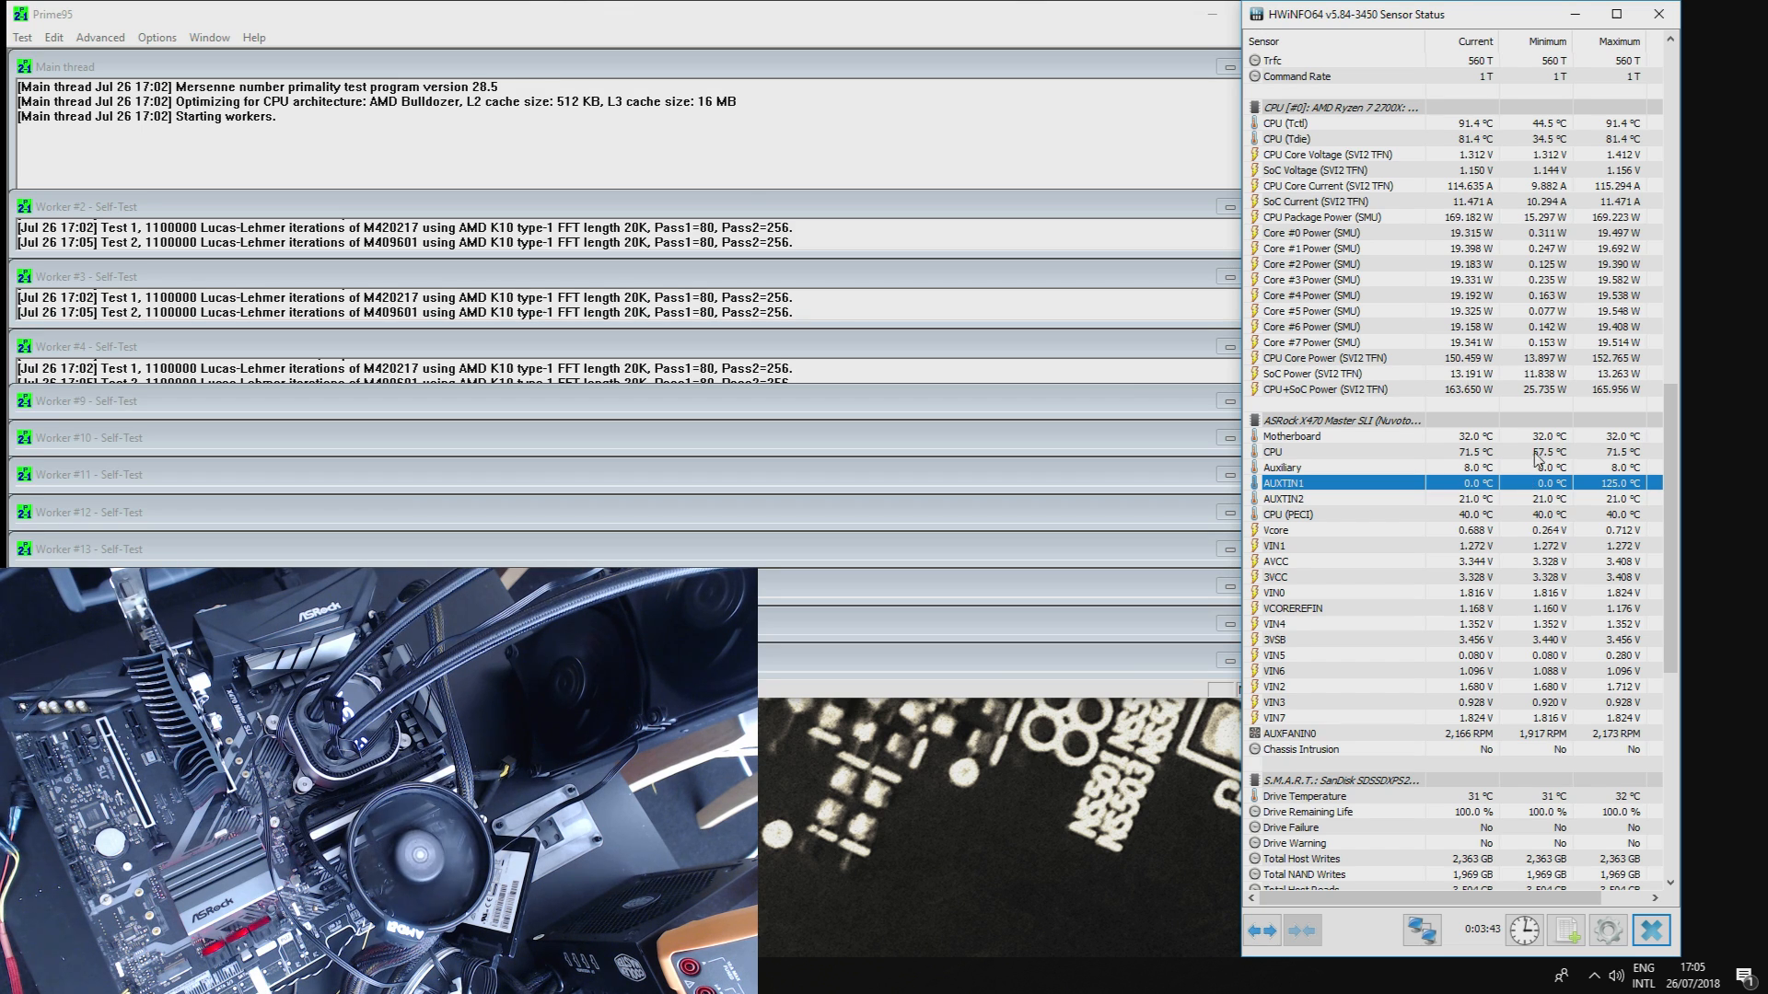
Step: Stop all Prime95 workers and select the AUXTIN1 VRM temperature row in HWiNFO64
click(20, 37)
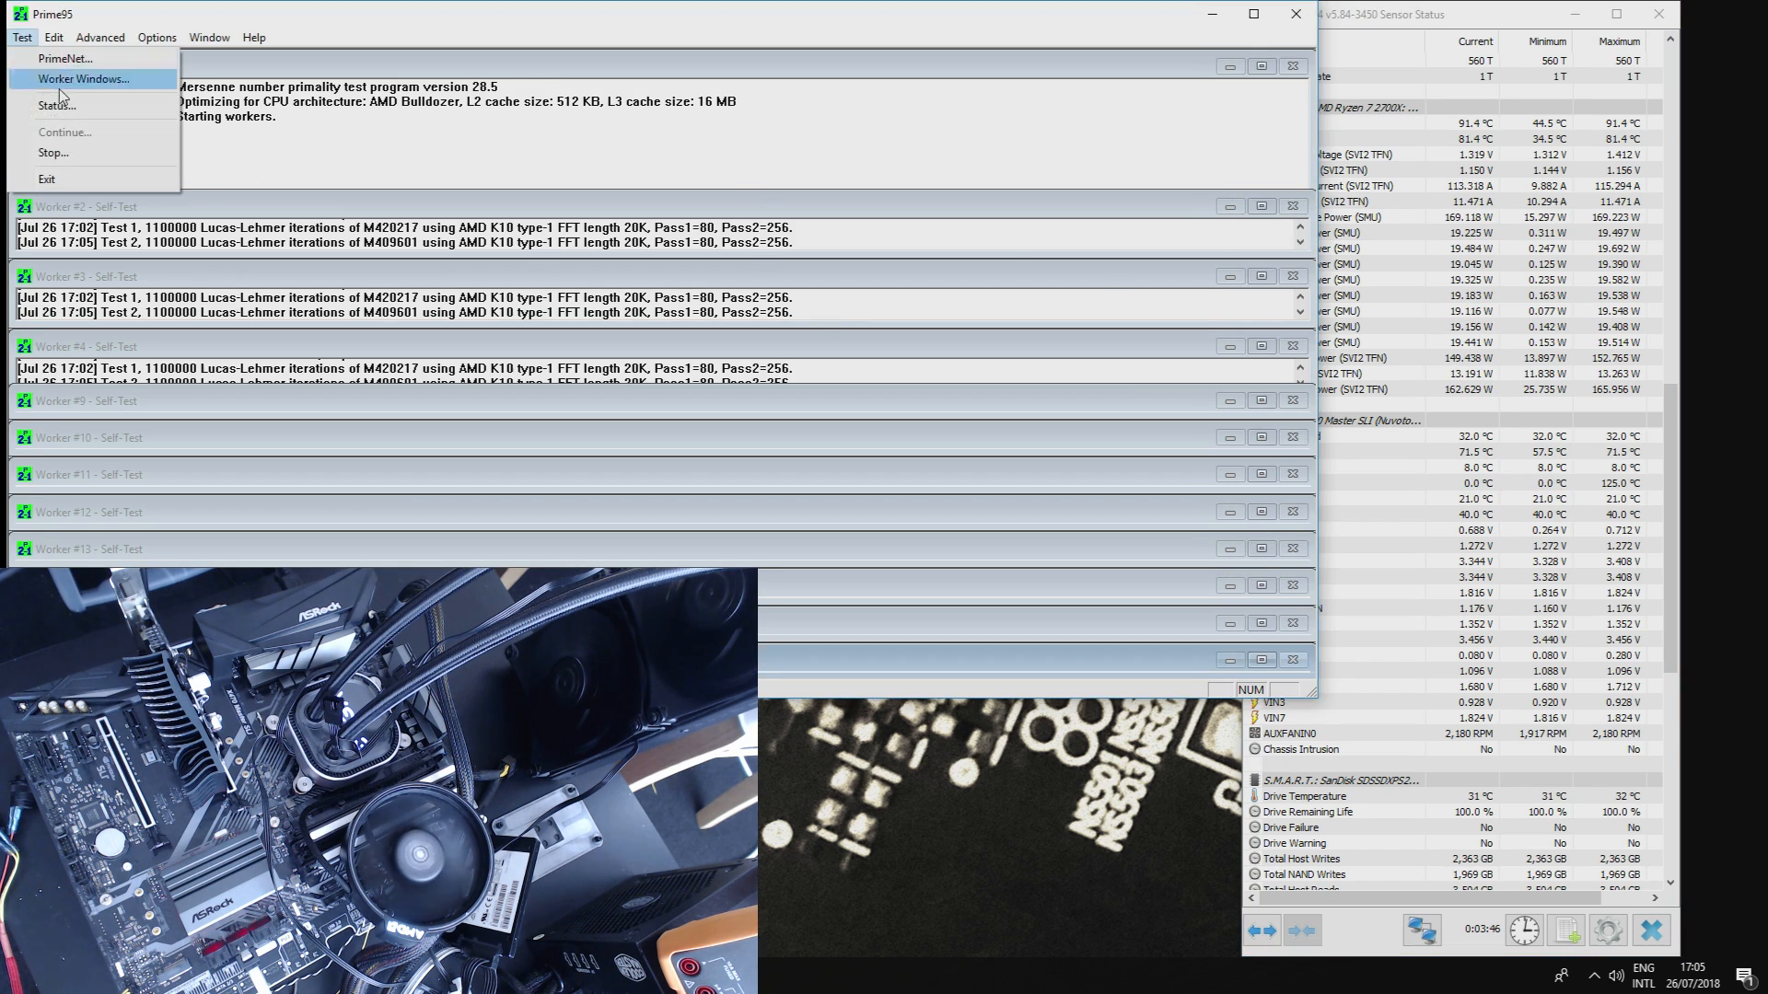
click(53, 152)
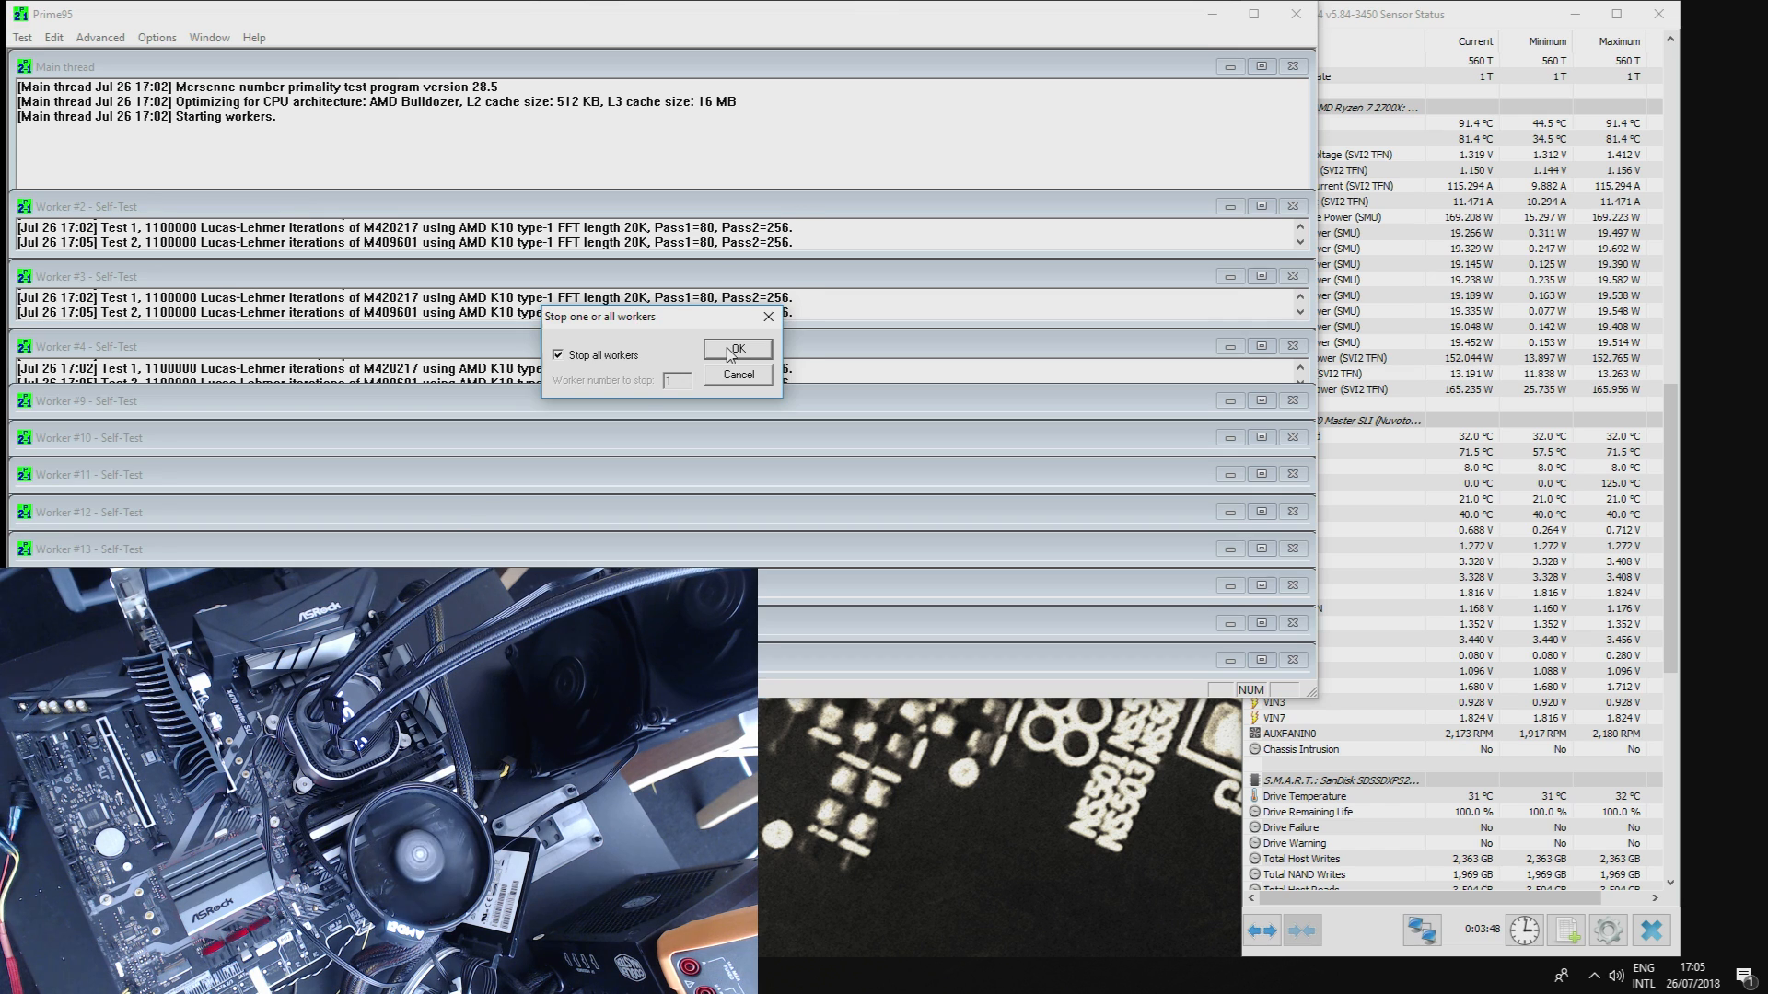
click(735, 348)
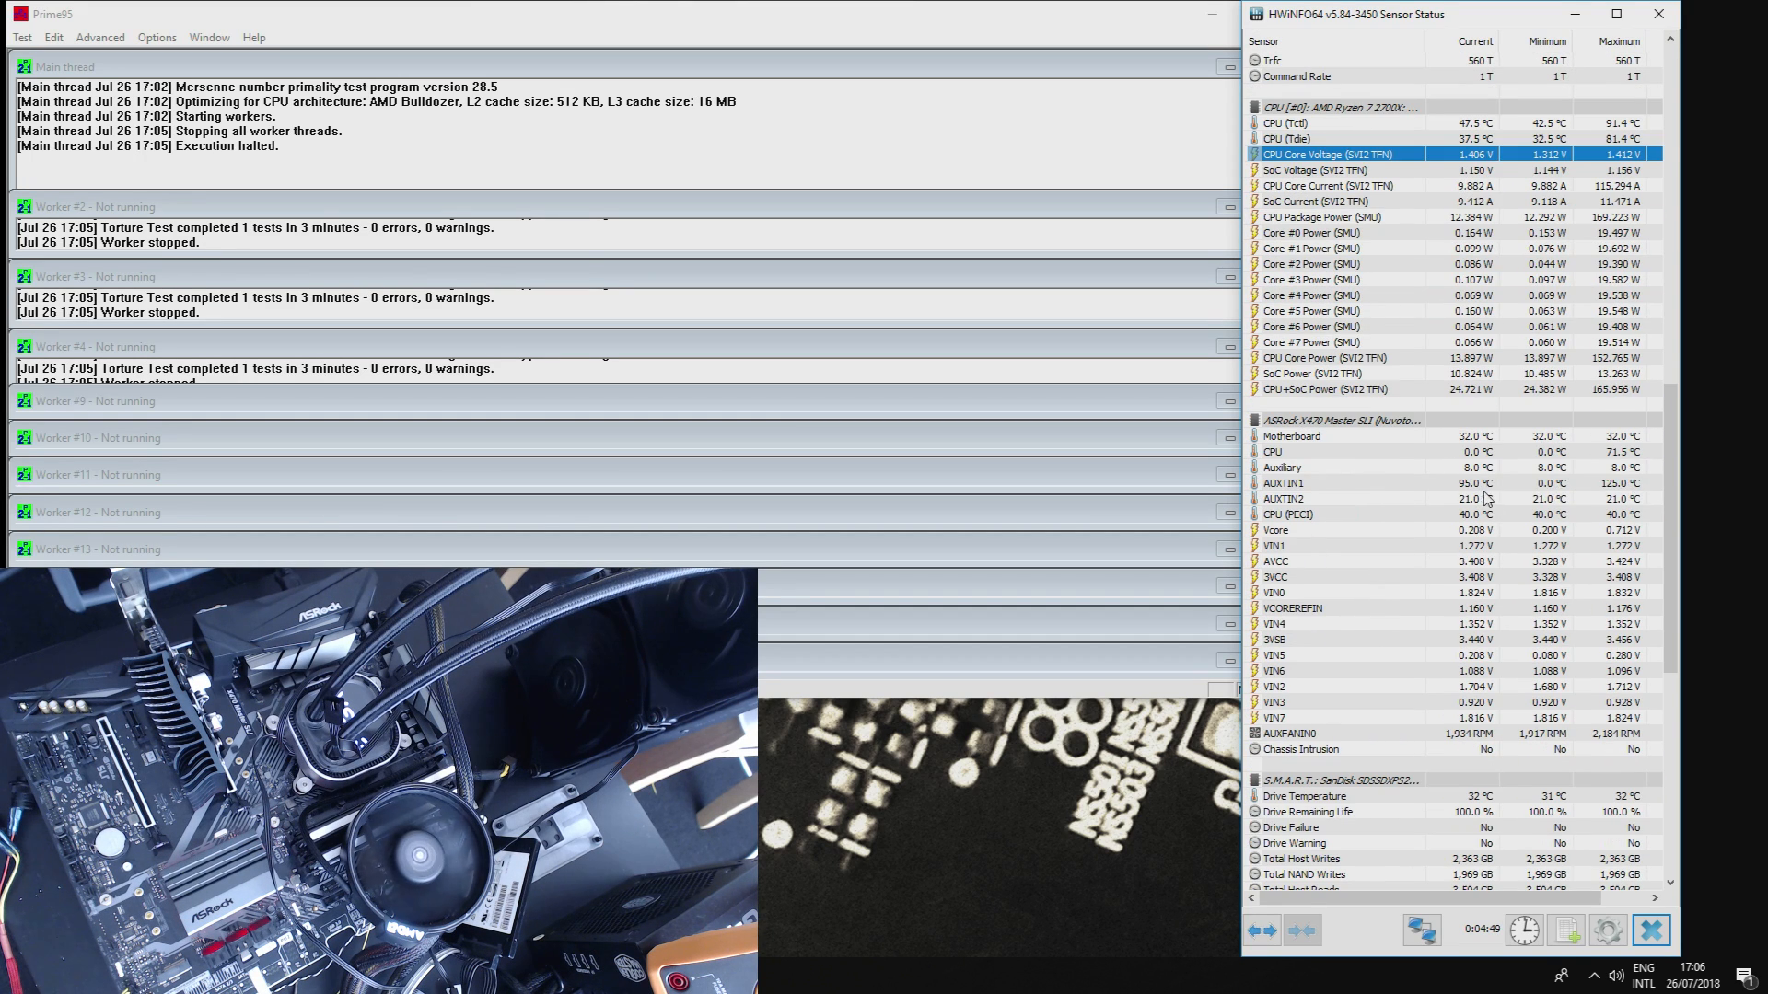
click(1331, 483)
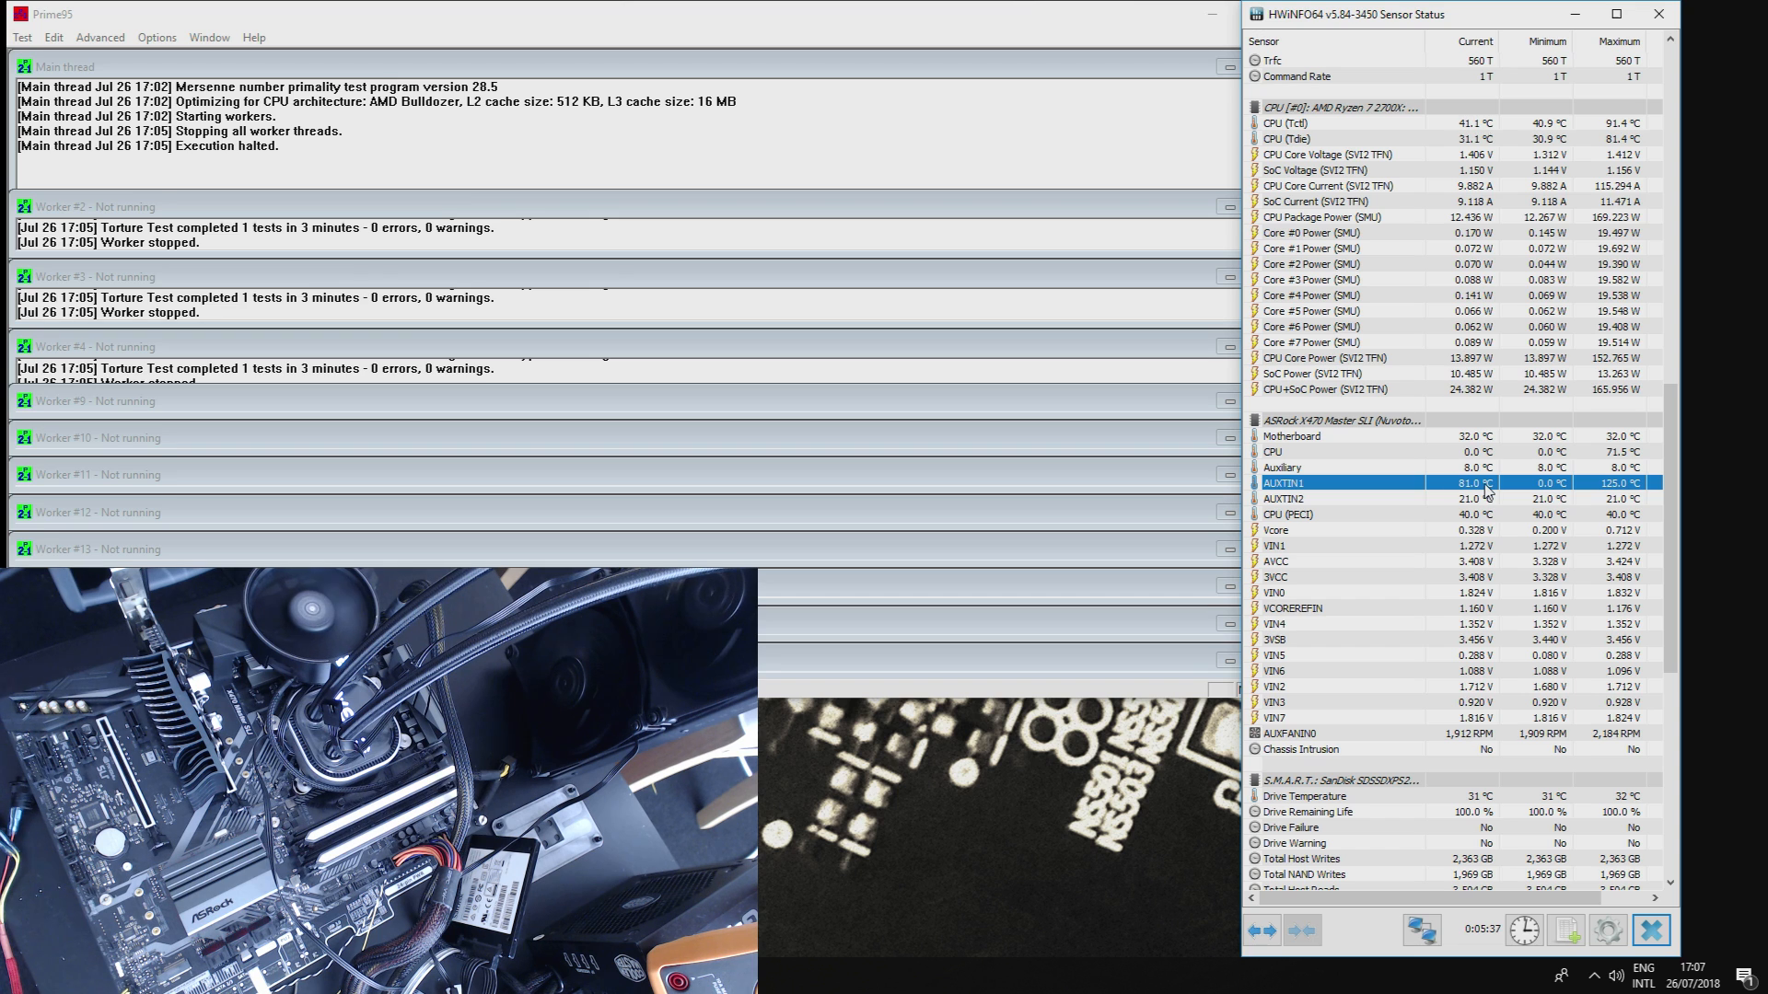
Step: Enable AUXTIN1 alerting with conditions at 125 or above and below 1, then save
right_click(1337, 482)
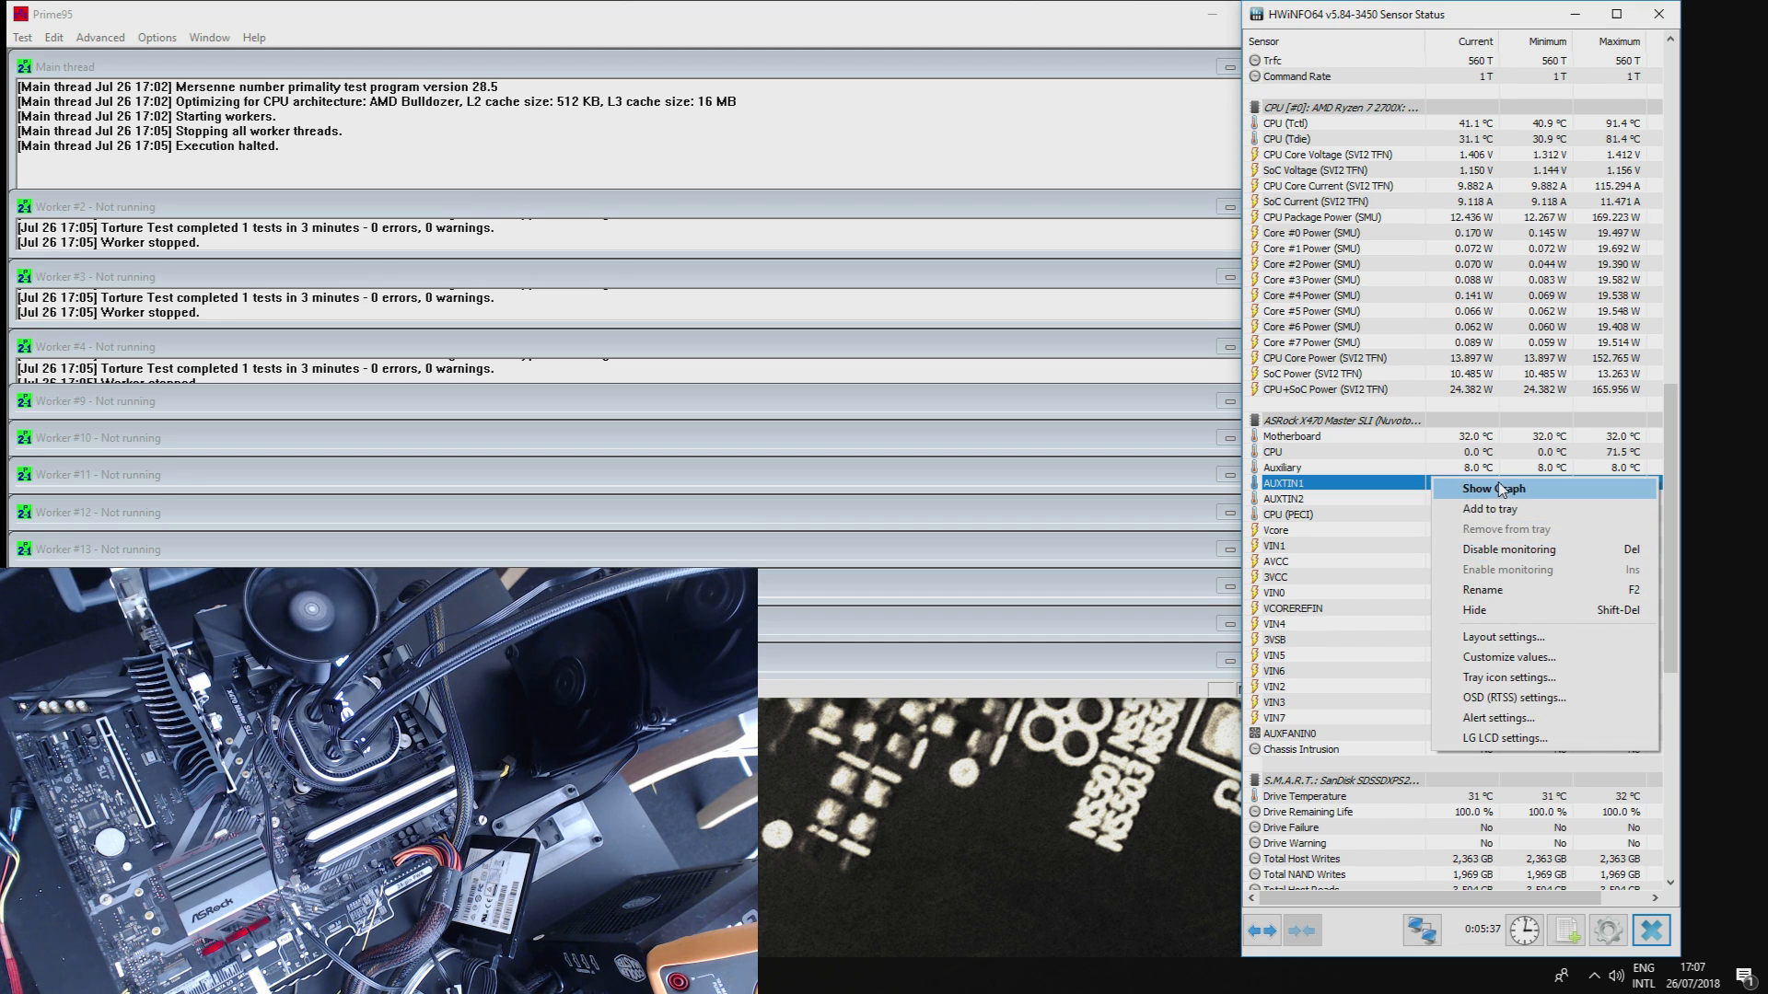
mouse_move(1500, 733)
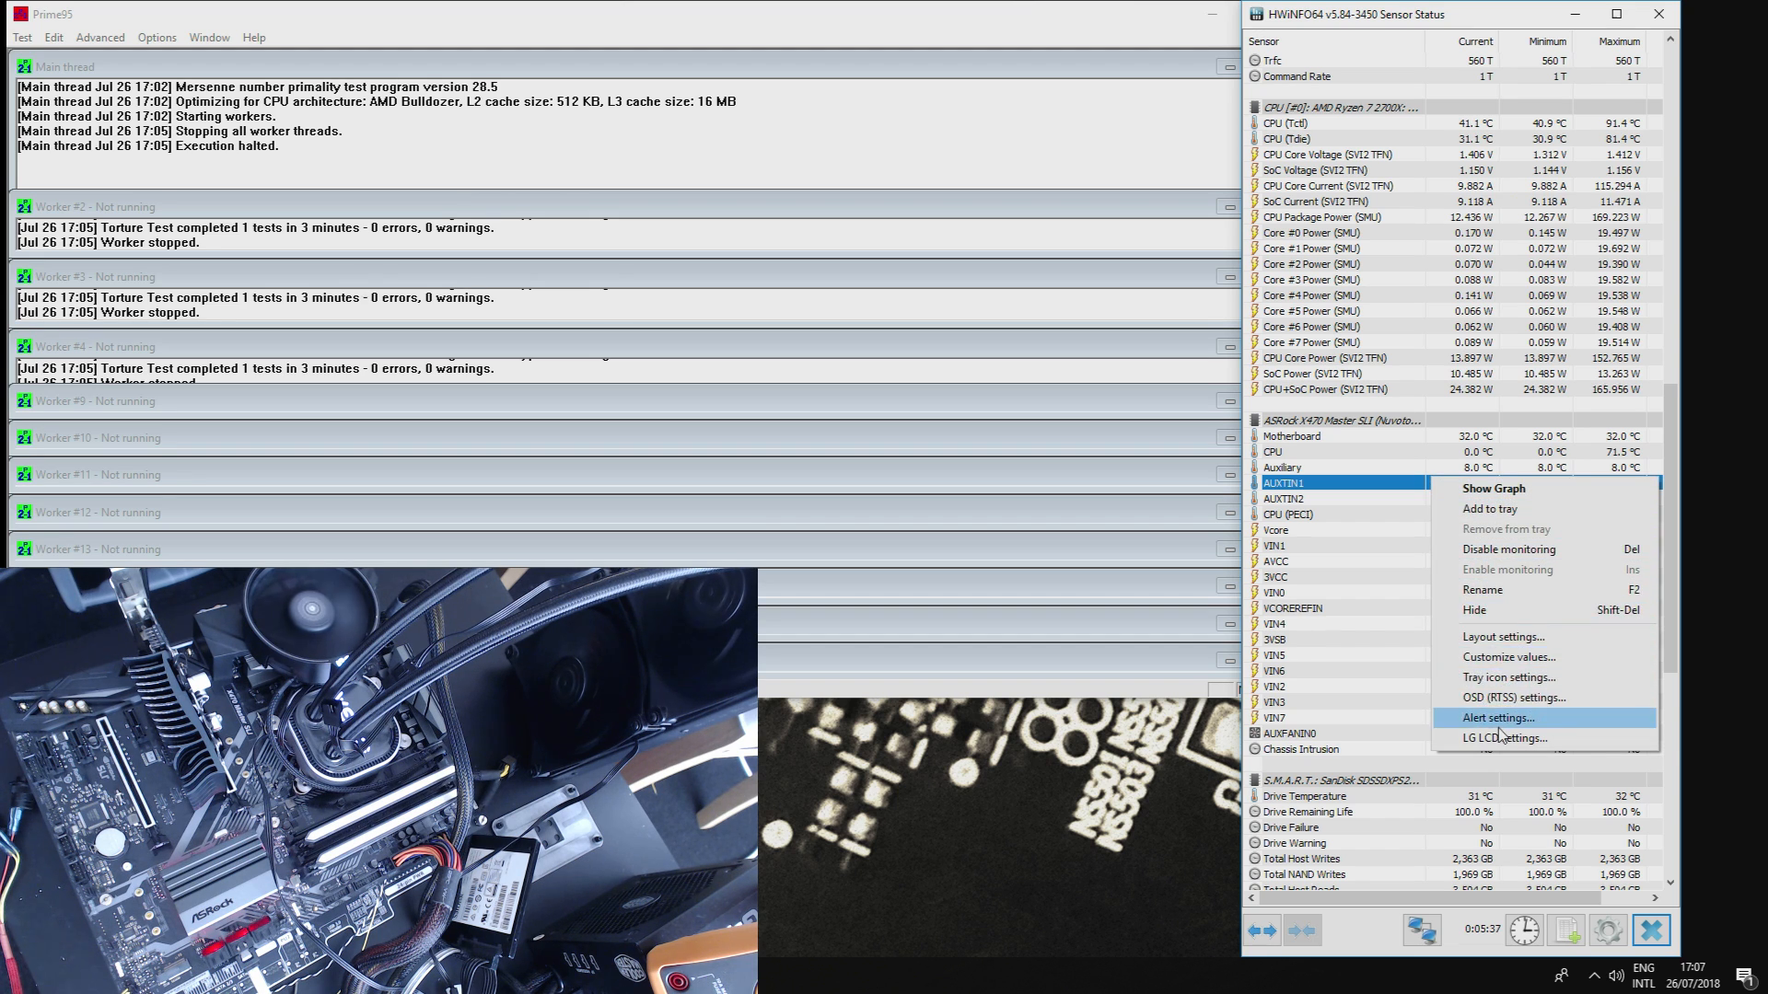
click(1497, 718)
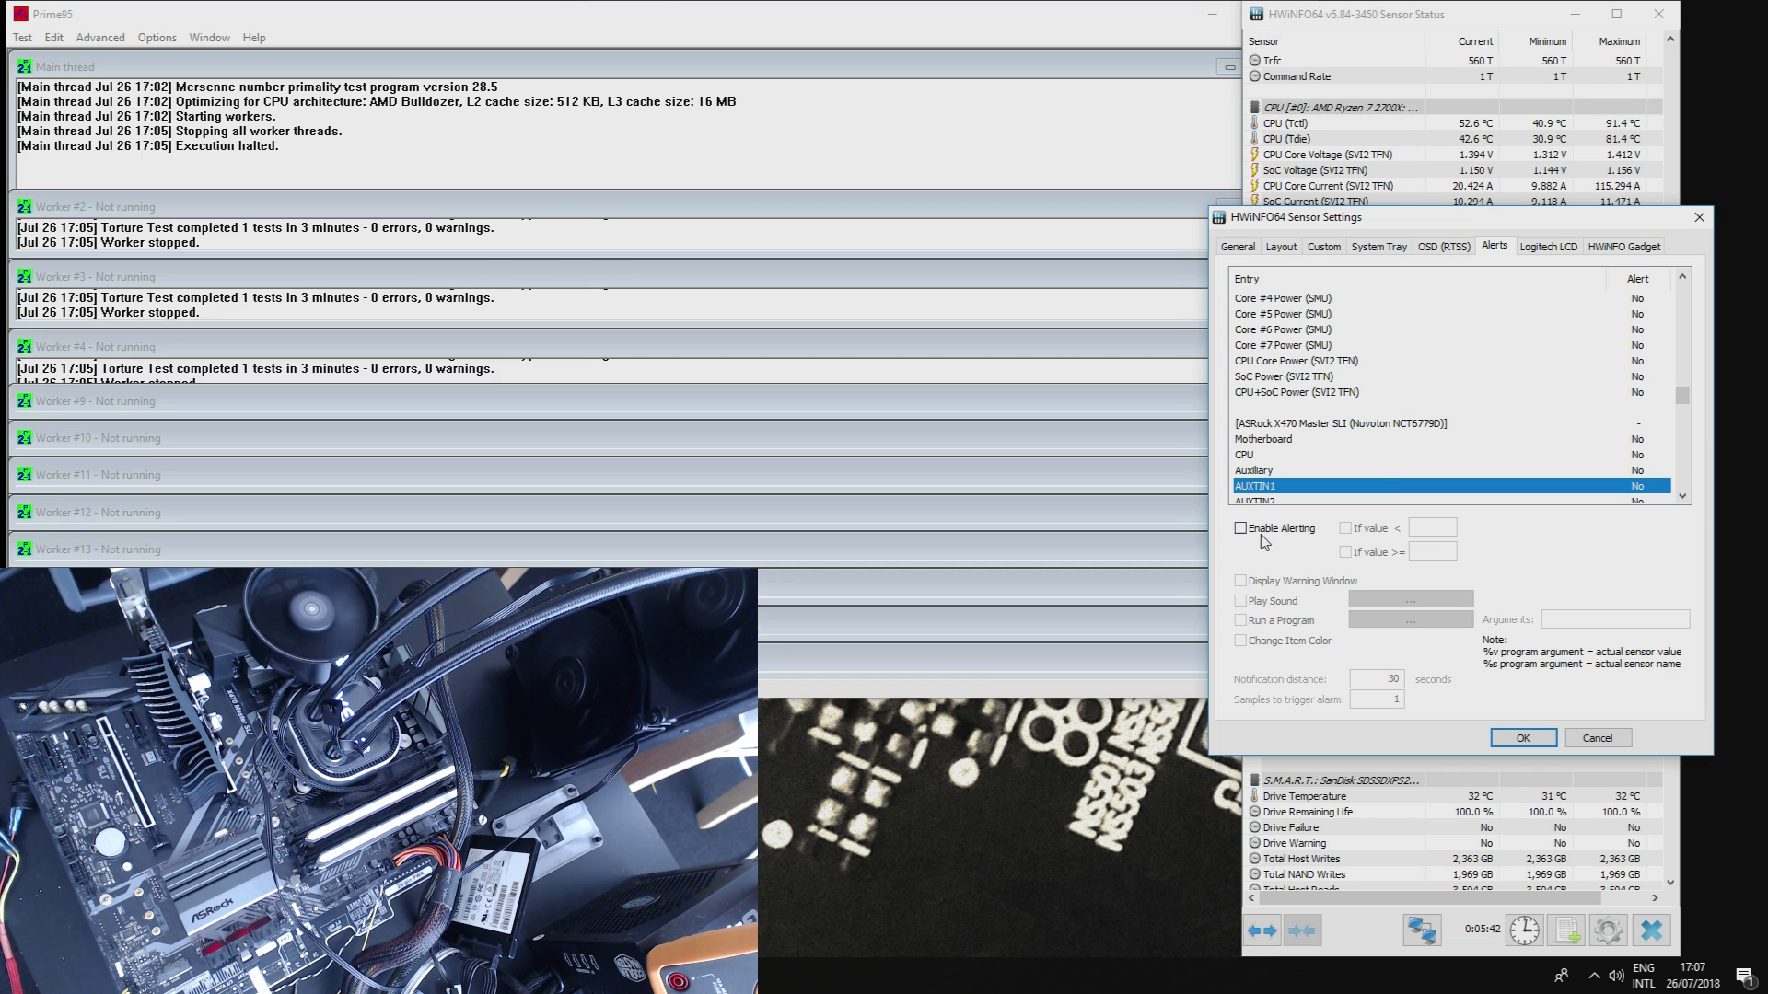
click(1240, 527)
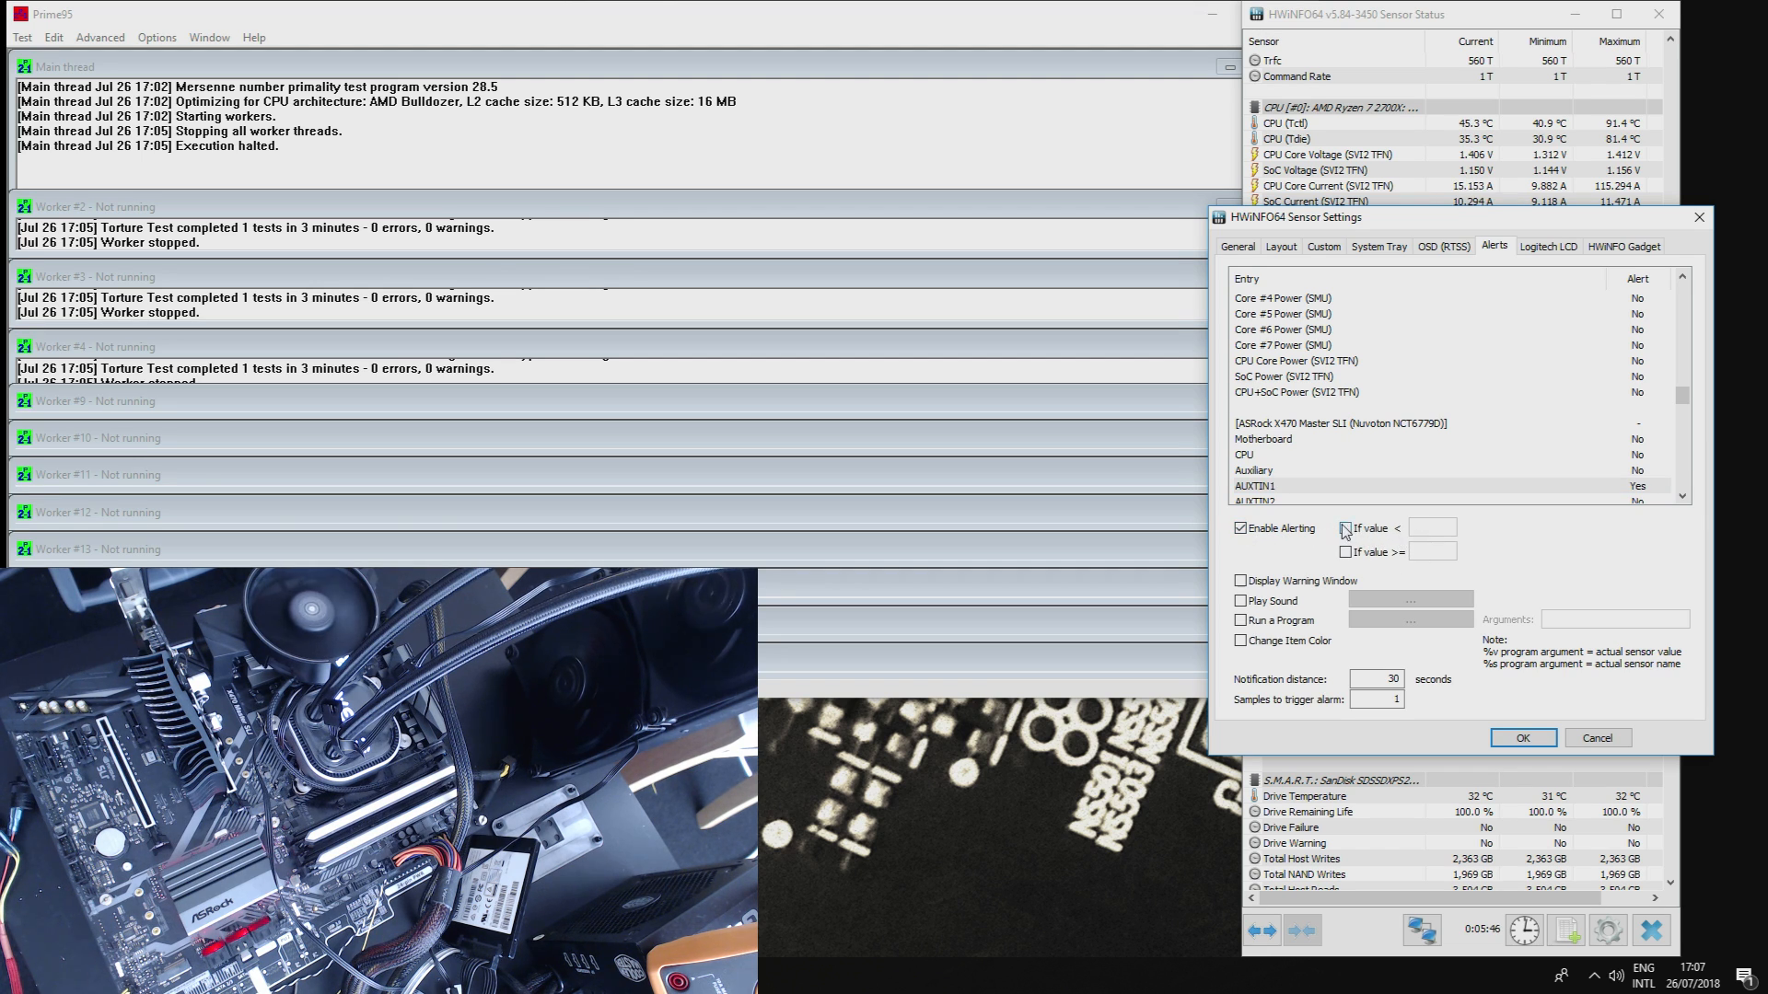
click(1345, 552)
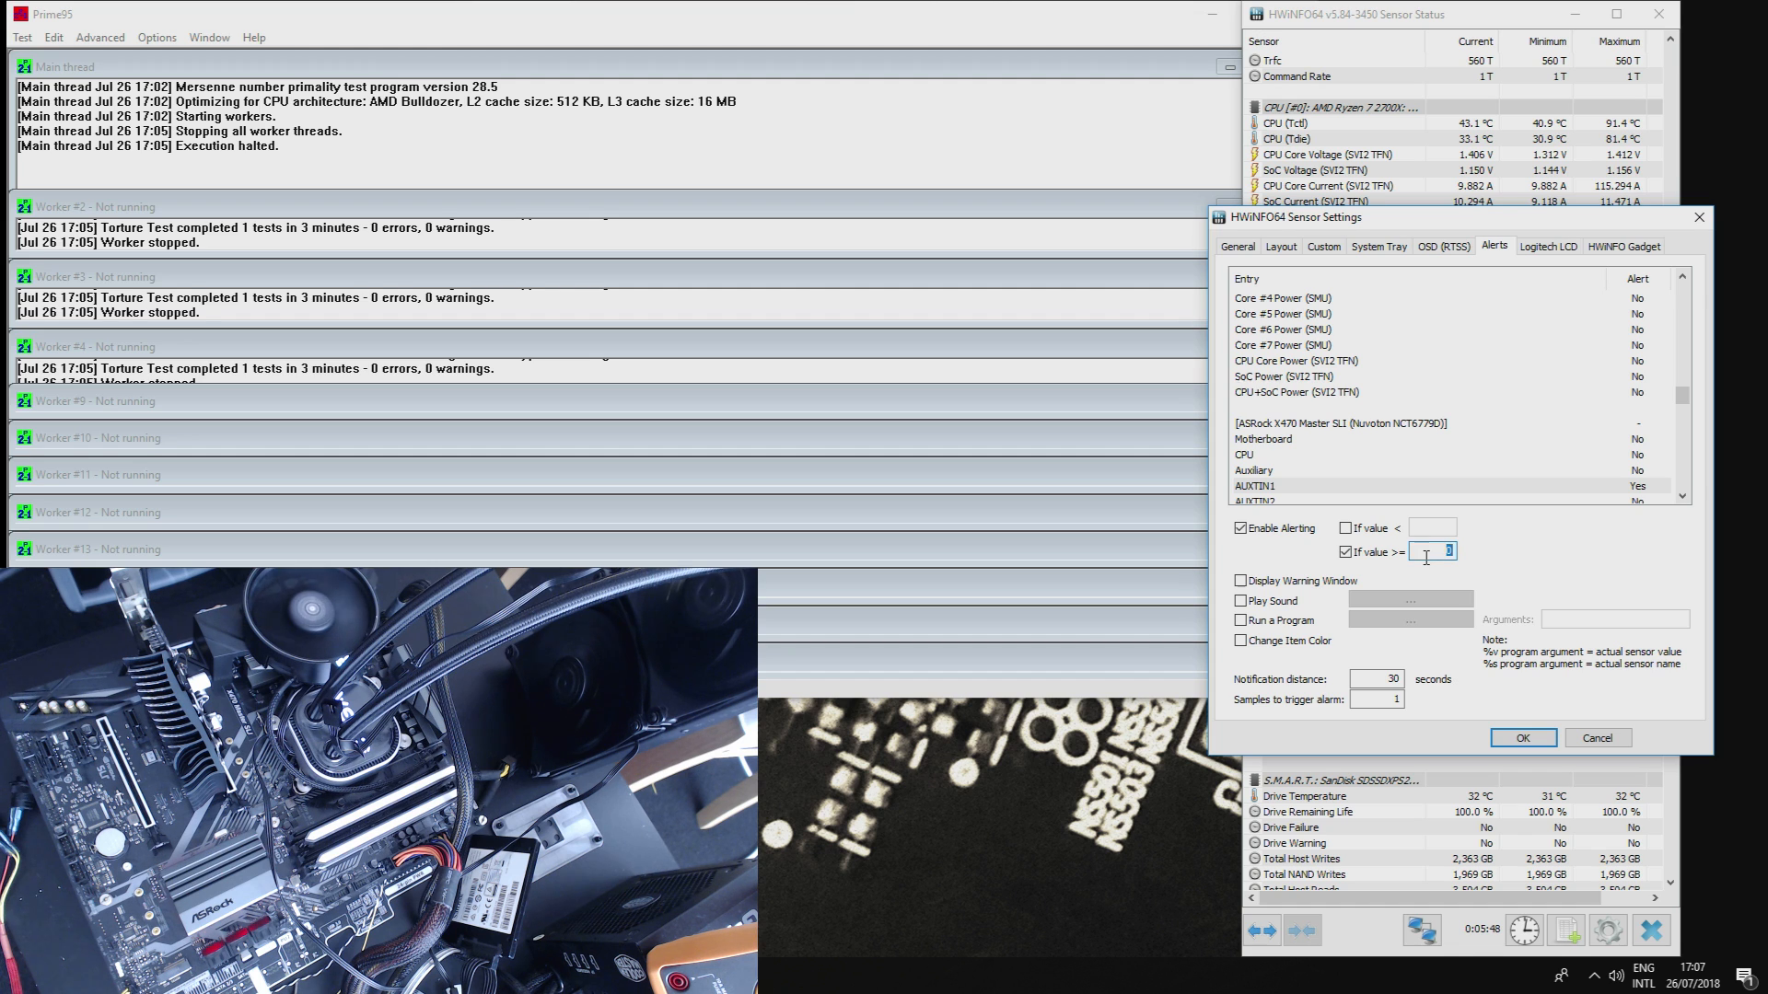
text(125)
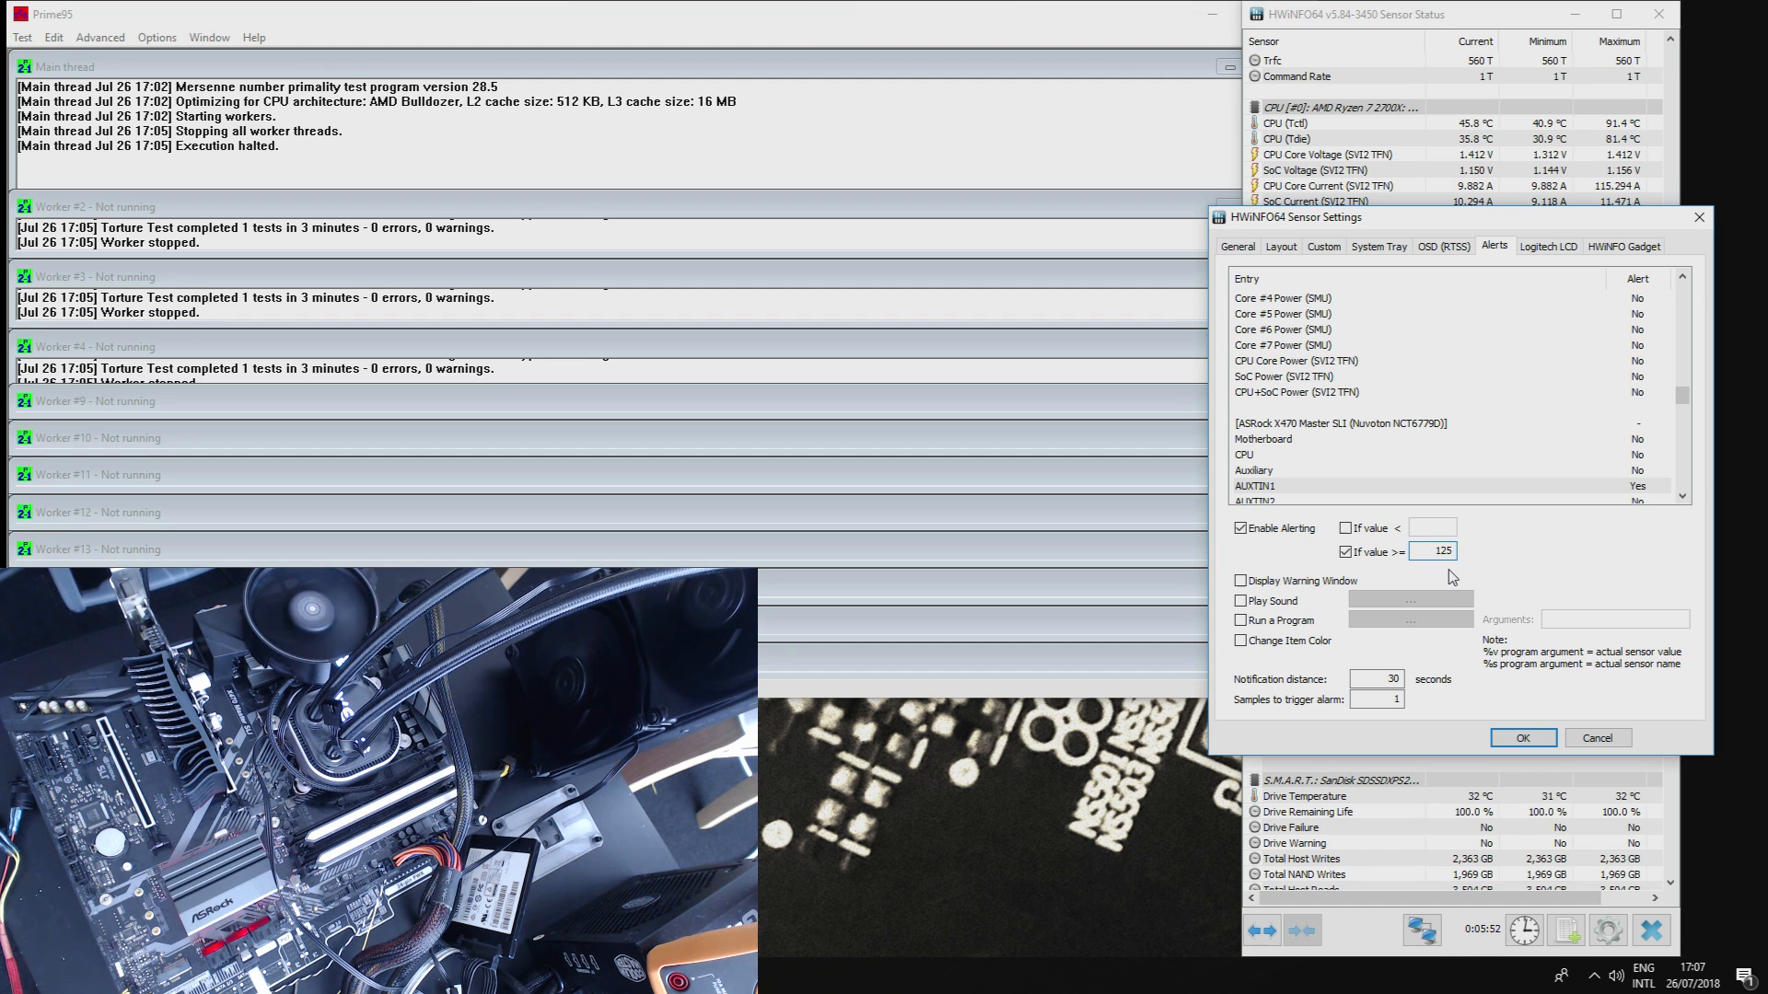
click(1346, 528)
text(1)
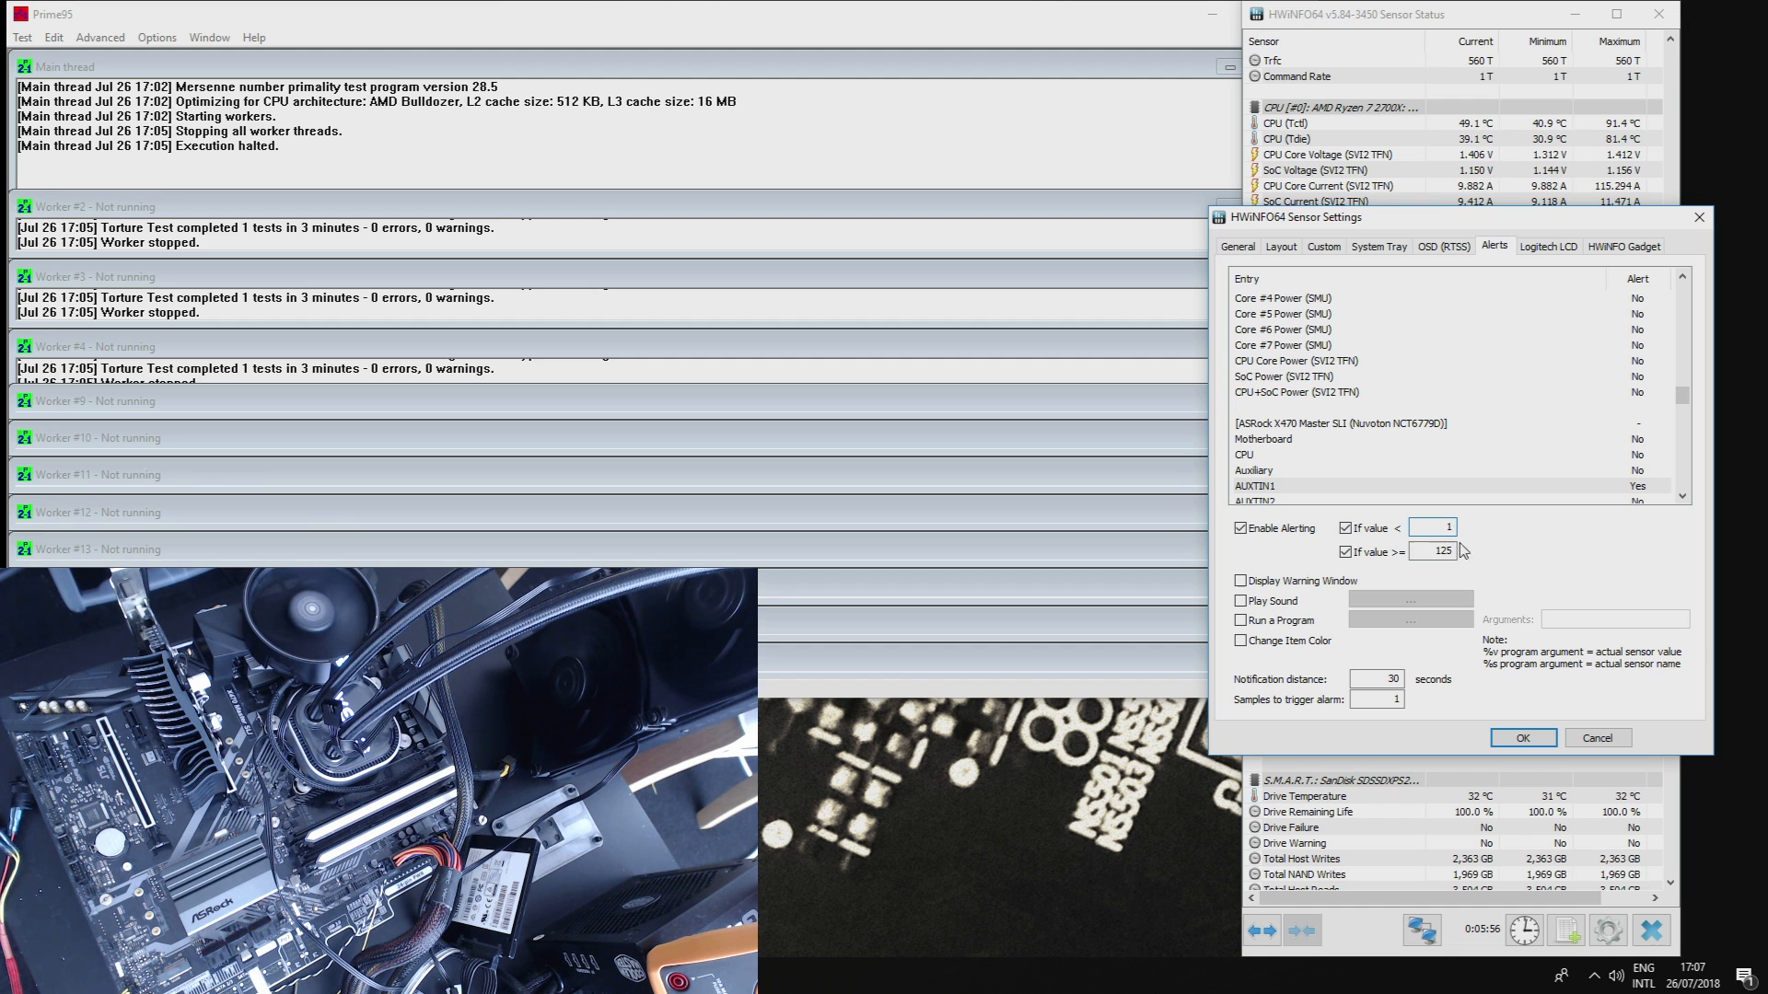
click(1522, 738)
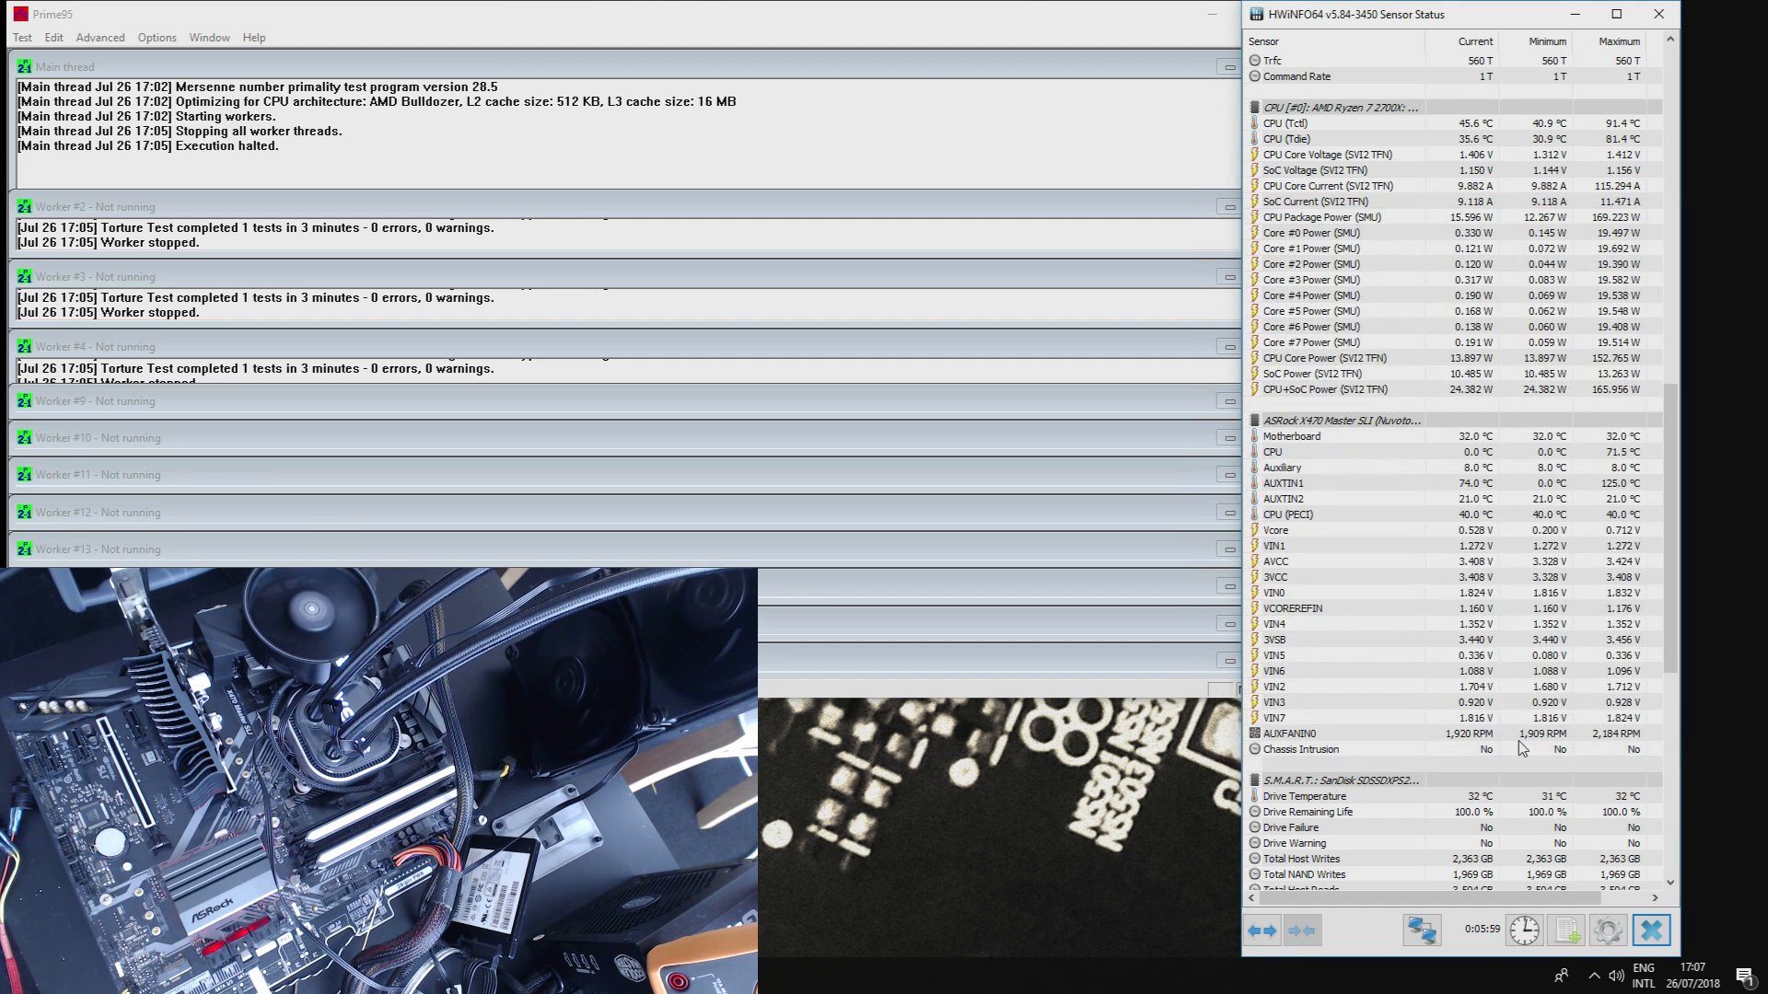
scroll(down, 3)
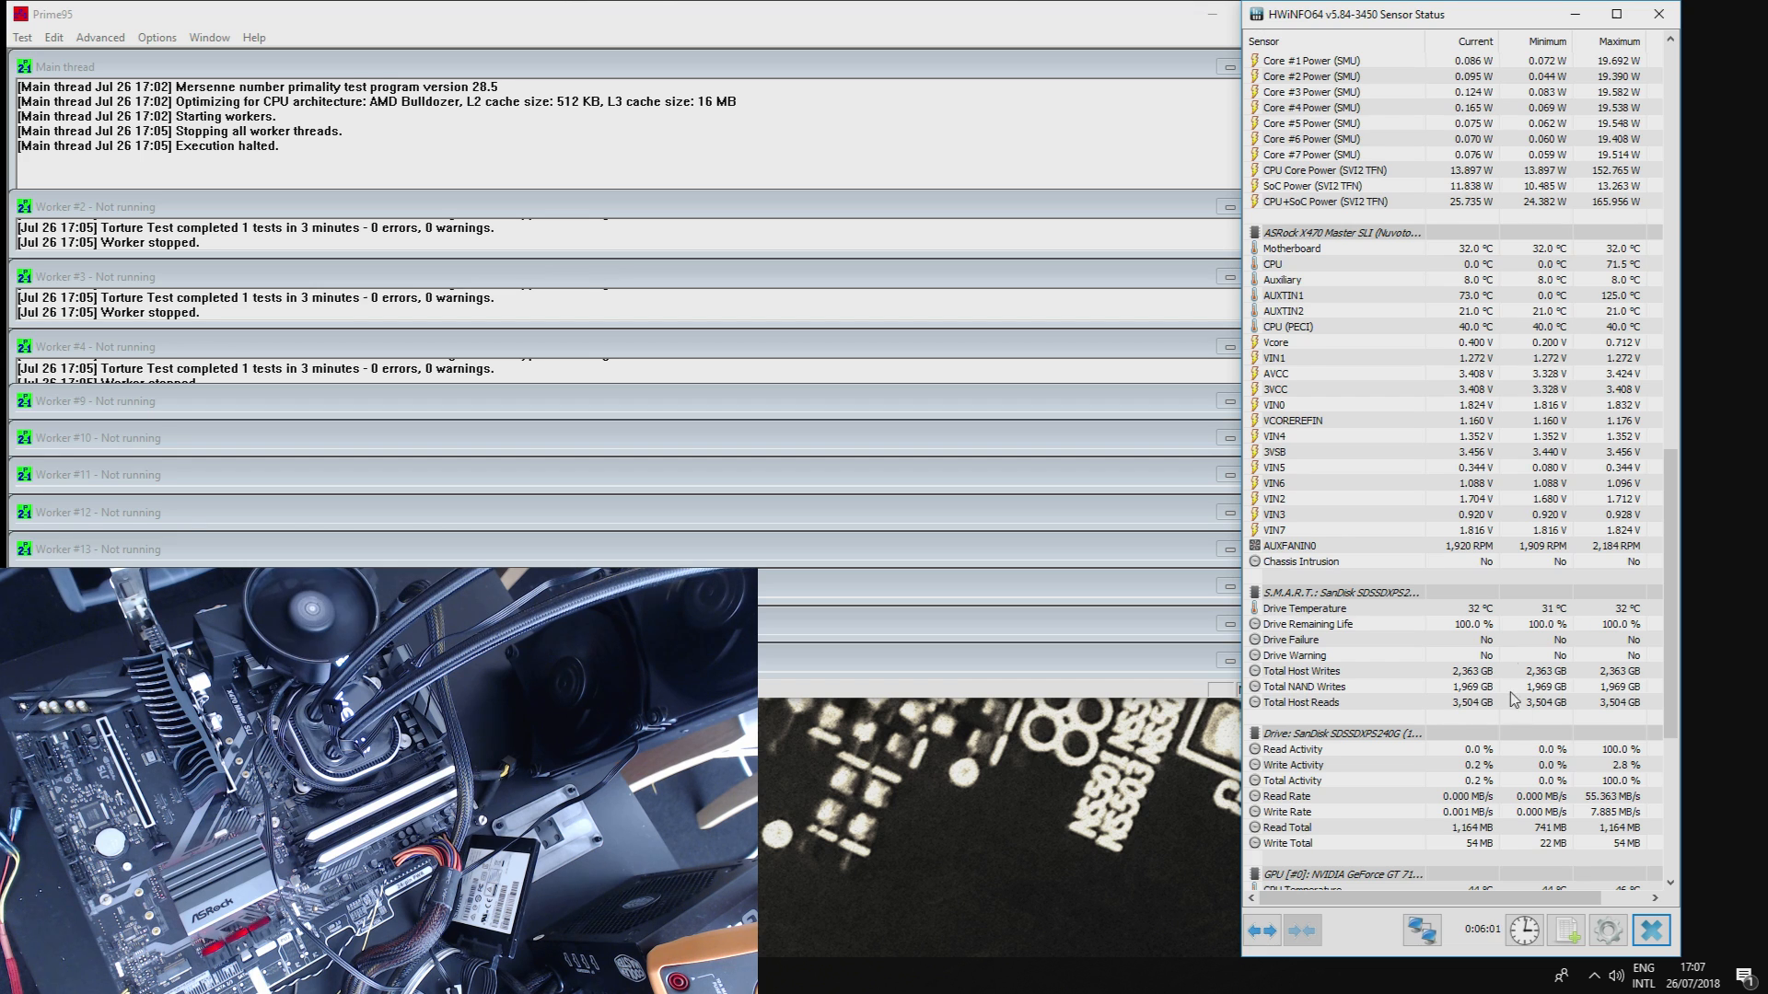
scroll(down, 3)
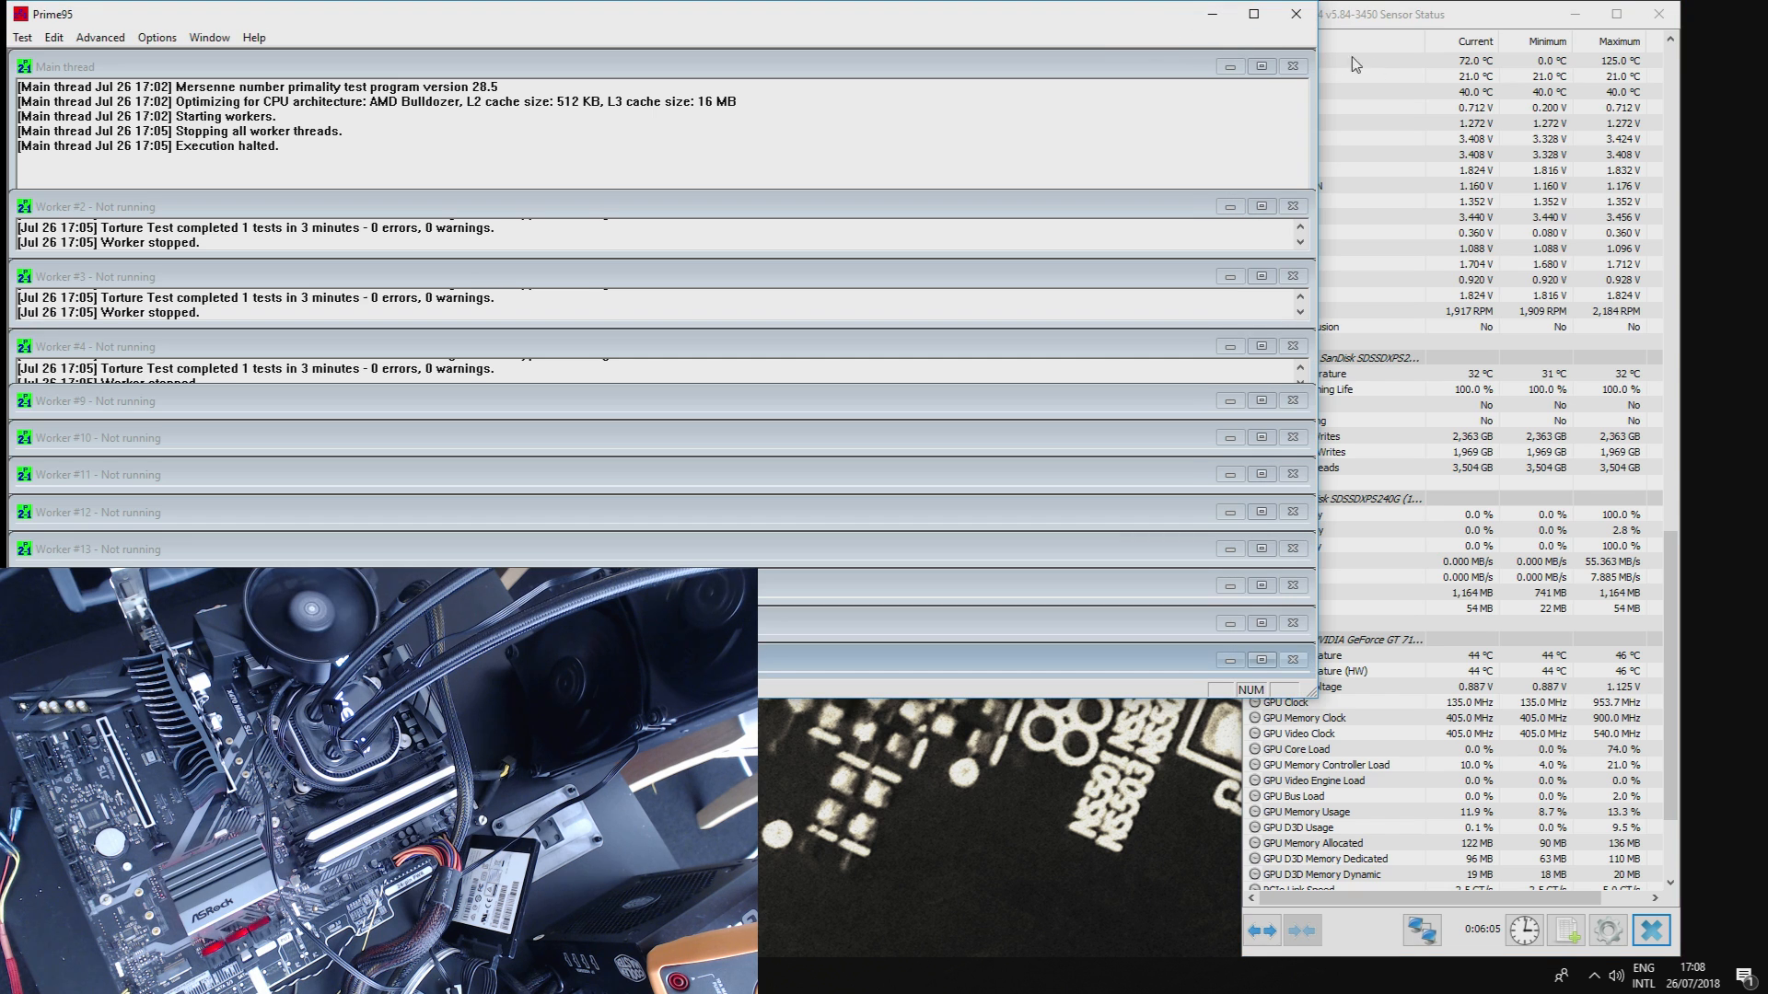
scroll(down, 3)
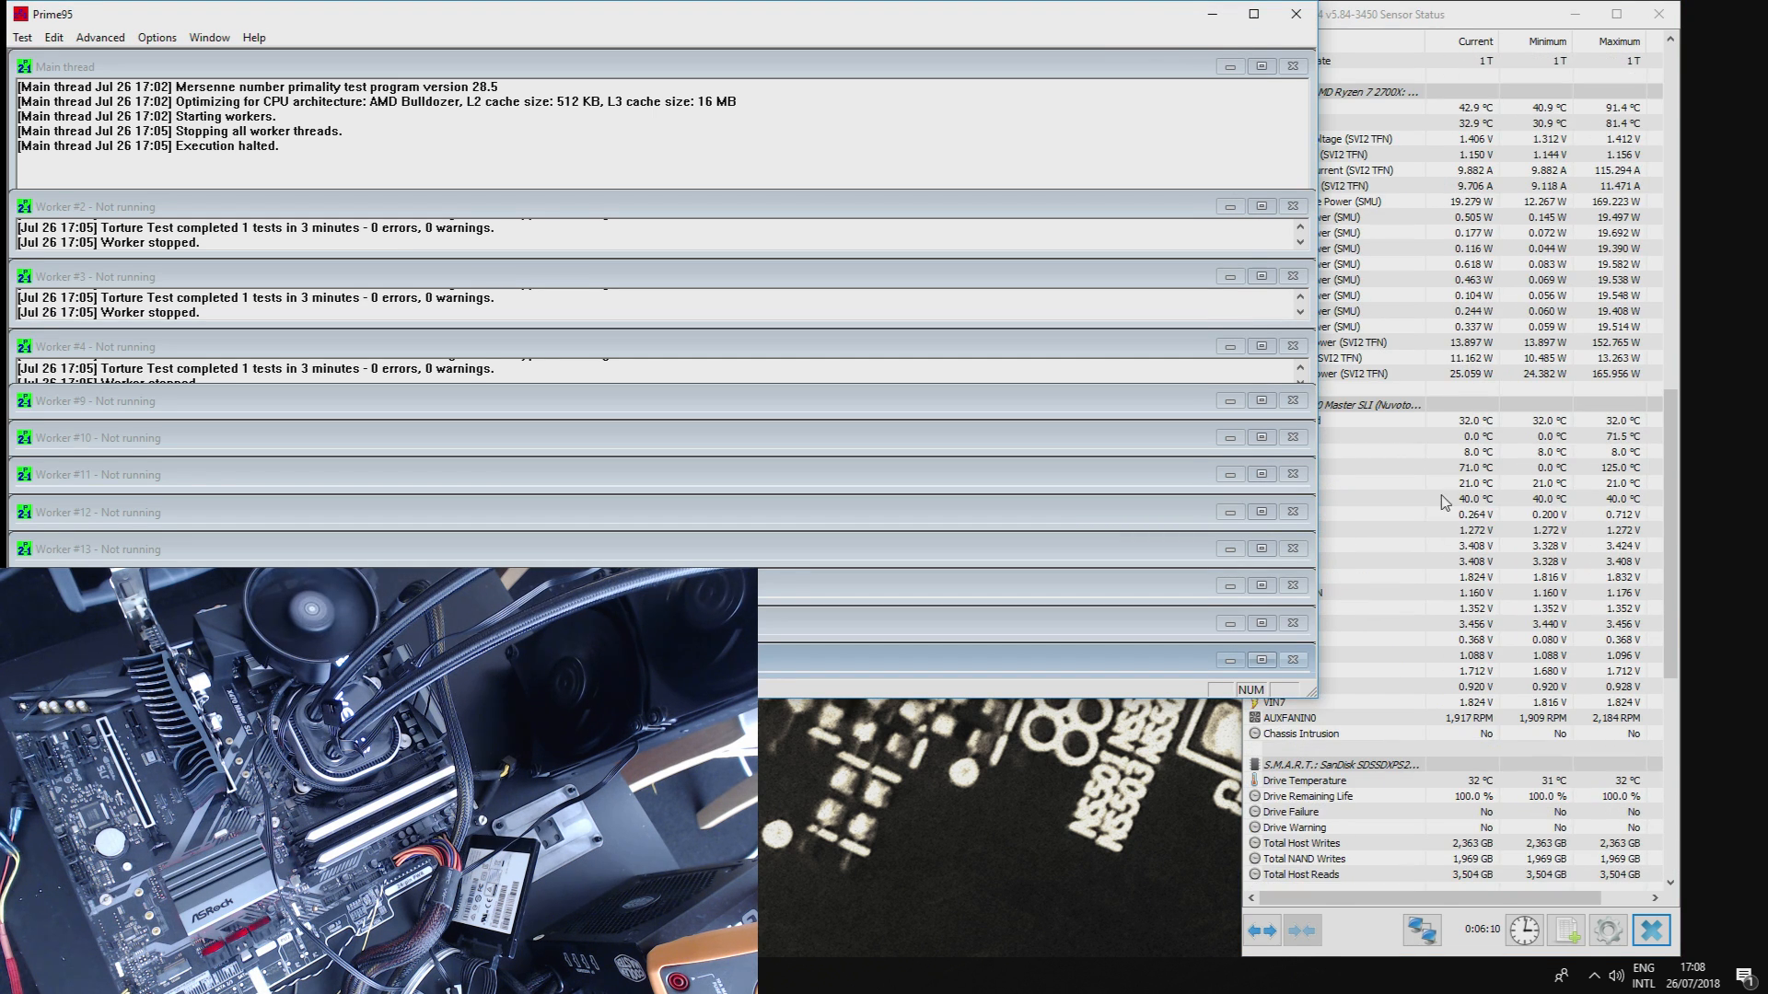
click(1285, 467)
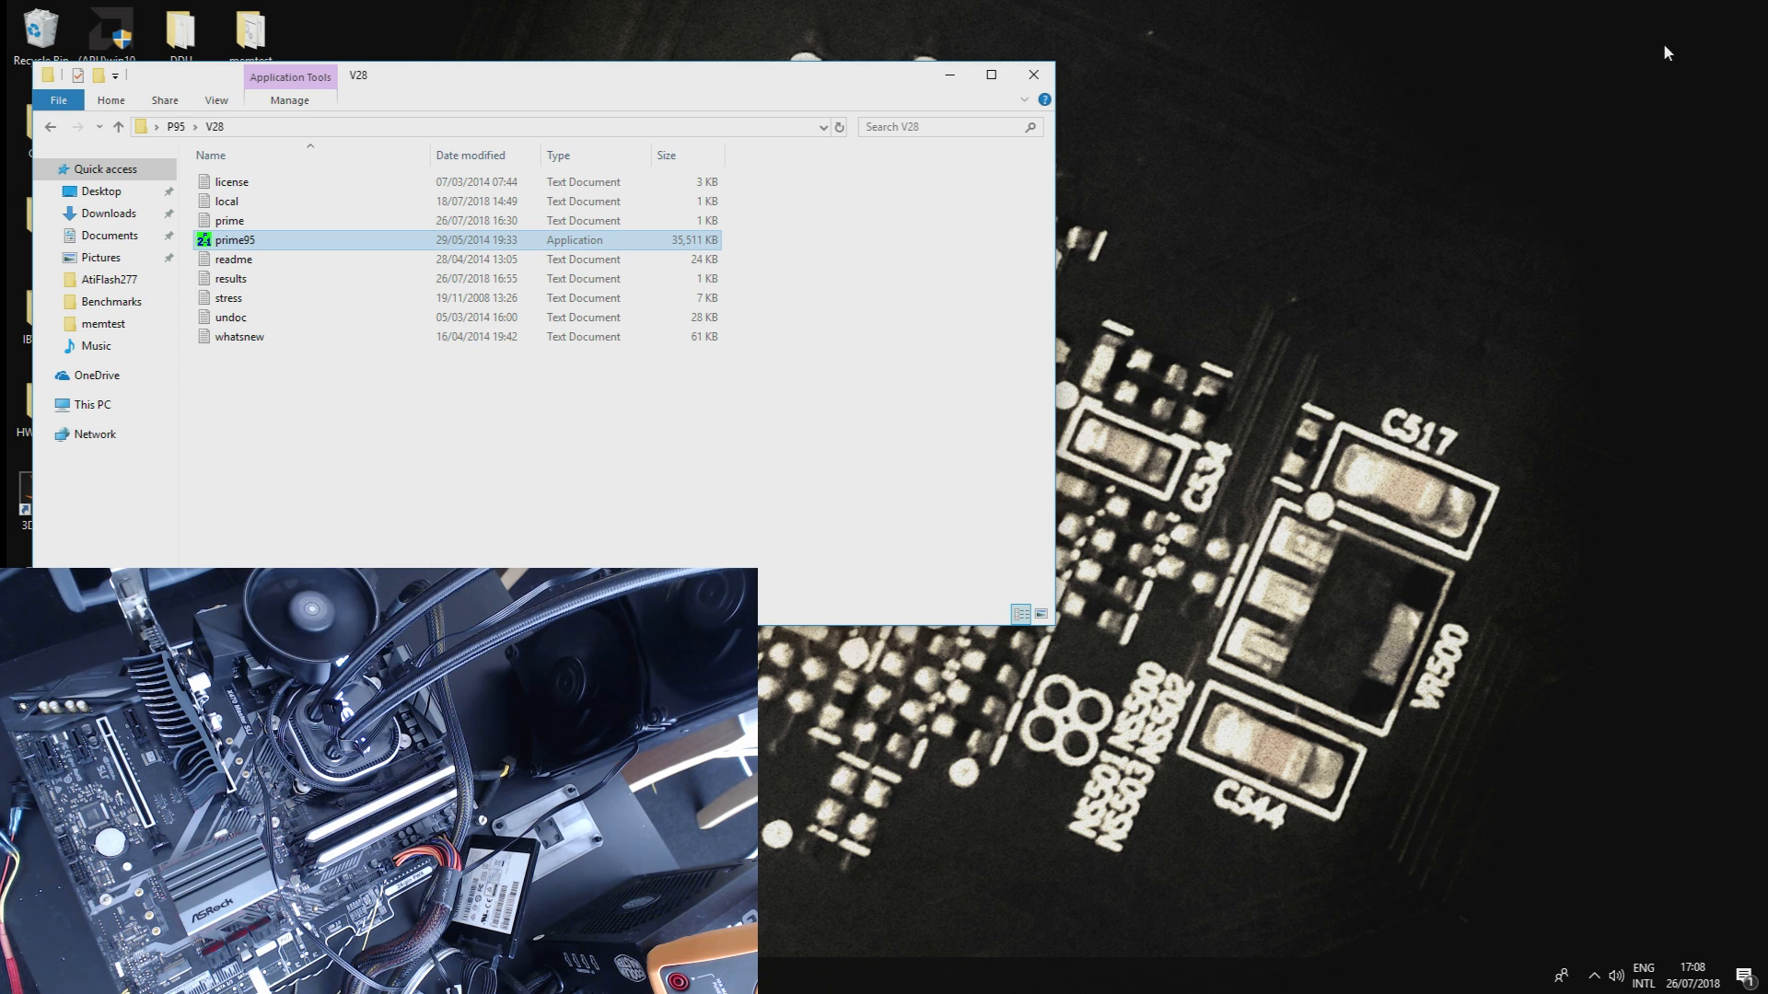
mouse_move(1649, 8)
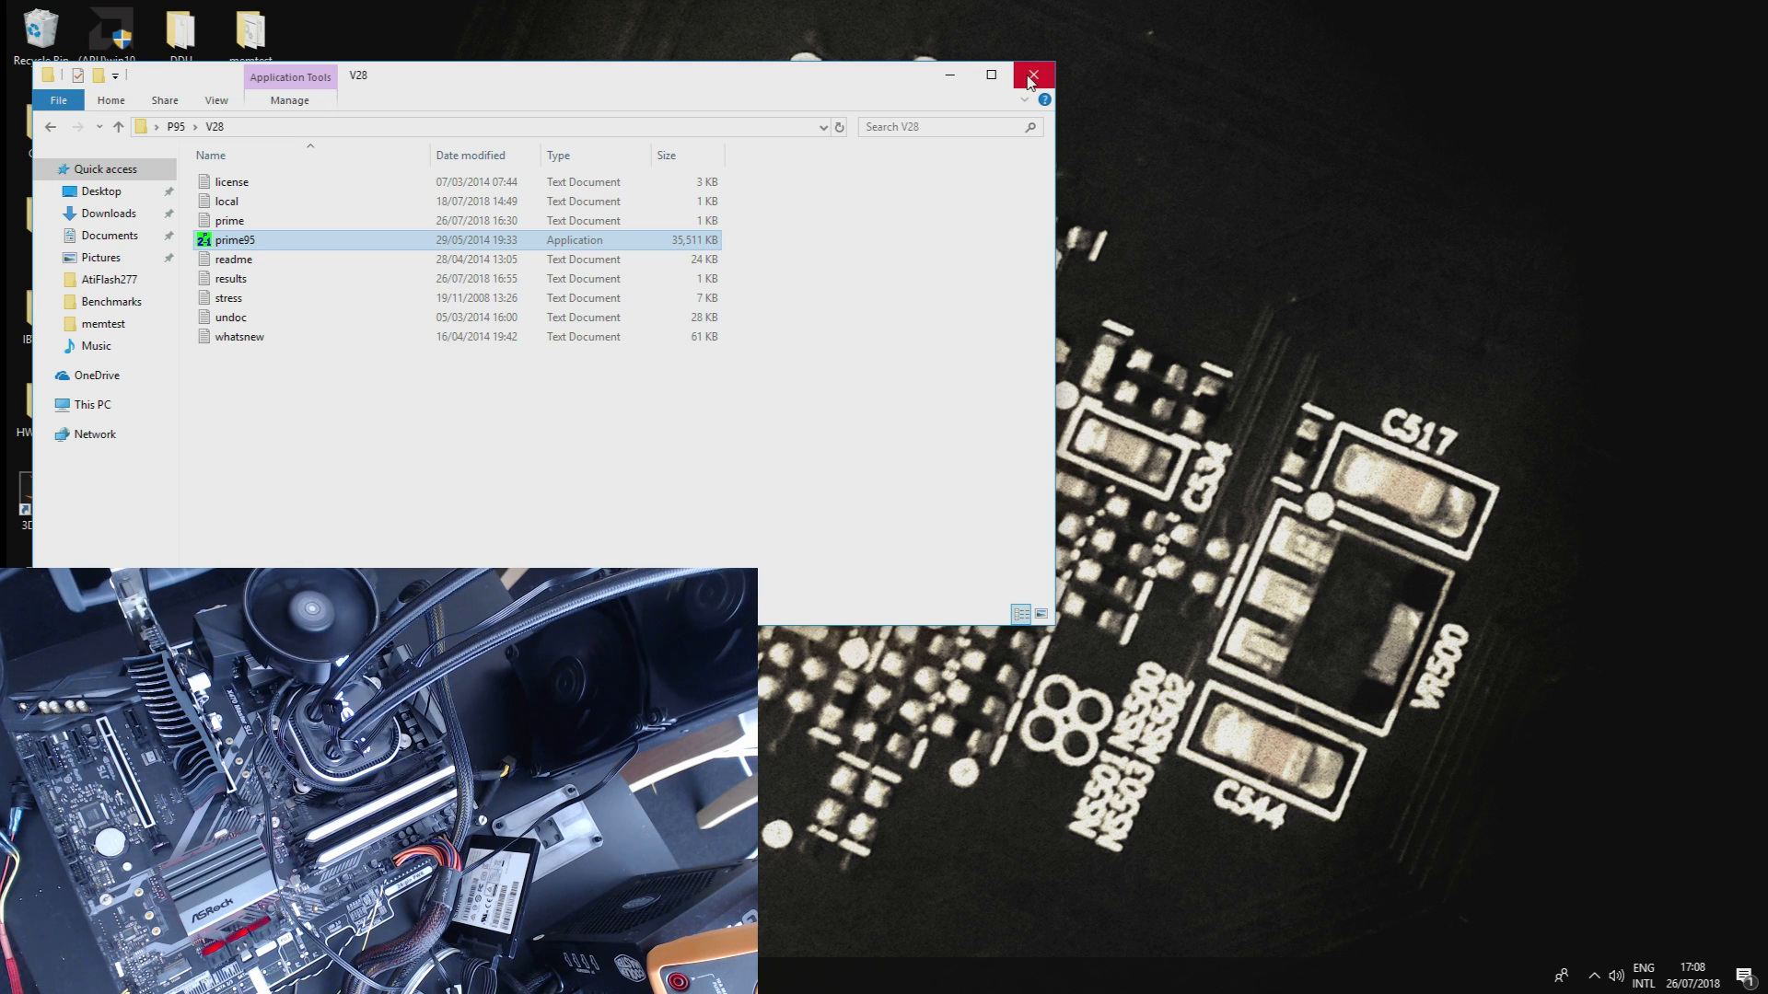
mouse_move(1030, 75)
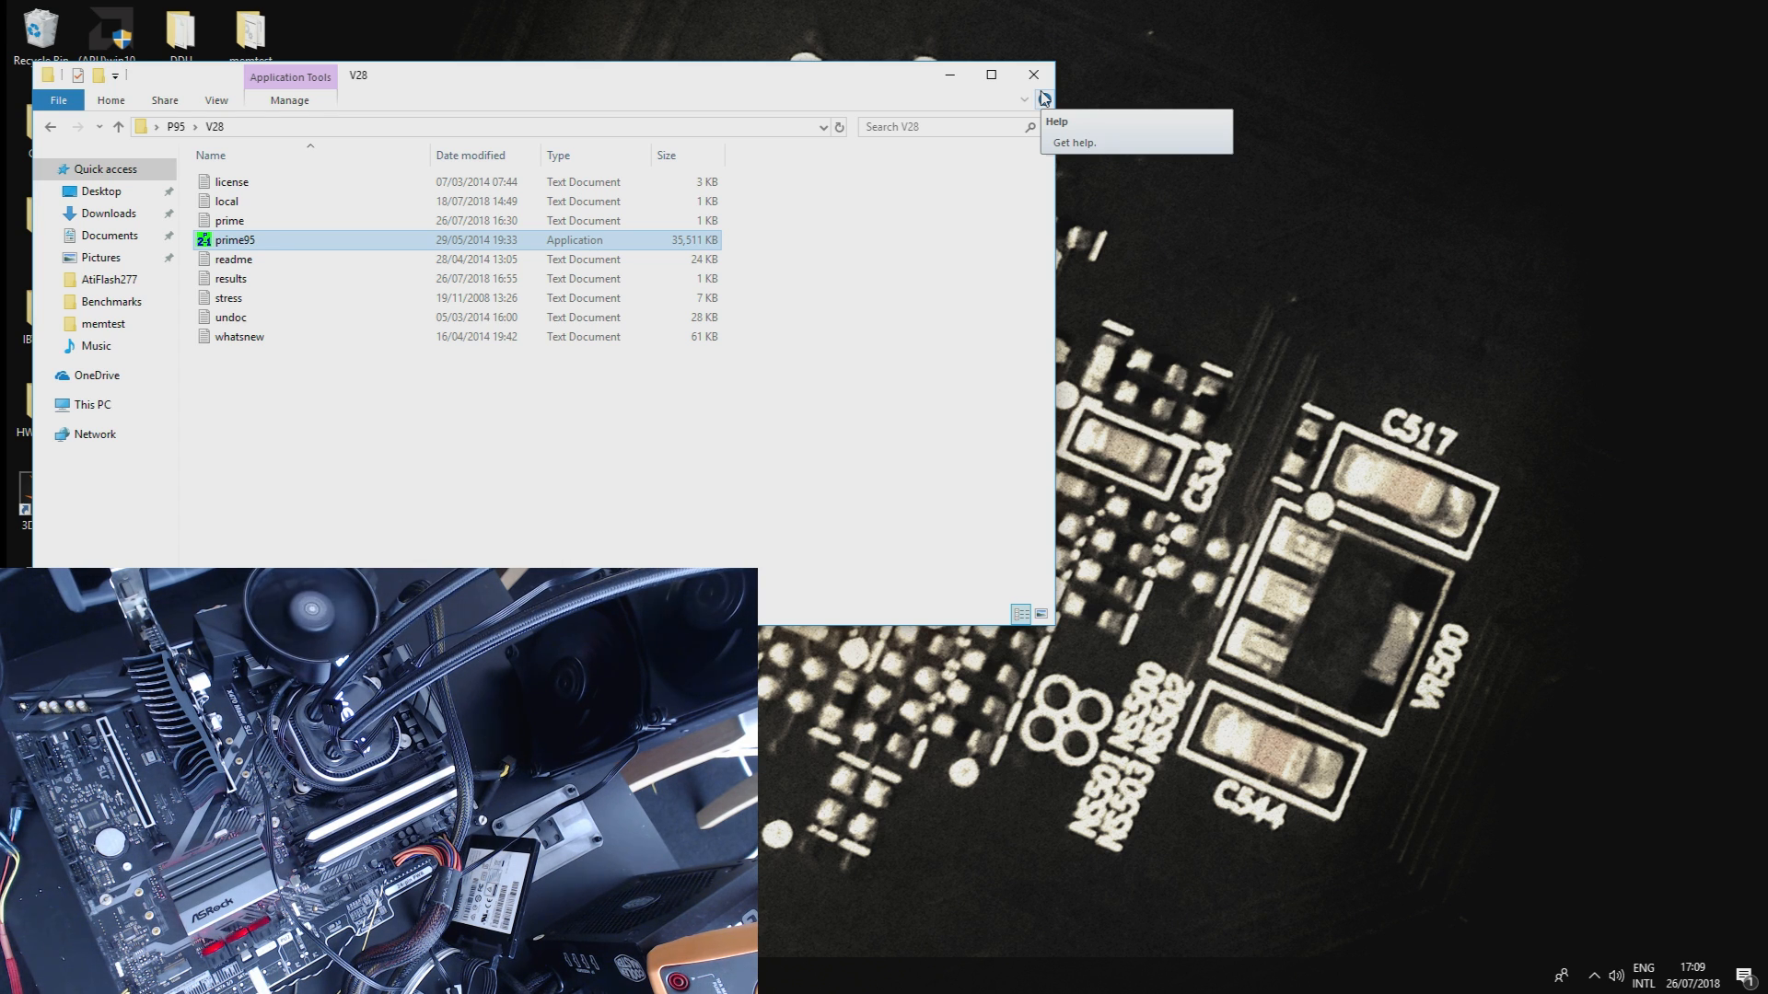
Step: Close the P95 File Explorer window and bring up the Start menu
click(1029, 74)
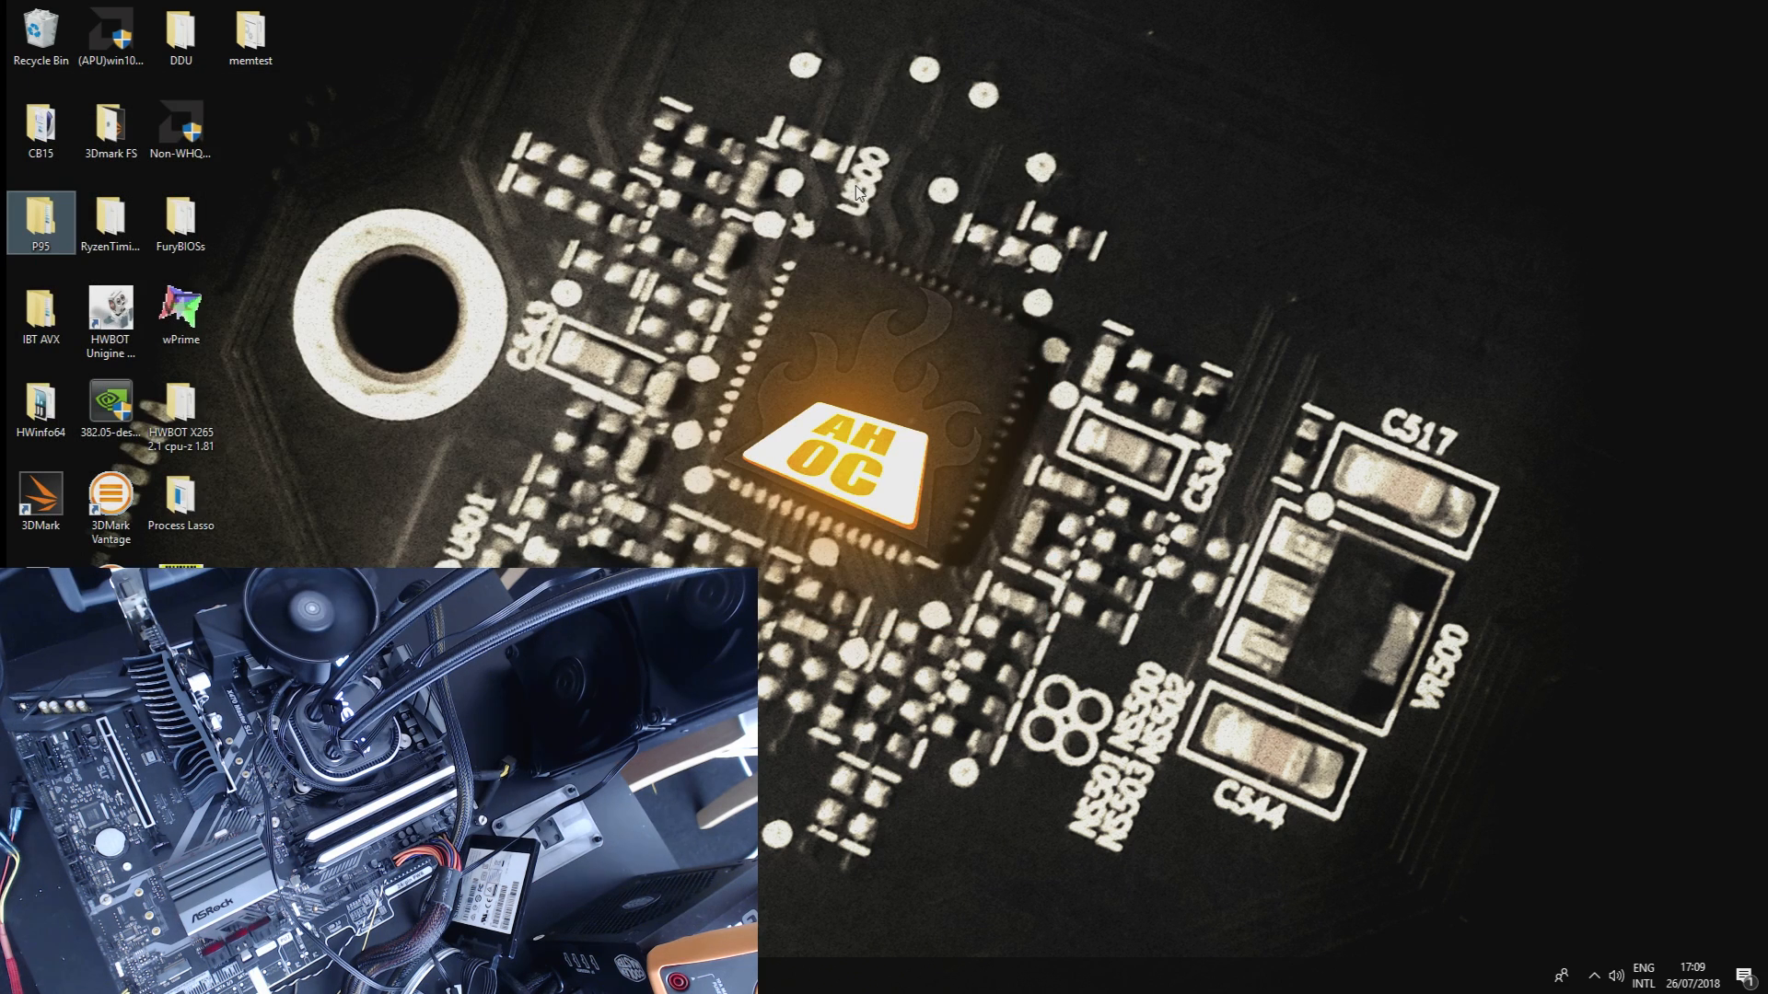
mouse_move(815, 182)
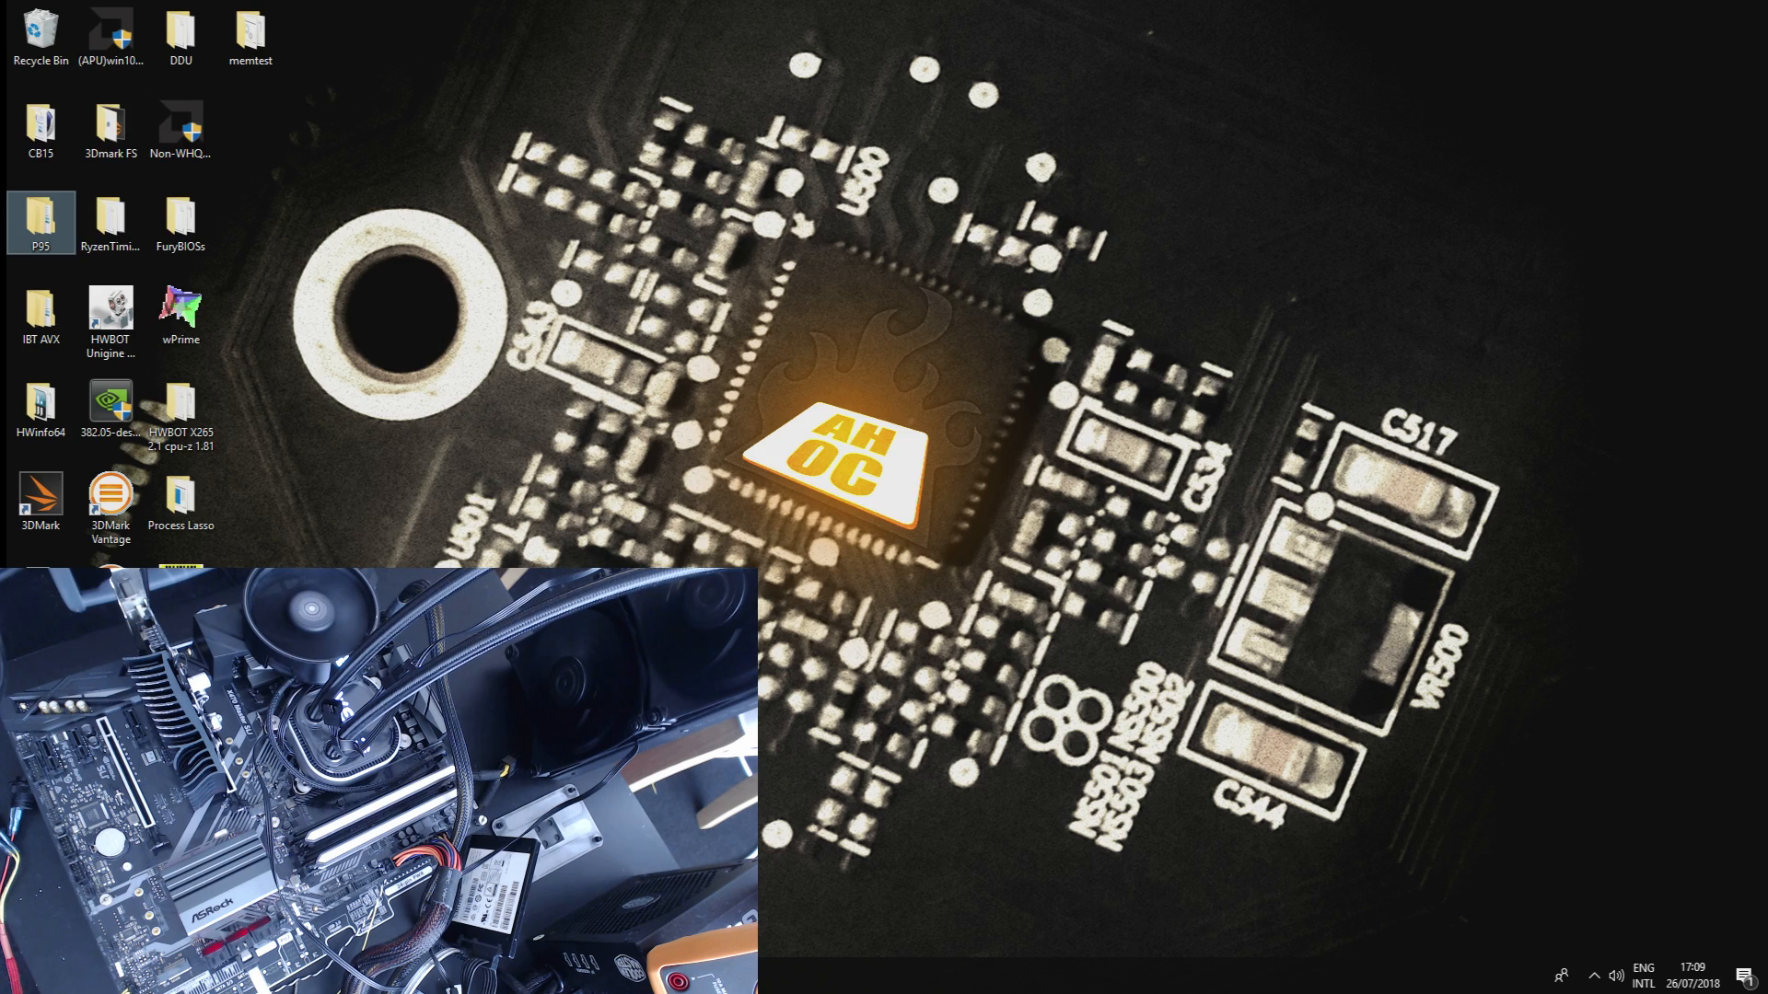
click(14, 980)
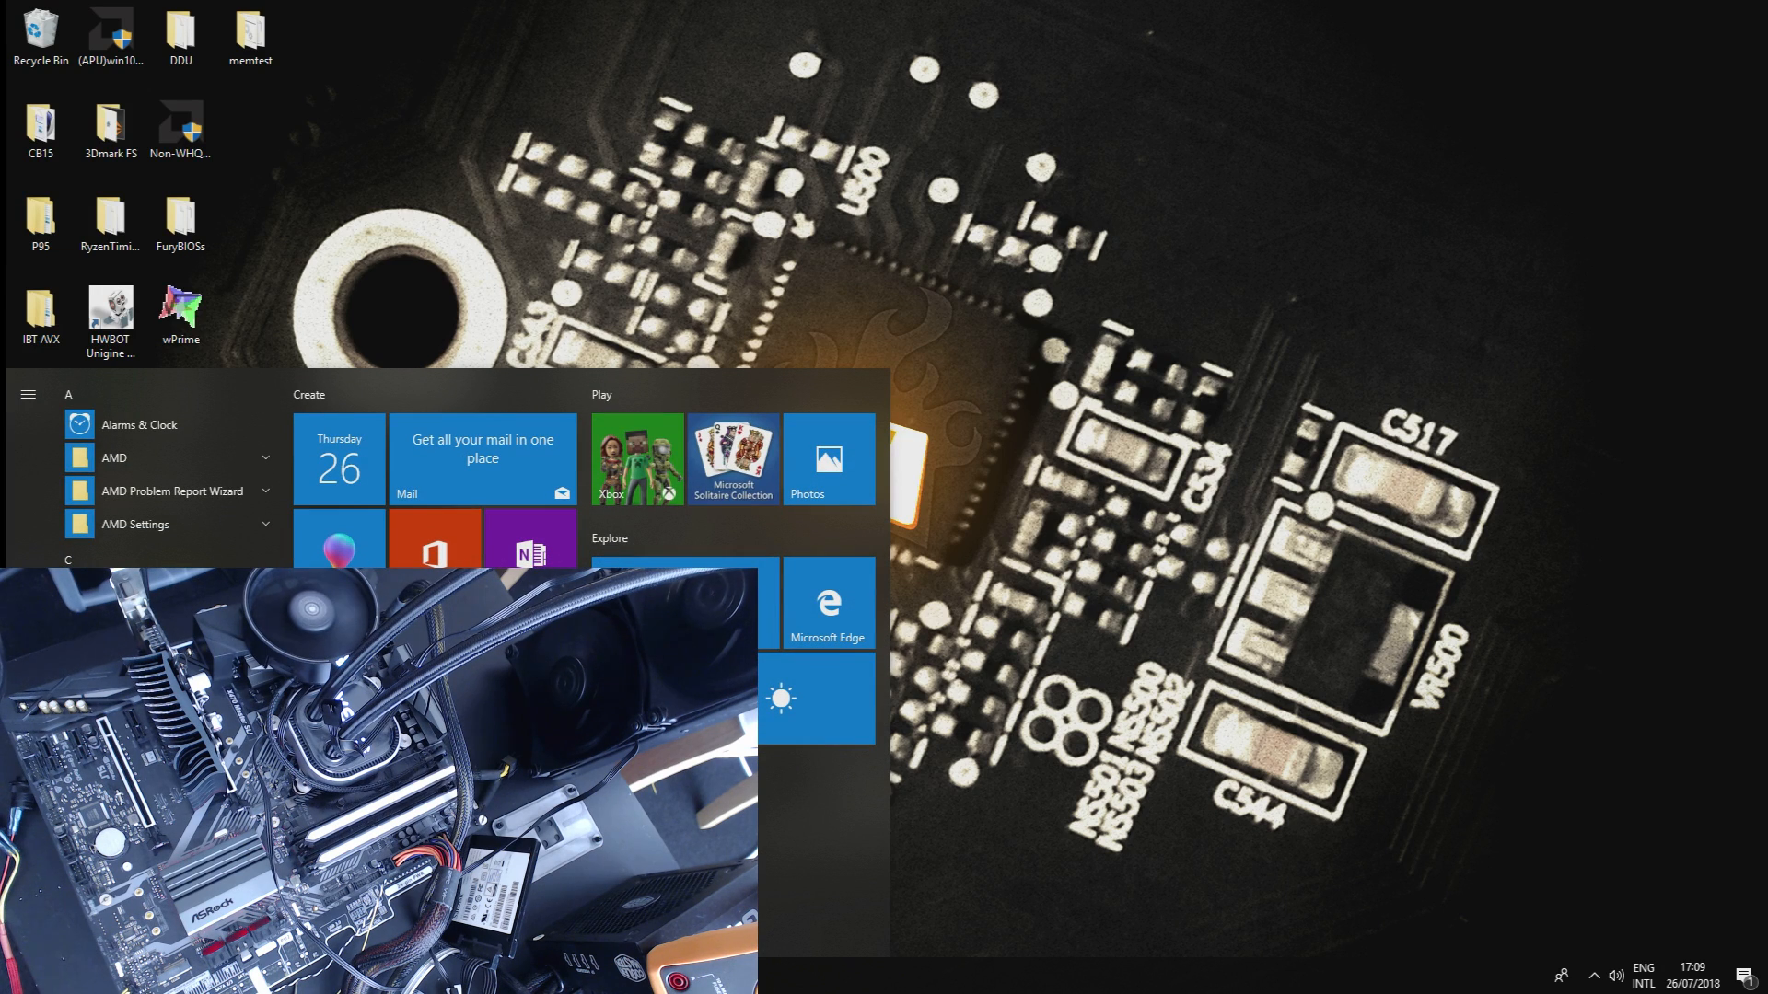